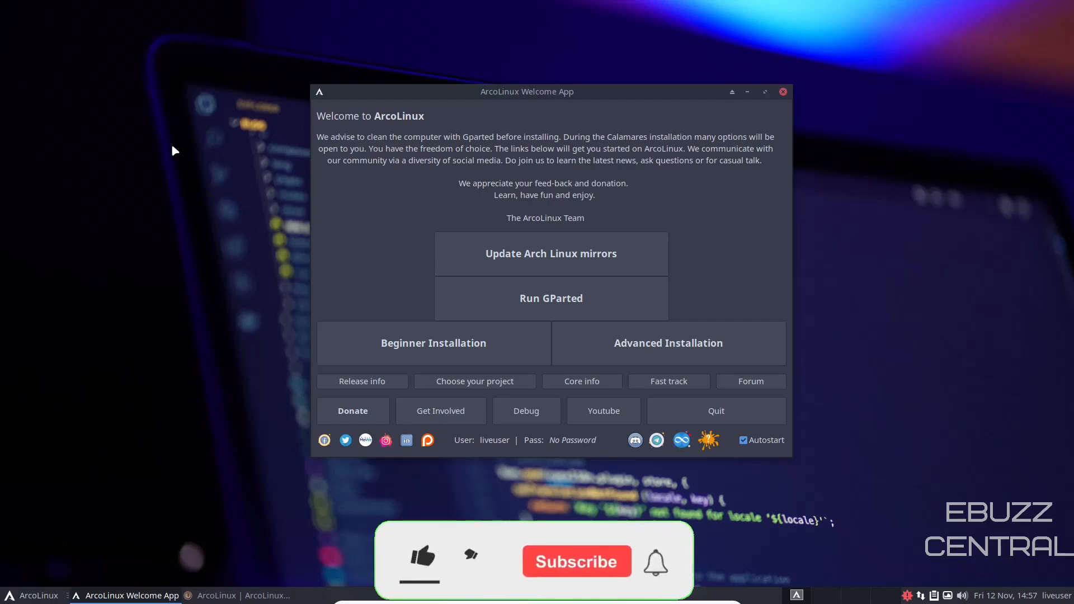
Bring Firefox on arcolinux.com forward and scroll through the Learning Path homepage articles.
left_click(421, 560)
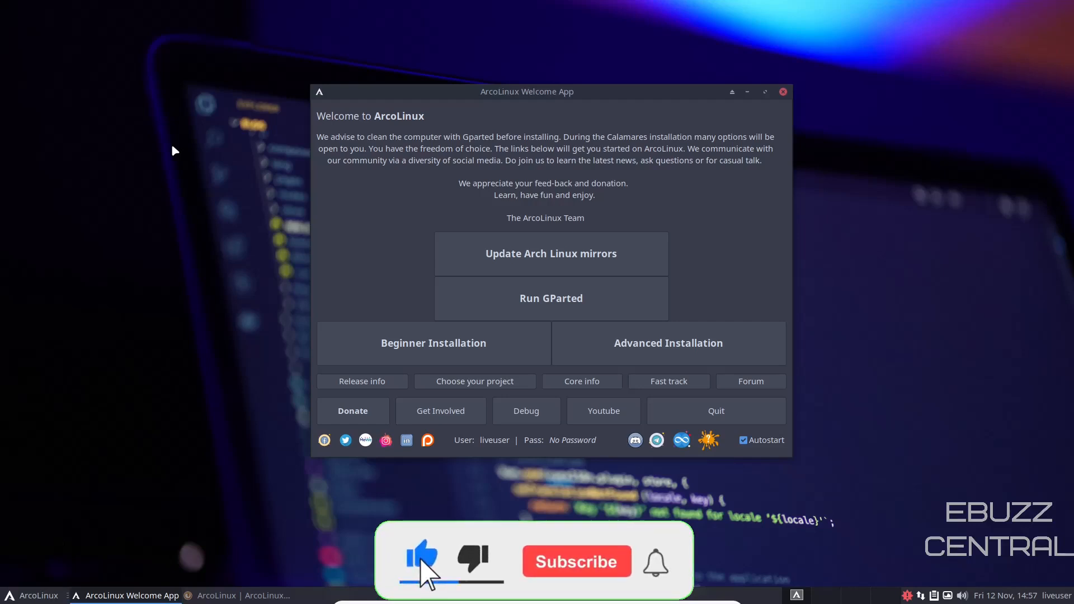
left_click(576, 562)
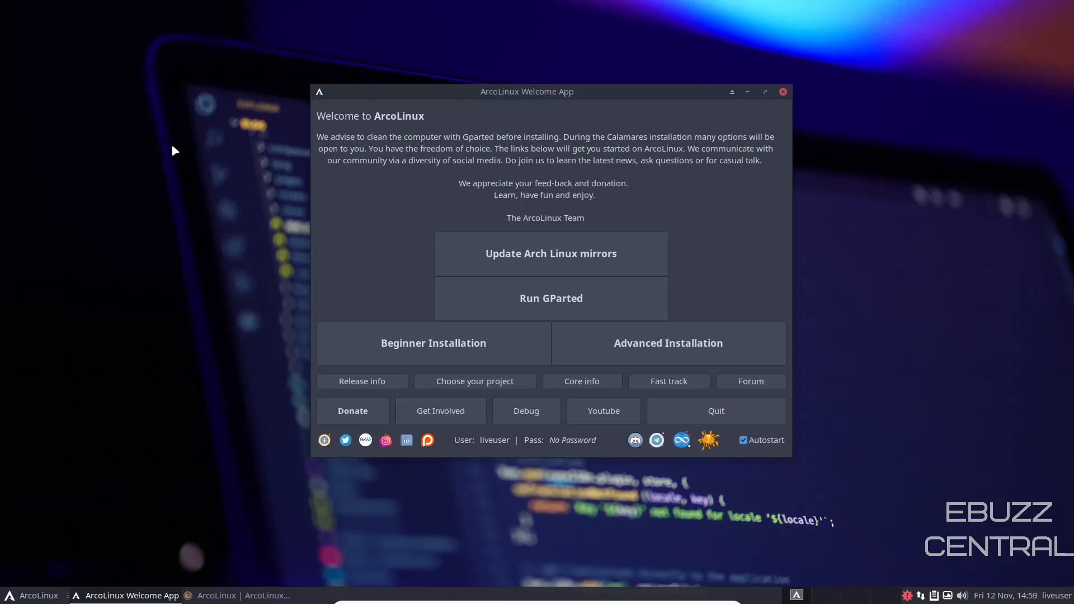
mouse_move(141, 175)
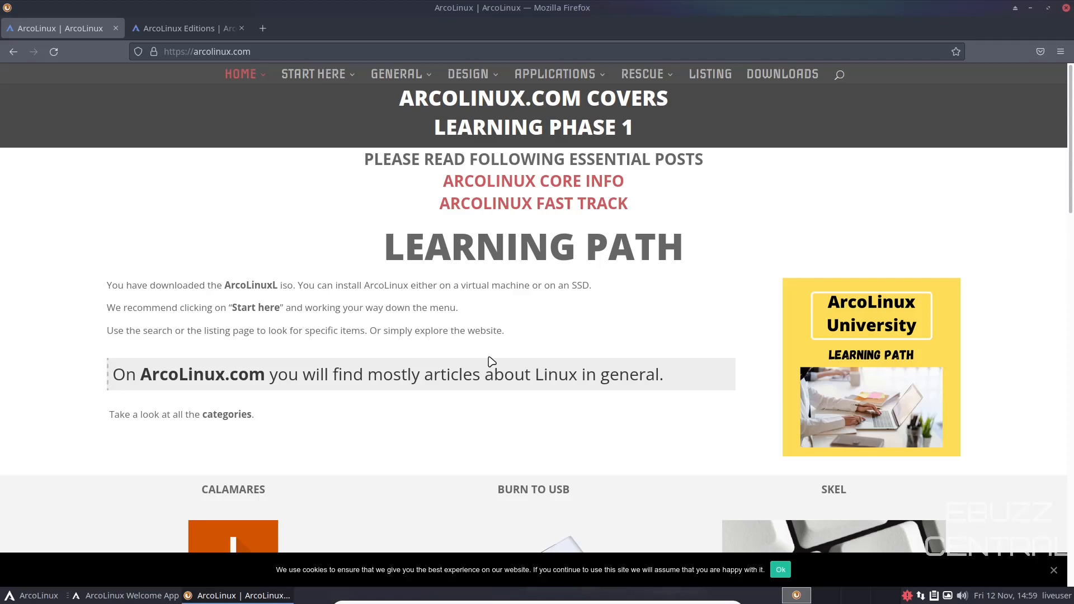
mouse_move(255, 354)
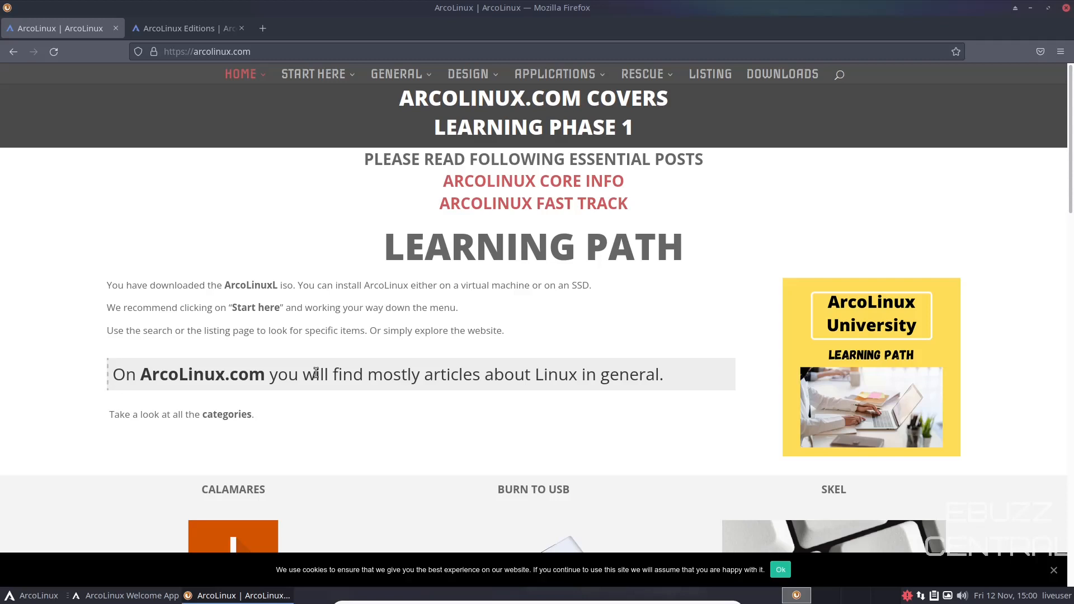
scroll("down", 3)
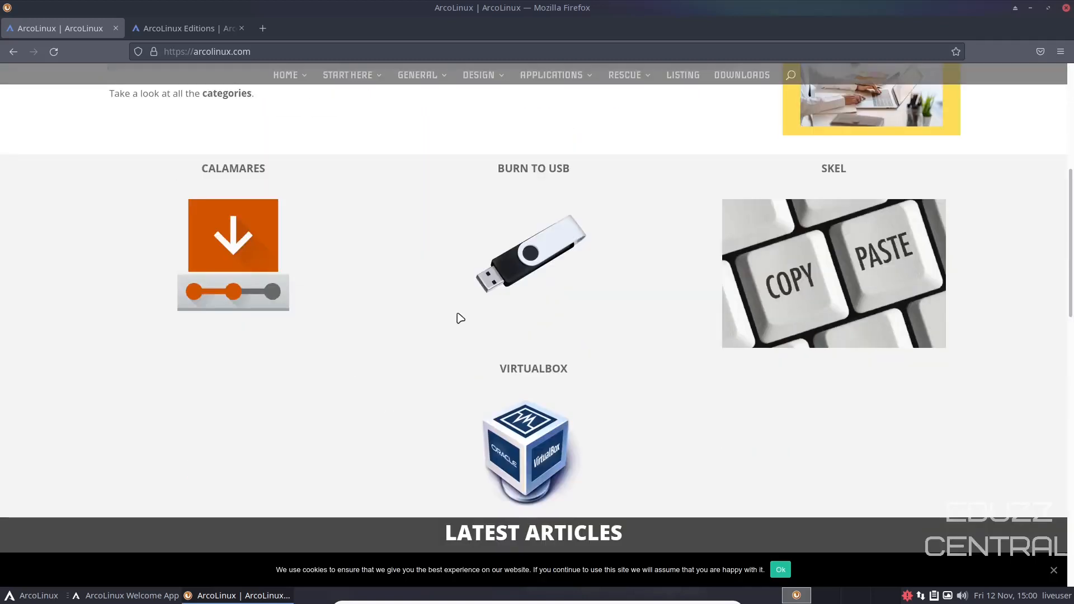
scroll("down", 3)
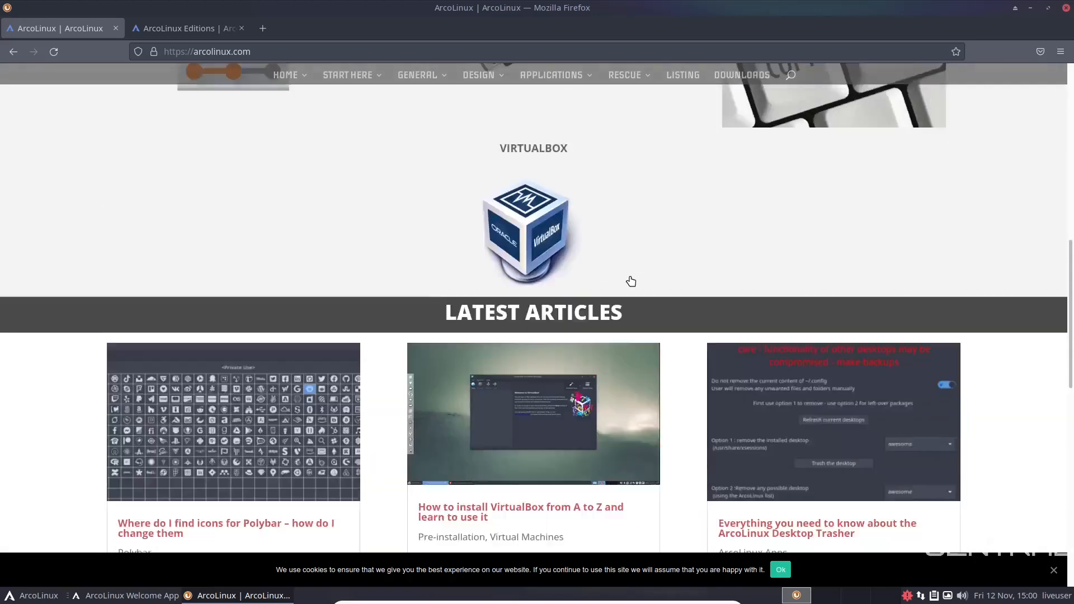
scroll("down", 3)
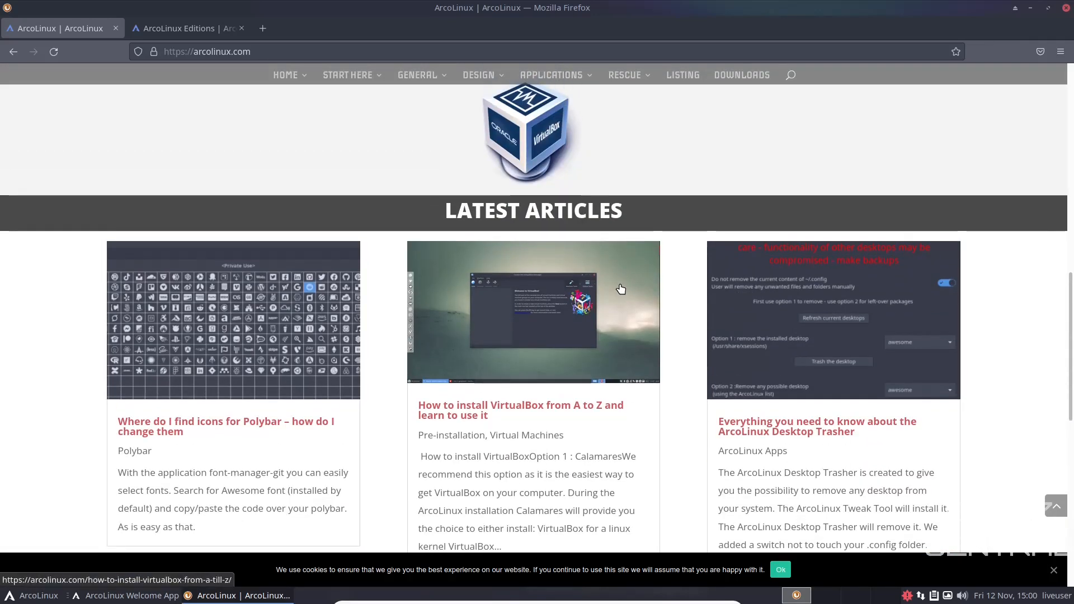
scroll("down", 3)
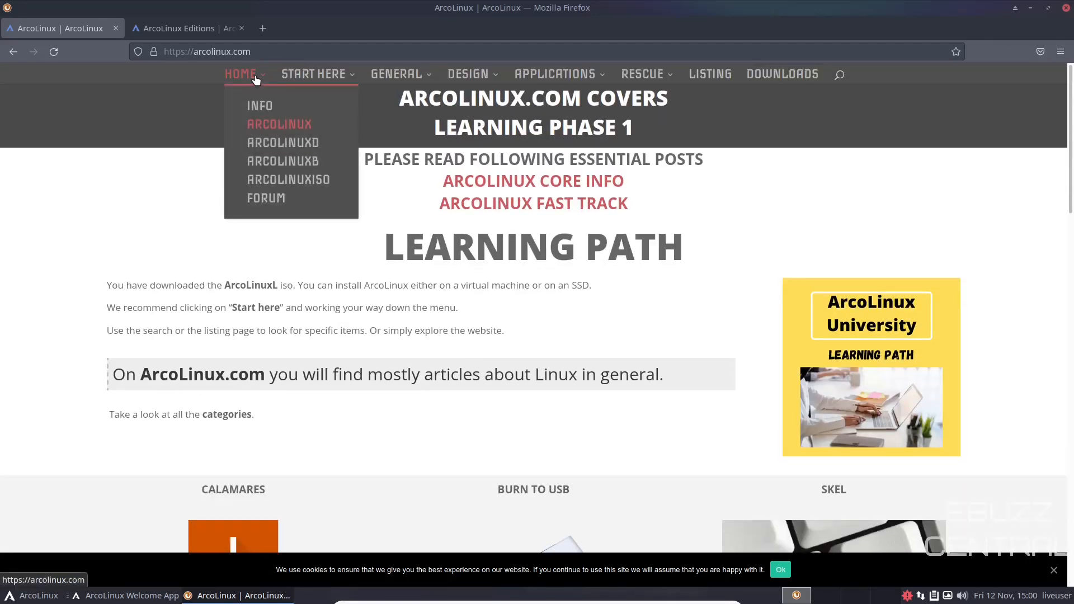
mouse_move(279, 151)
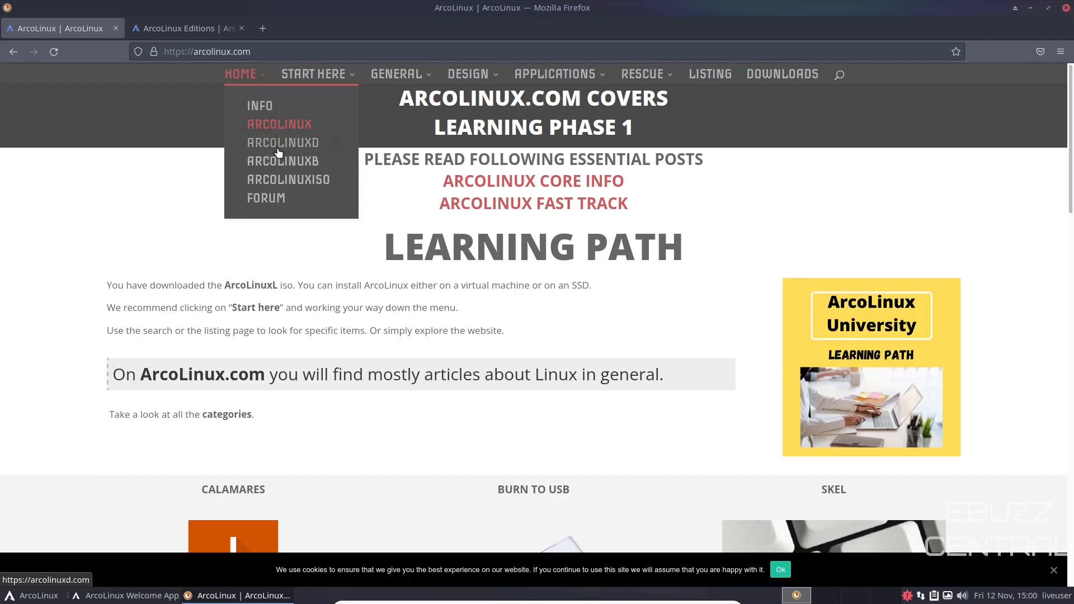
mouse_move(286, 156)
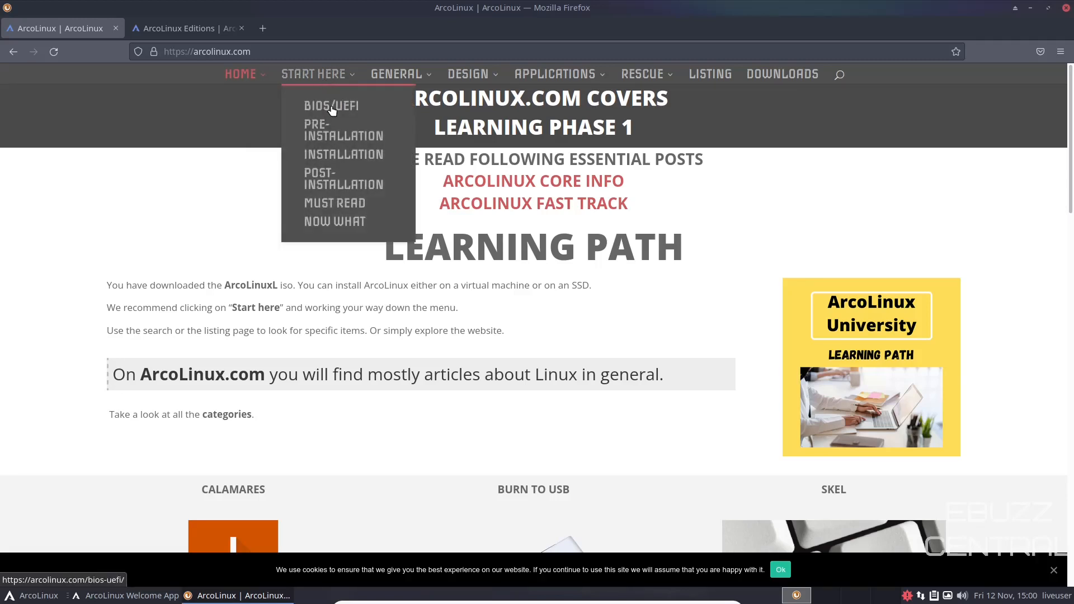
mouse_move(330, 141)
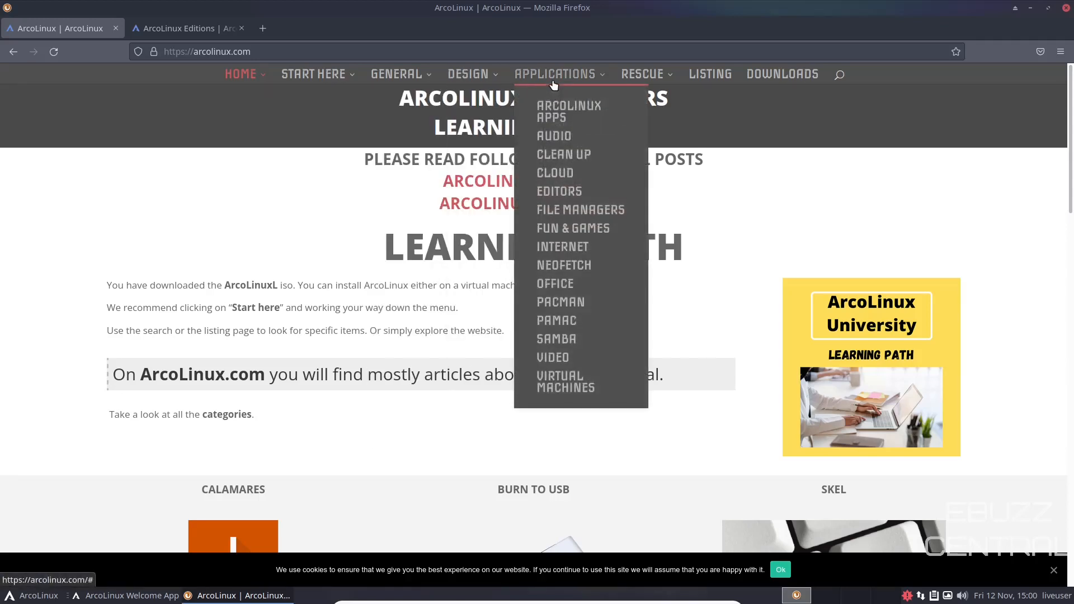
mouse_move(568, 196)
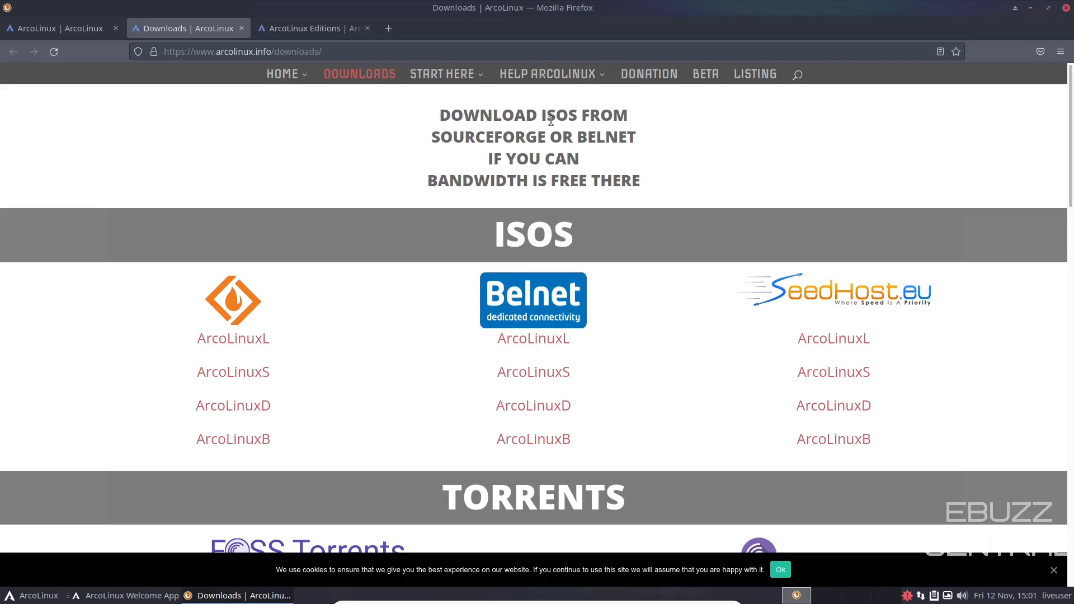
Scroll the arcolinux.info Downloads mirror list, then go to Start Here > ArcoLinux Editions.
scroll("down", 3)
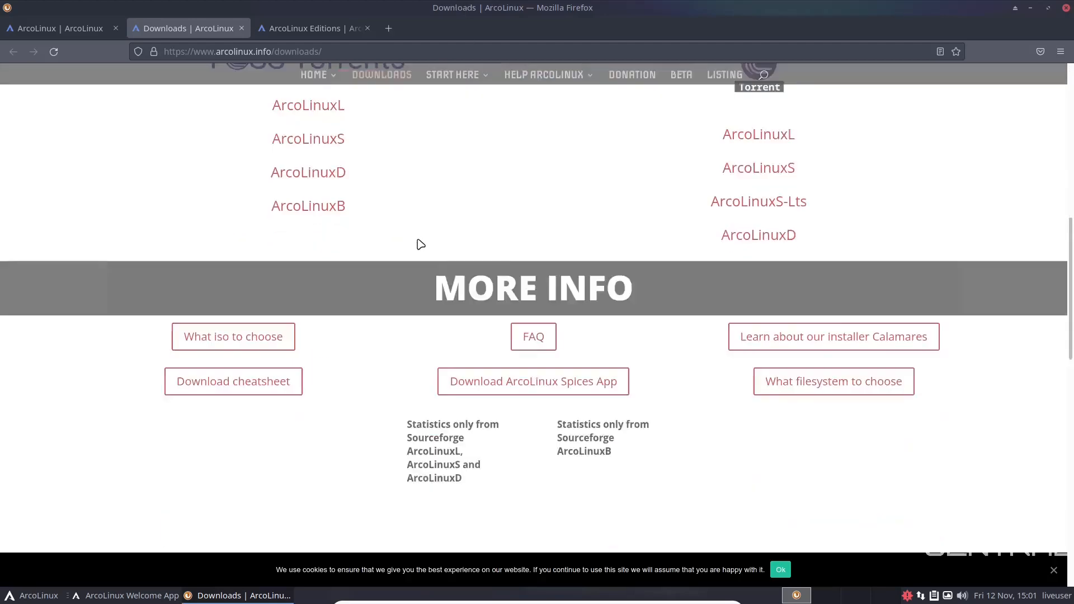
scroll("up", 3)
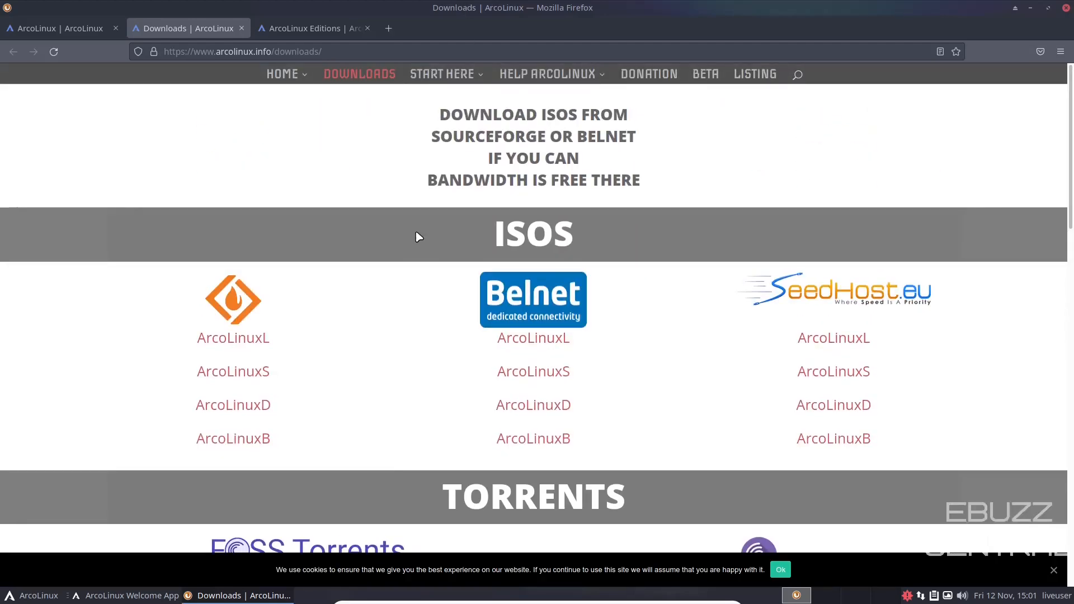
left_click(442, 73)
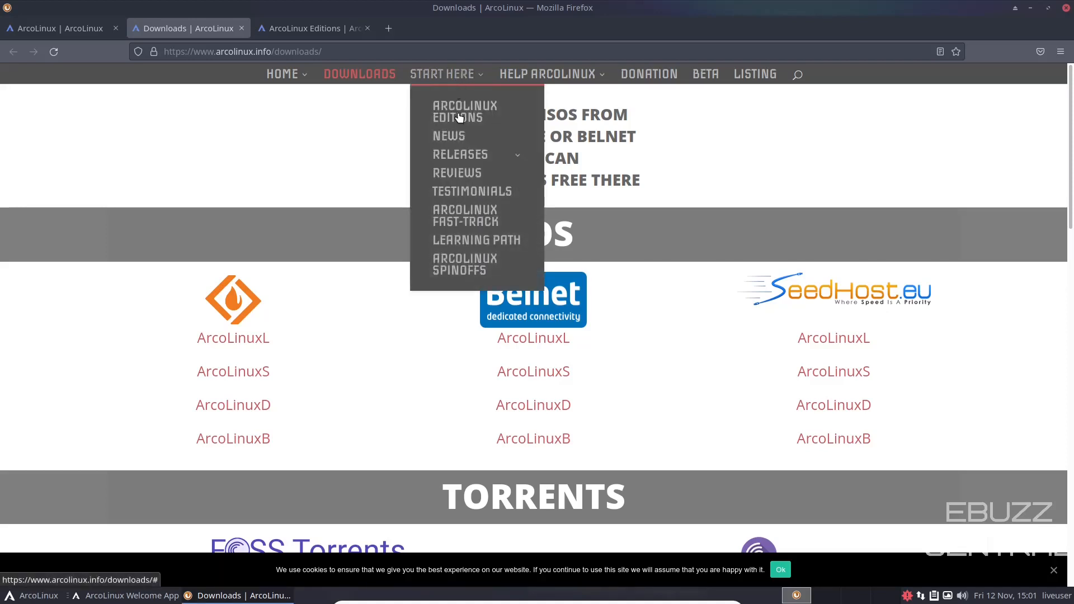
left_click(465, 112)
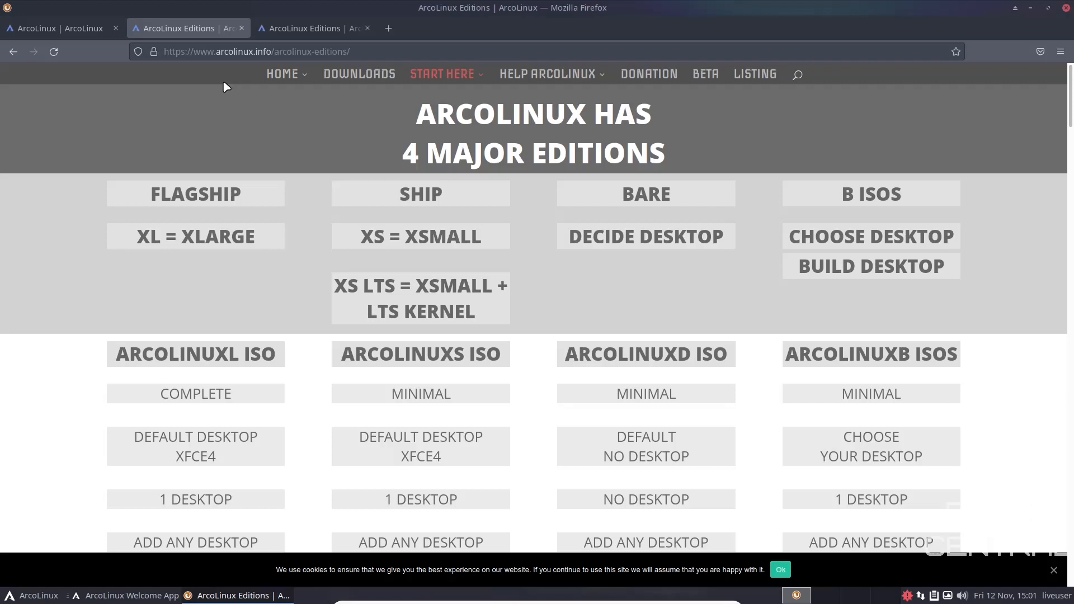
mouse_move(173, 198)
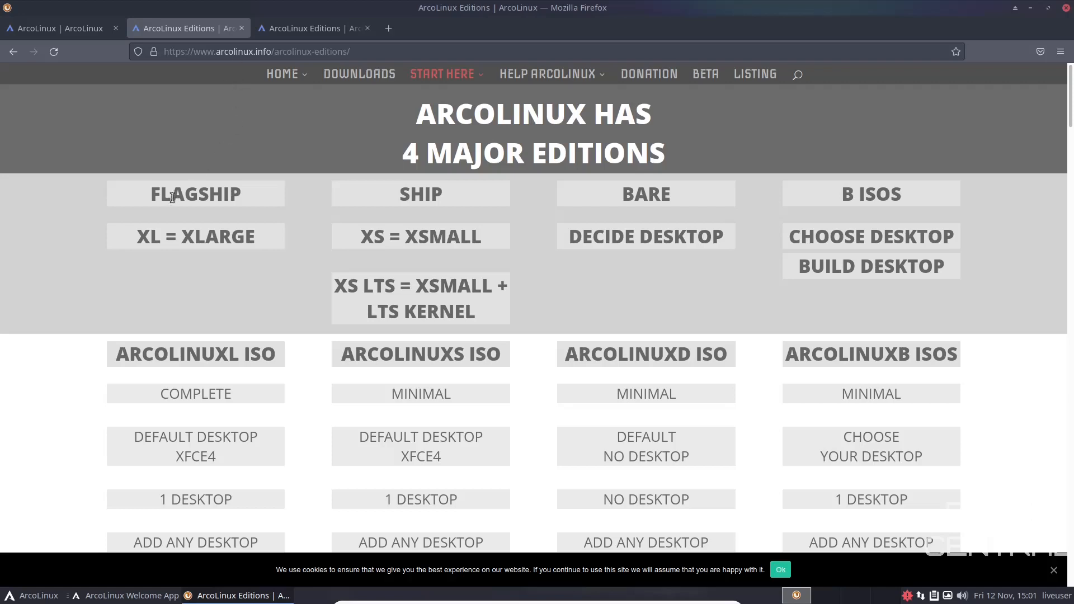
mouse_move(598, 200)
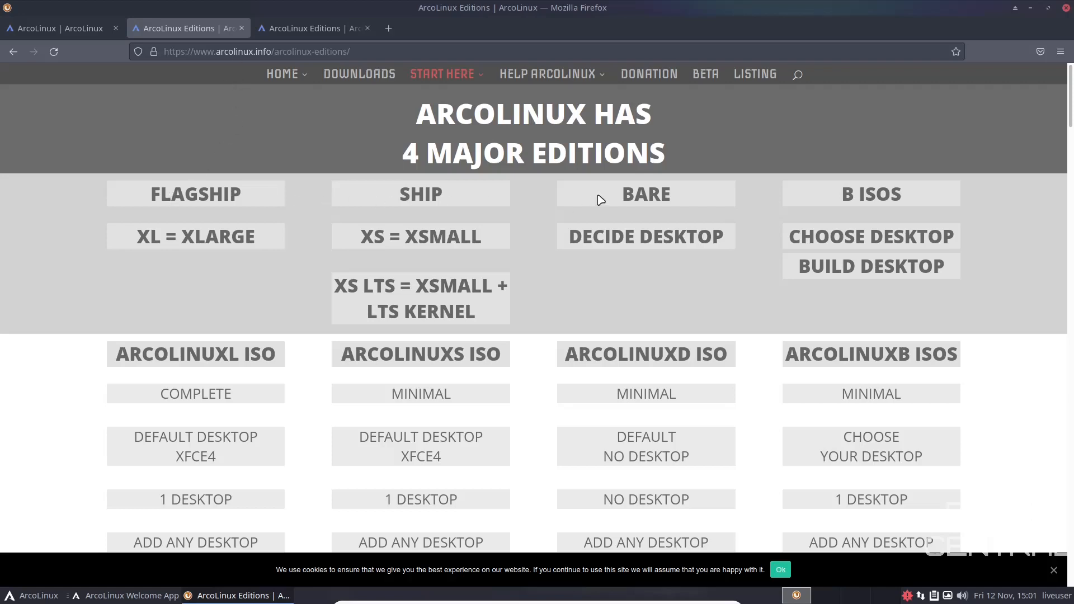
mouse_move(669, 187)
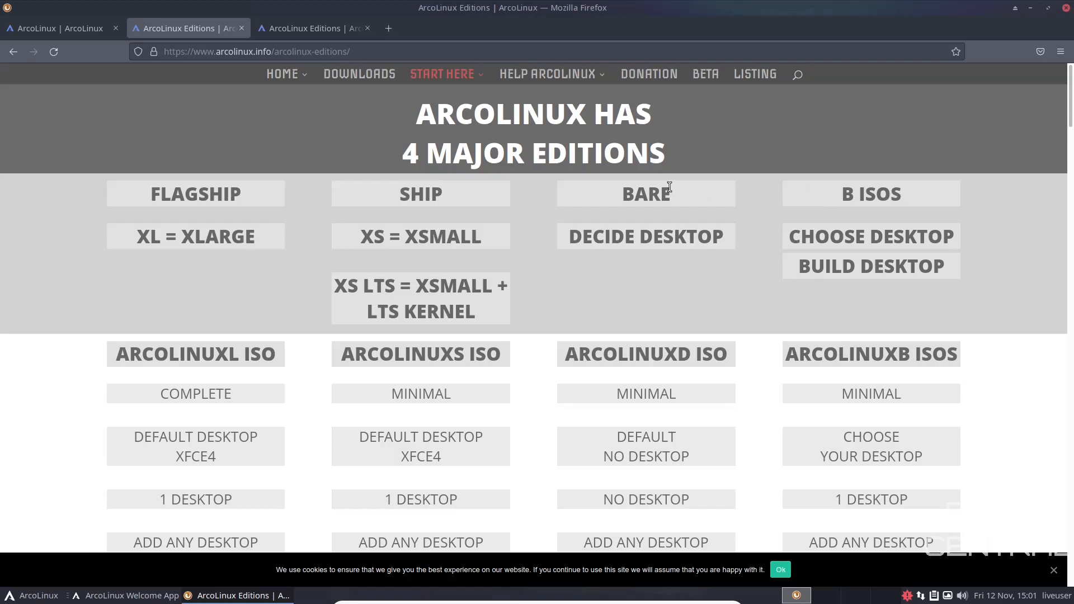
mouse_move(493, 217)
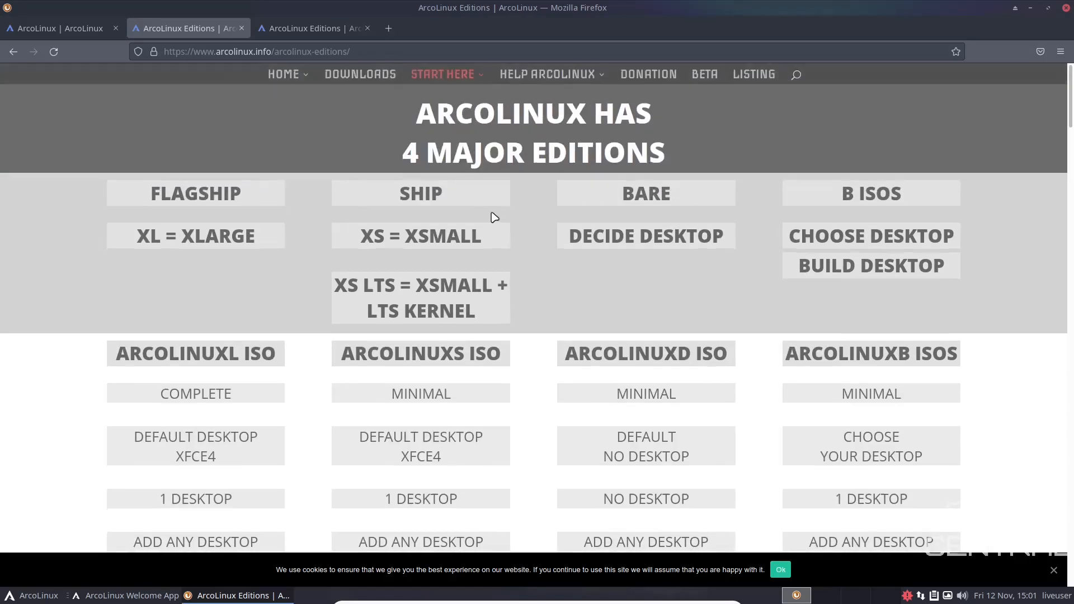
mouse_move(798, 378)
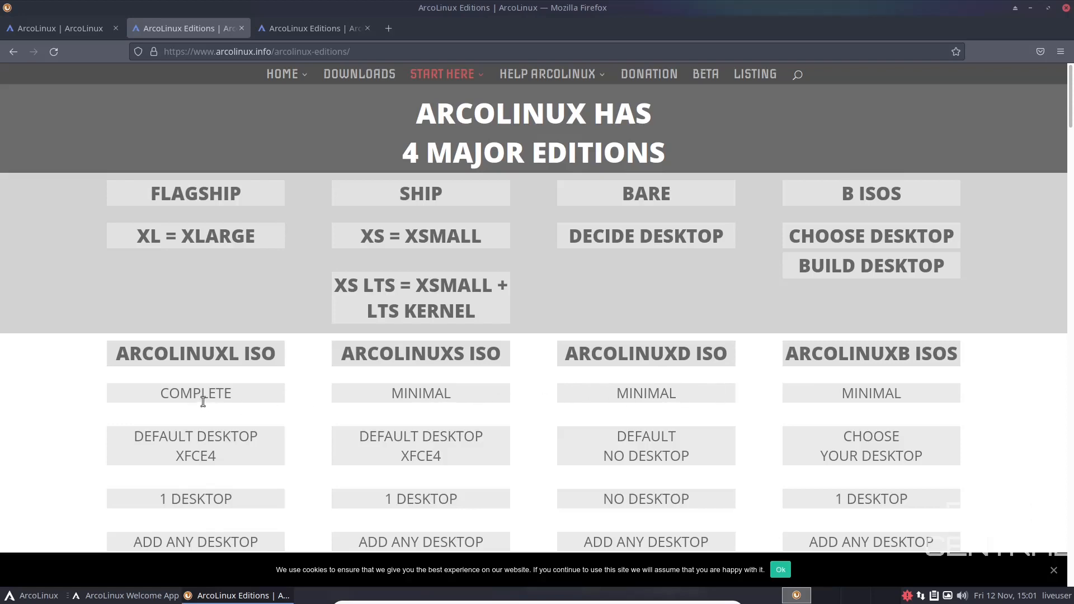
mouse_move(124, 364)
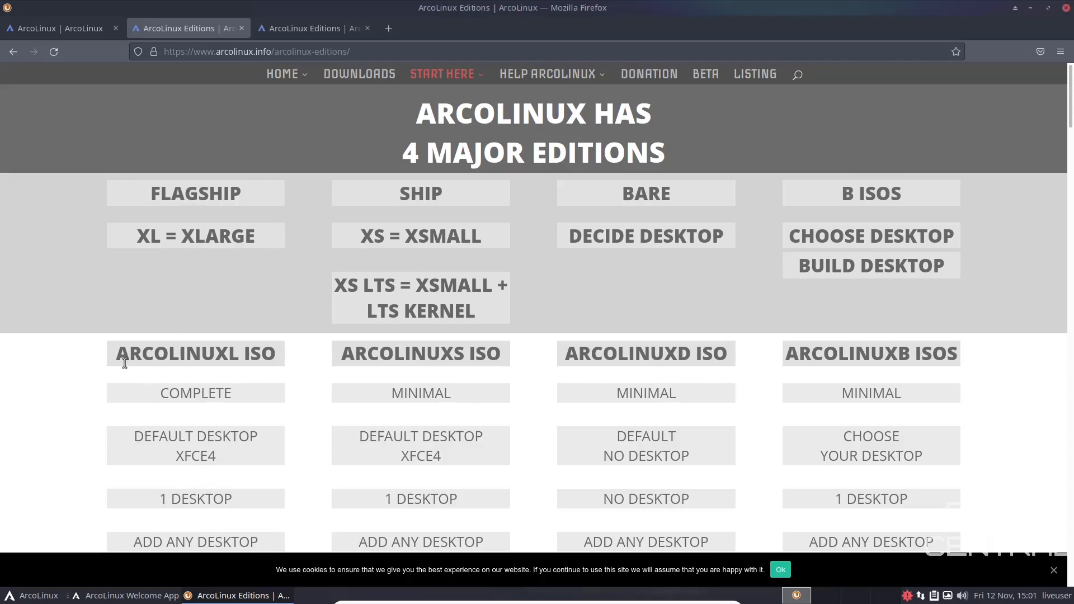
mouse_move(217, 357)
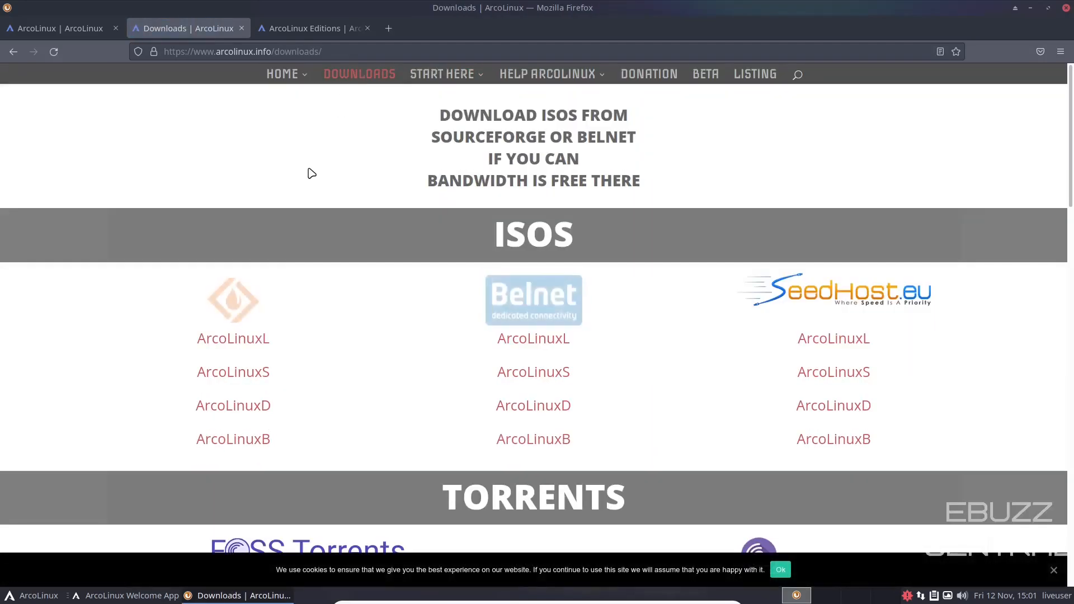
Scroll the arcolinux.info downloads page to the Torrents and More Info sections.
scroll("down", 3)
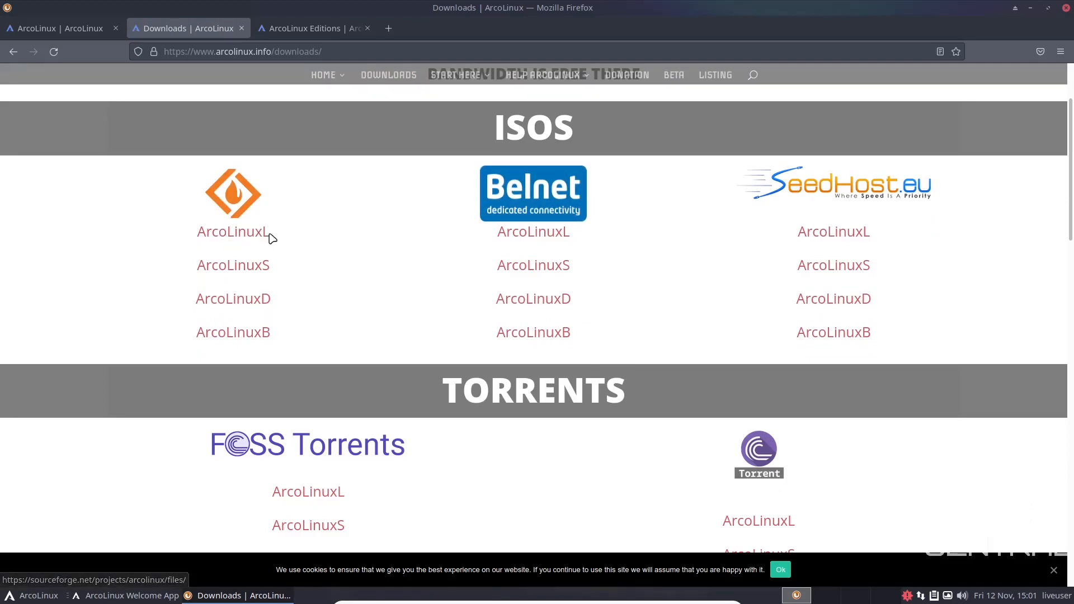
mouse_move(204, 222)
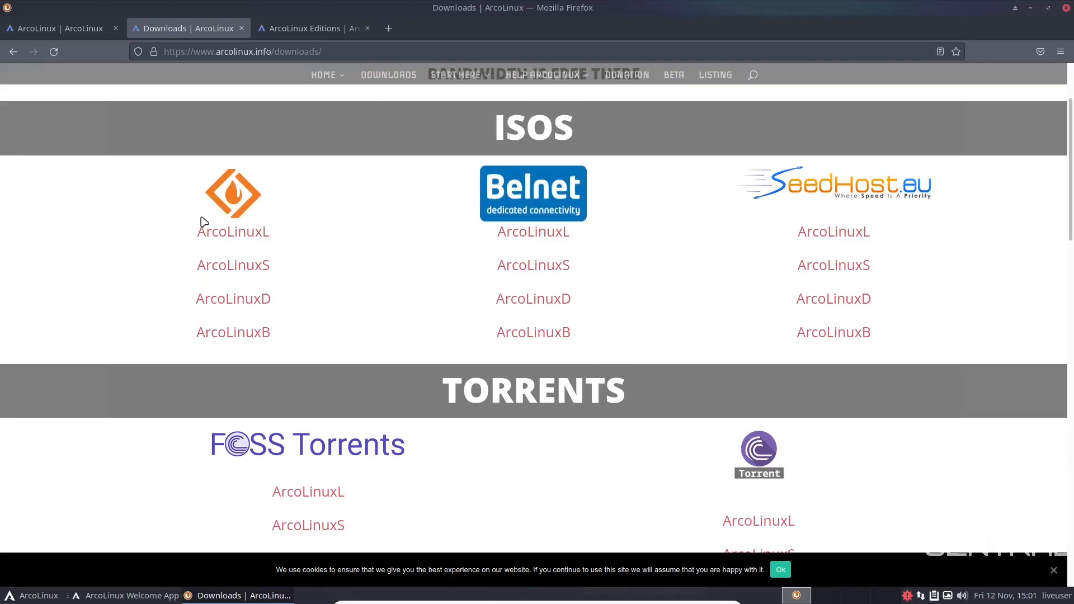
mouse_move(267, 251)
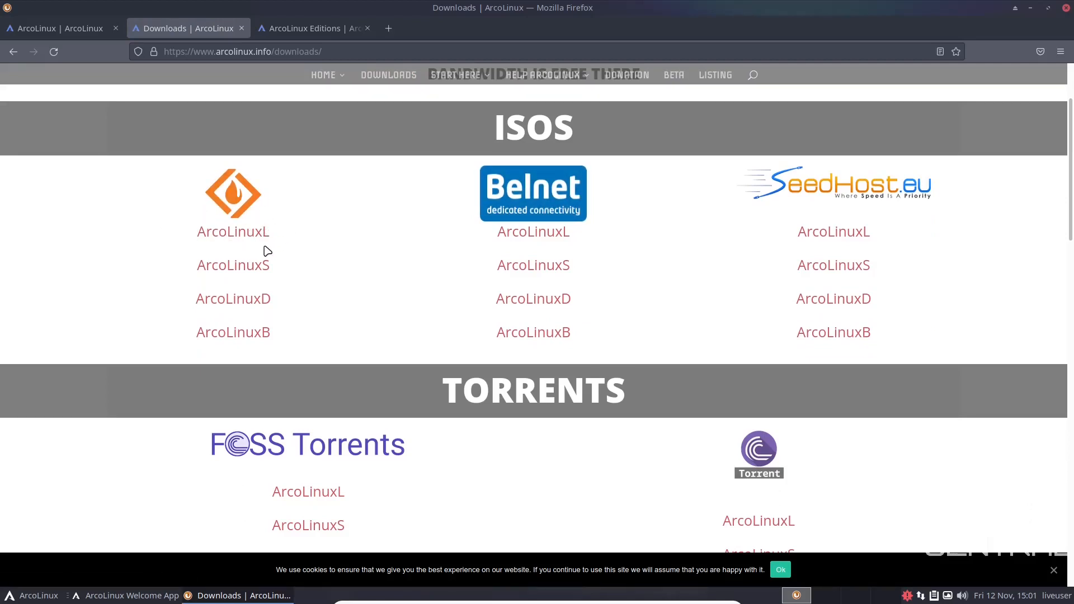
mouse_move(801, 205)
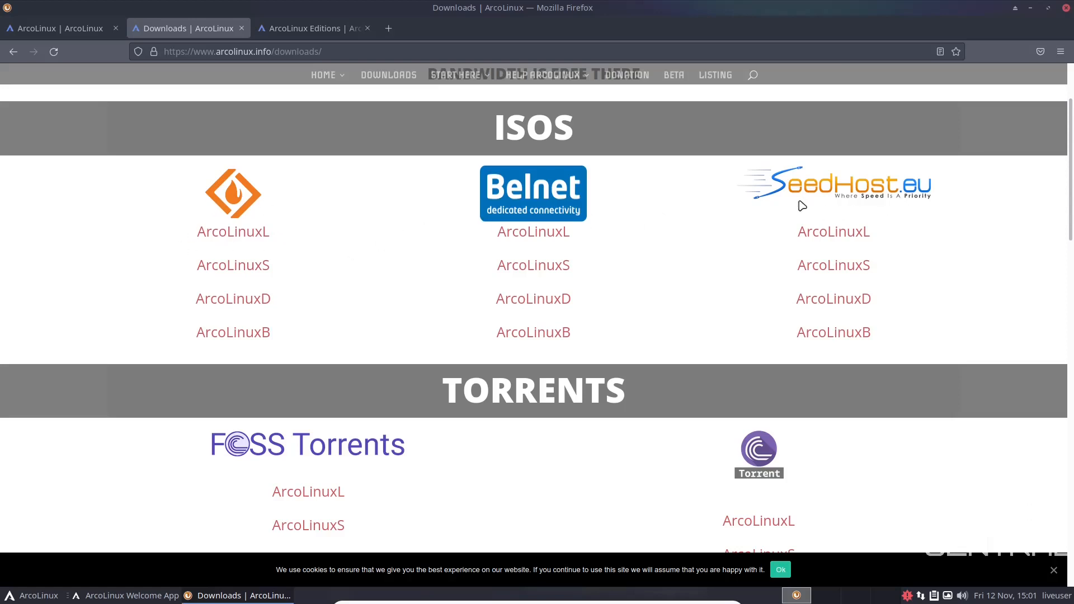
scroll("down", 3)
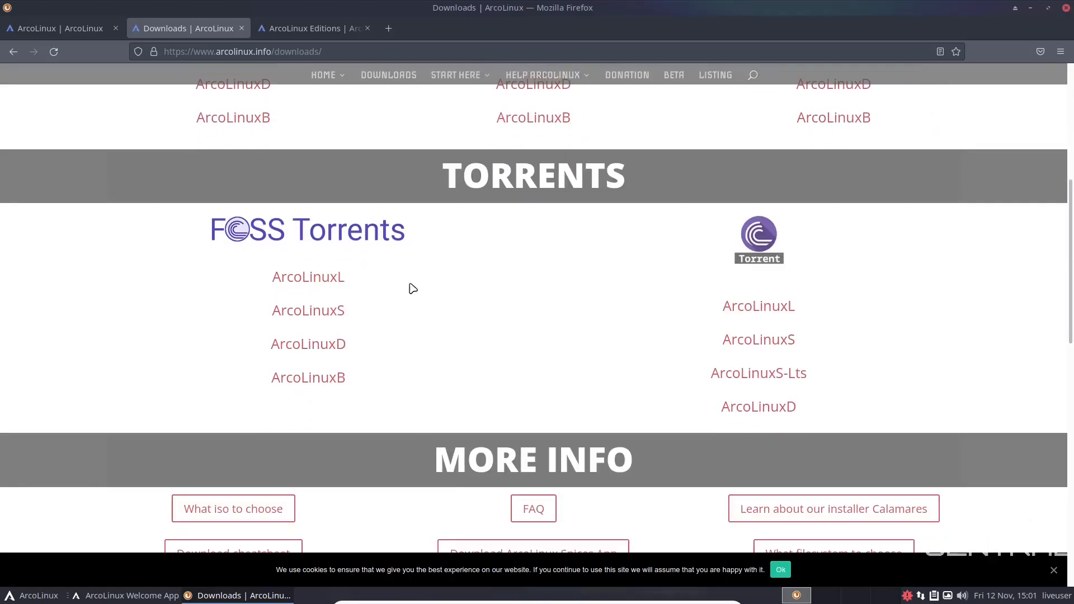
scroll("up", 3)
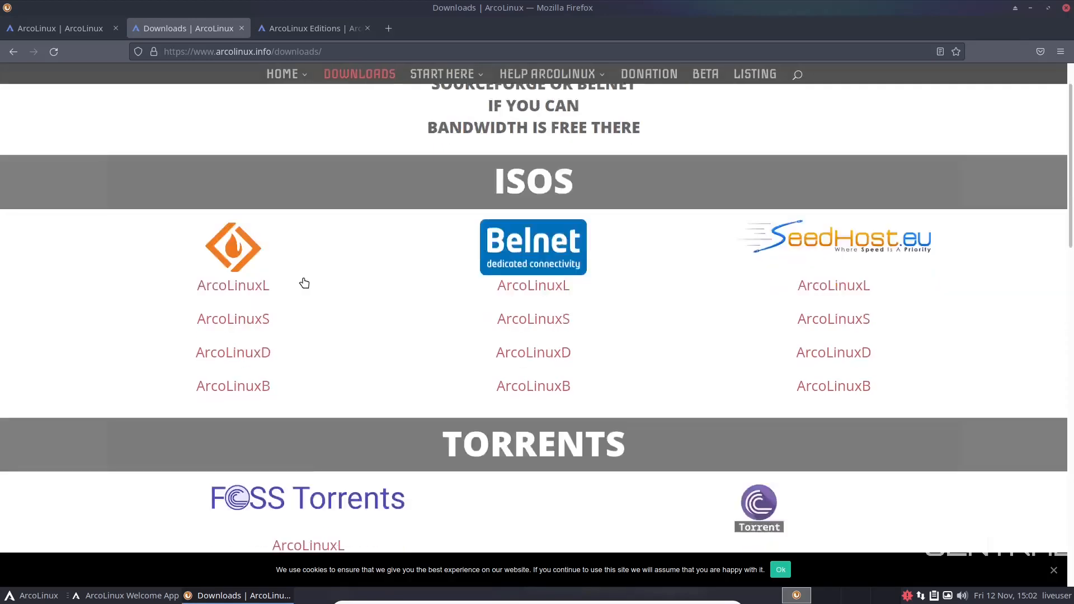
scroll("down", 3)
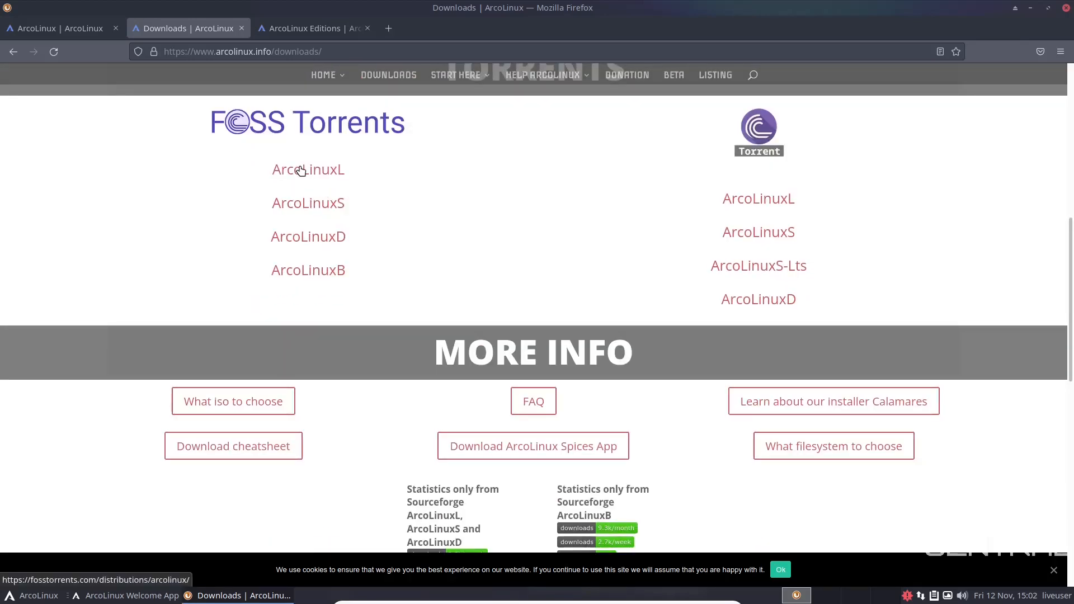
mouse_move(316, 183)
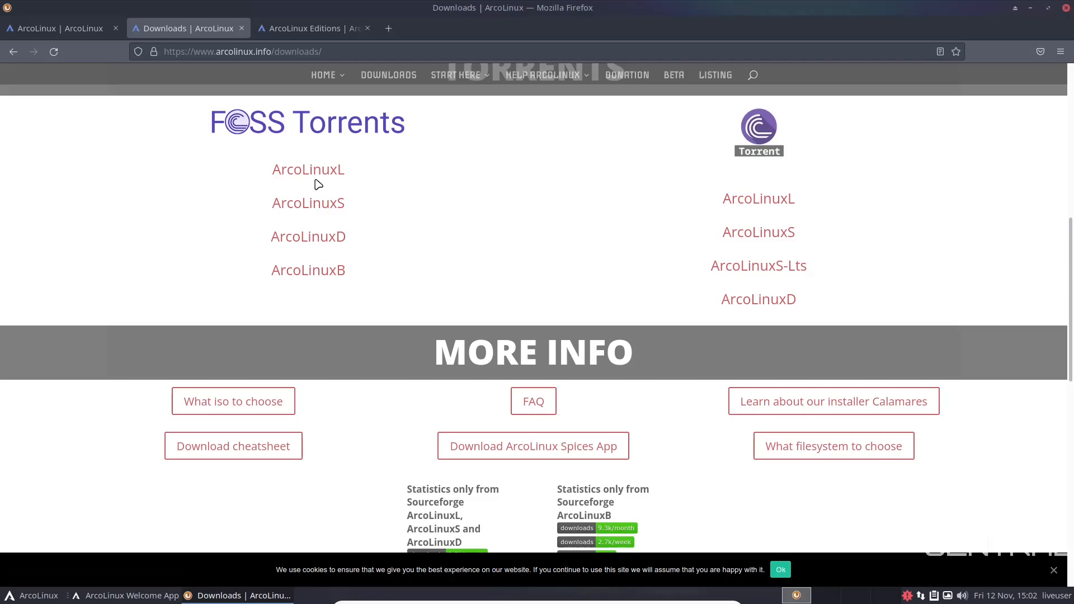
scroll("up", 3)
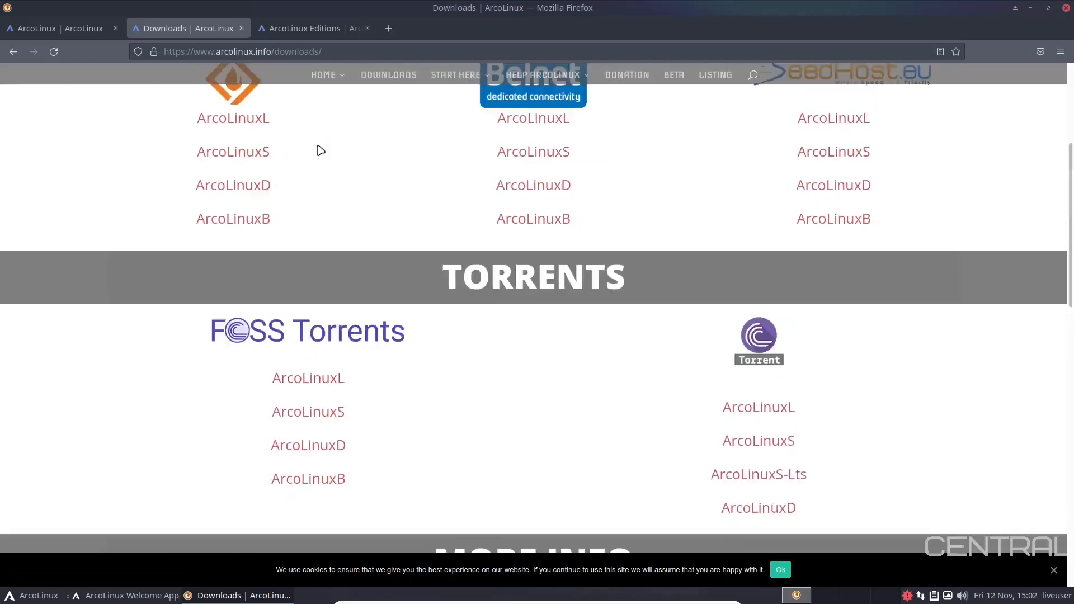
scroll("up", 3)
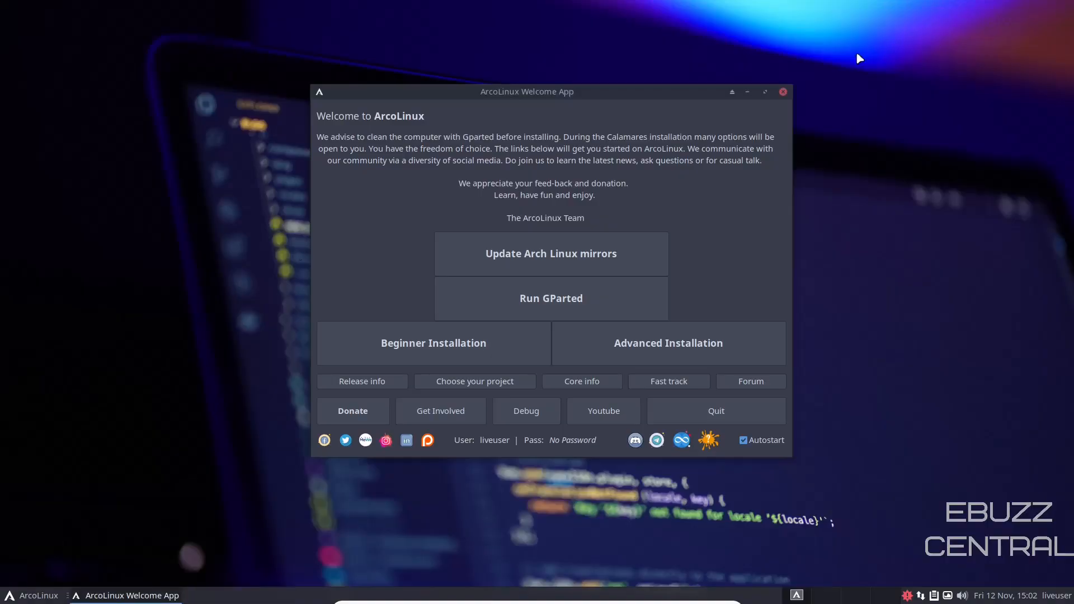
mouse_move(301, 255)
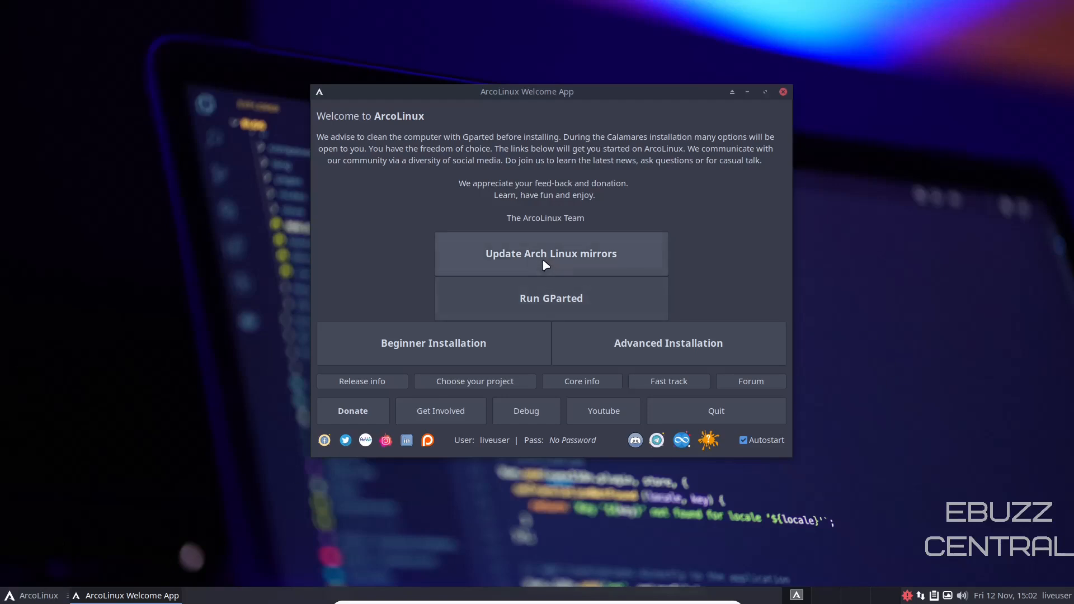
mouse_move(565, 229)
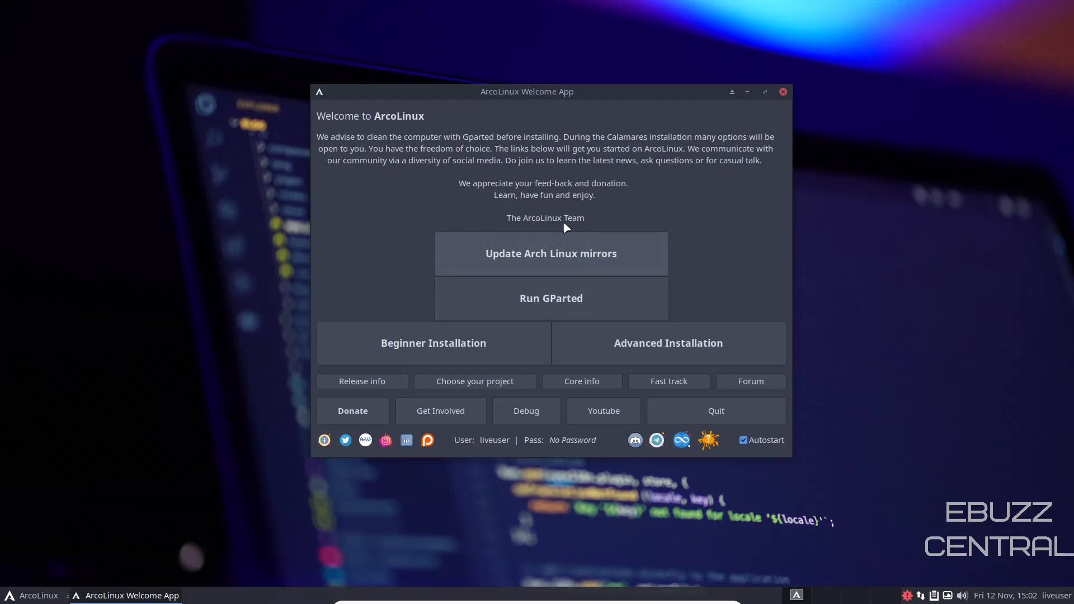
mouse_move(561, 262)
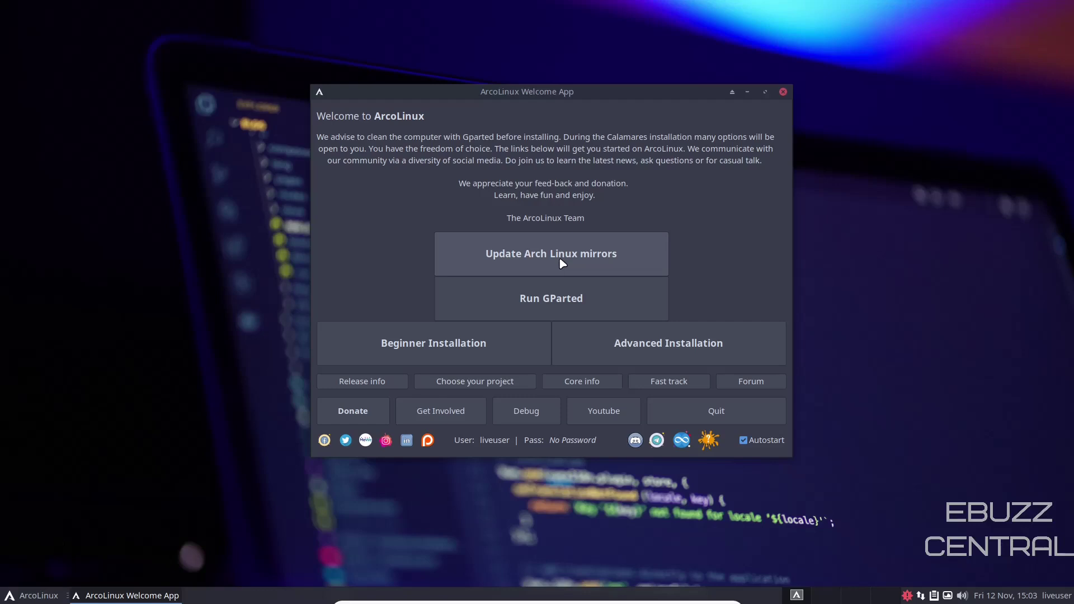
mouse_move(494, 241)
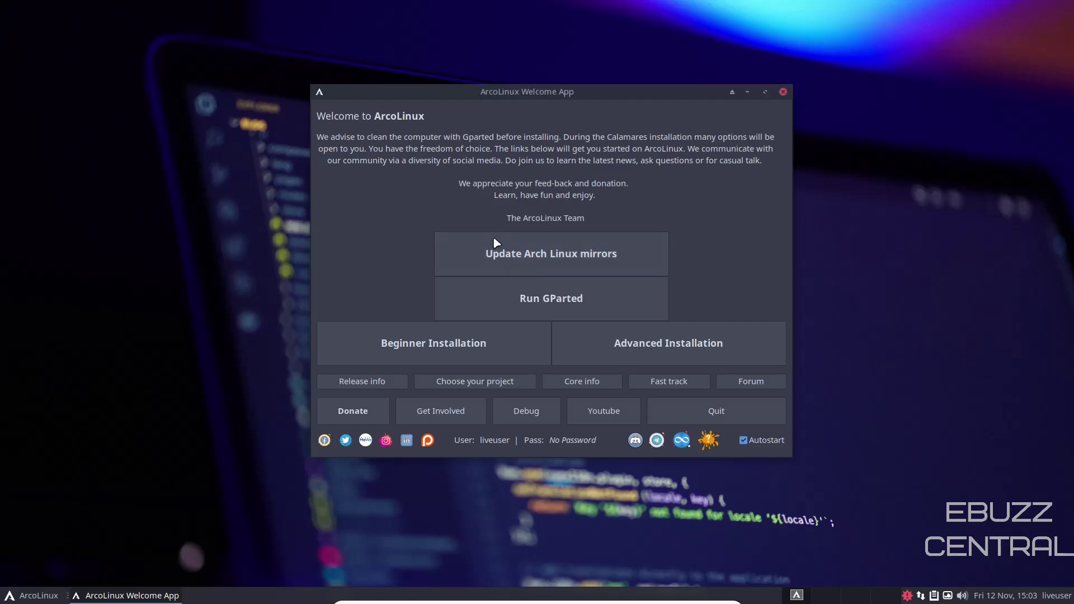
mouse_move(539, 262)
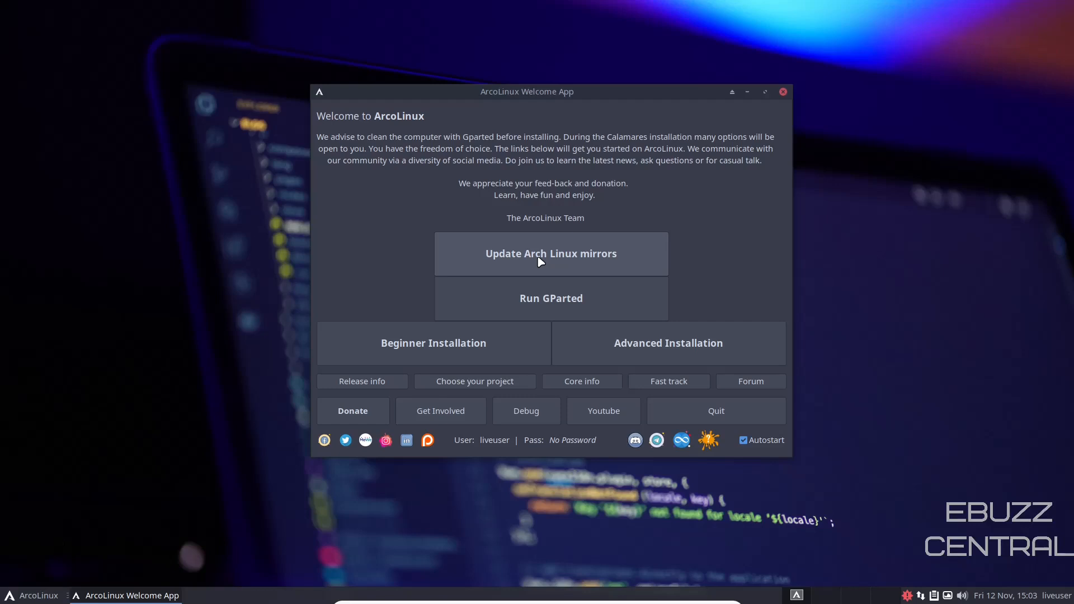
mouse_move(531, 244)
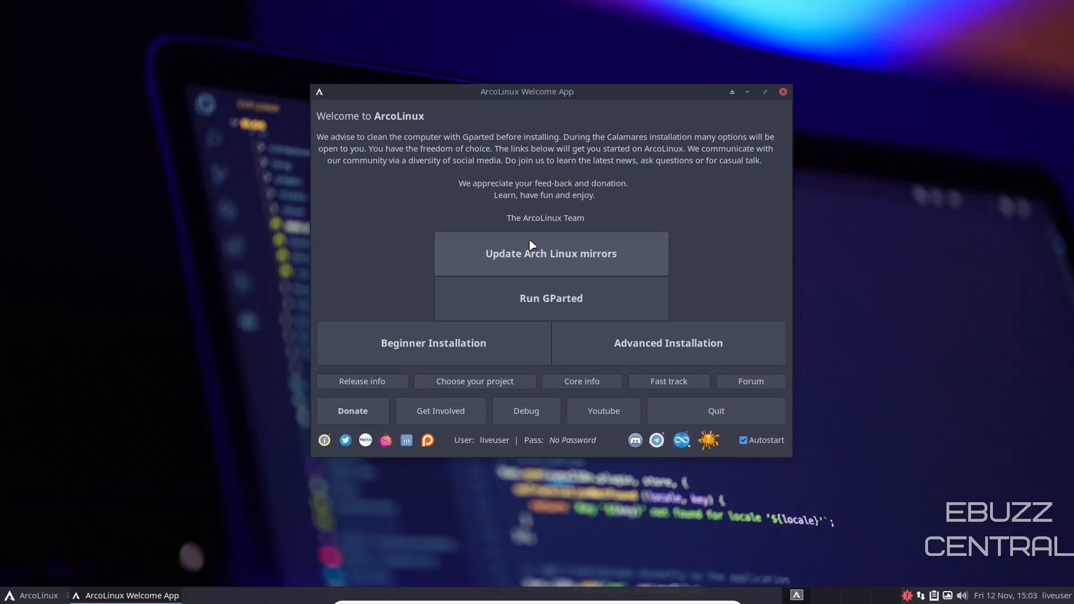
mouse_move(397, 354)
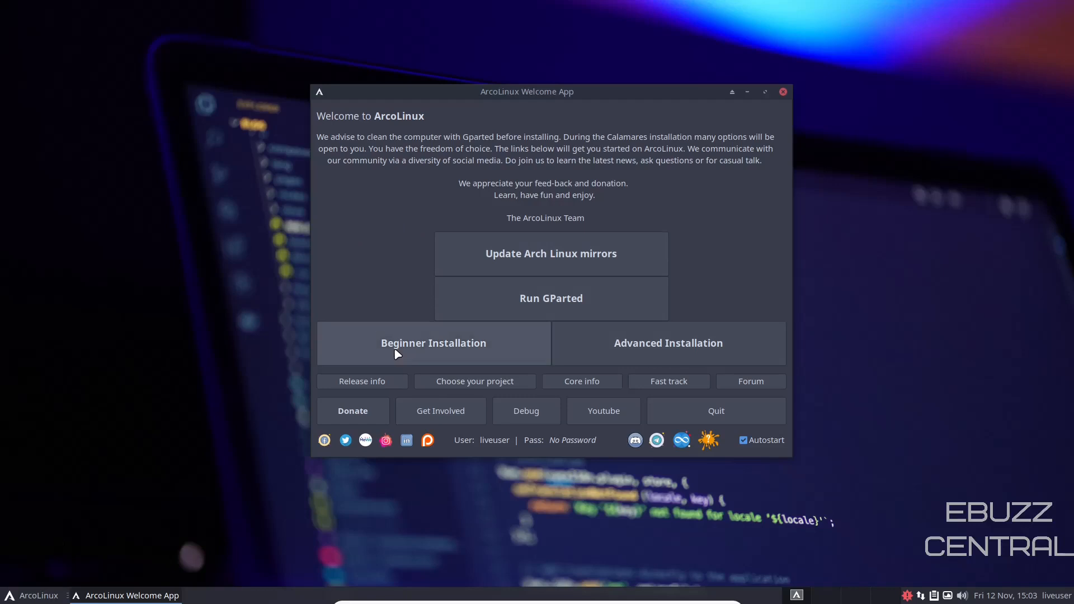
mouse_move(655, 348)
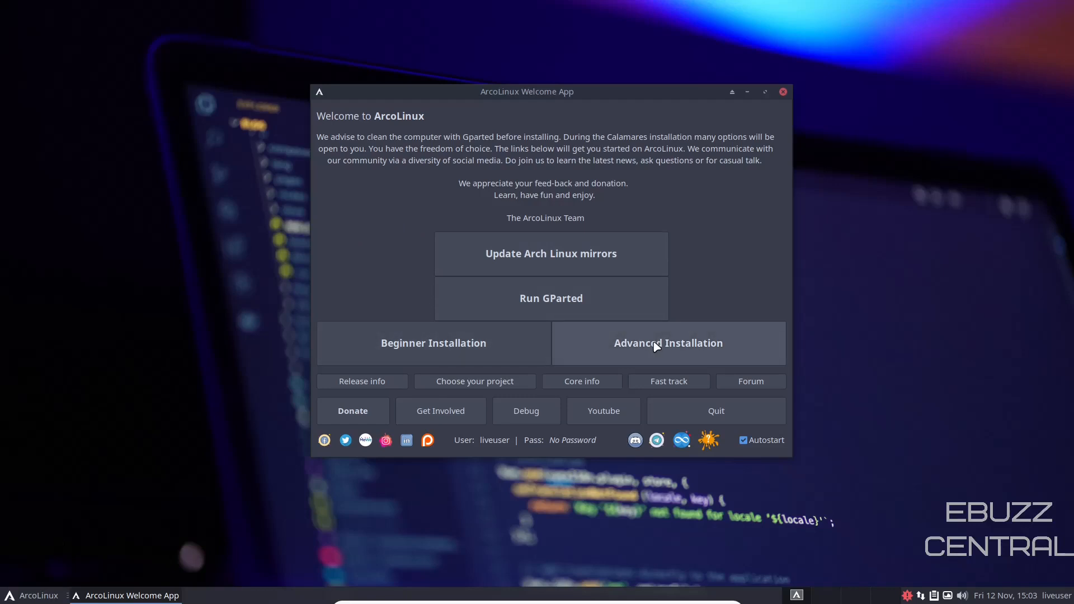
mouse_move(520, 359)
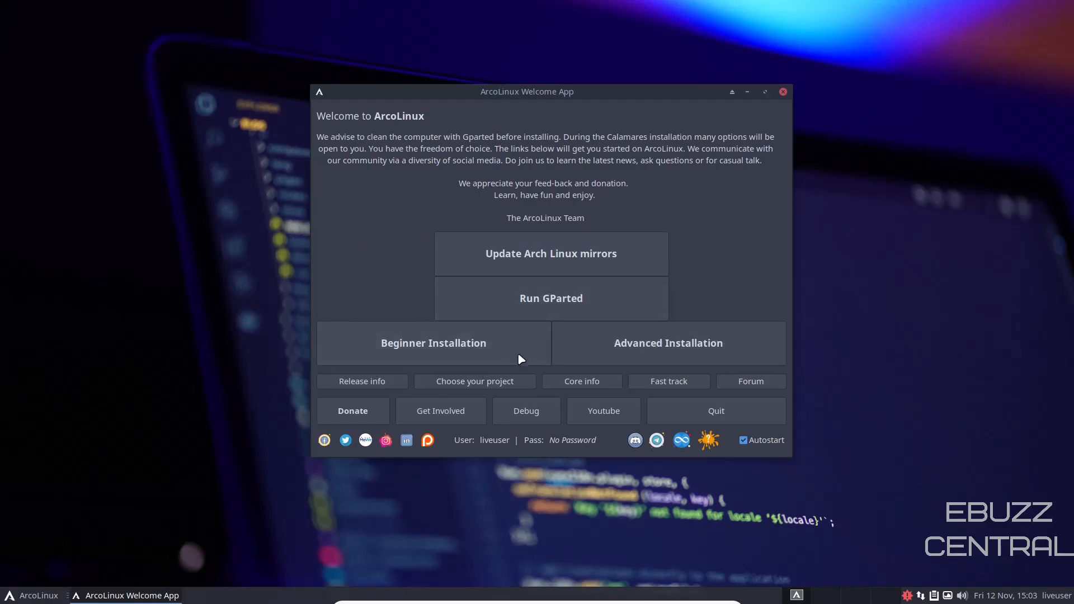
mouse_move(448, 342)
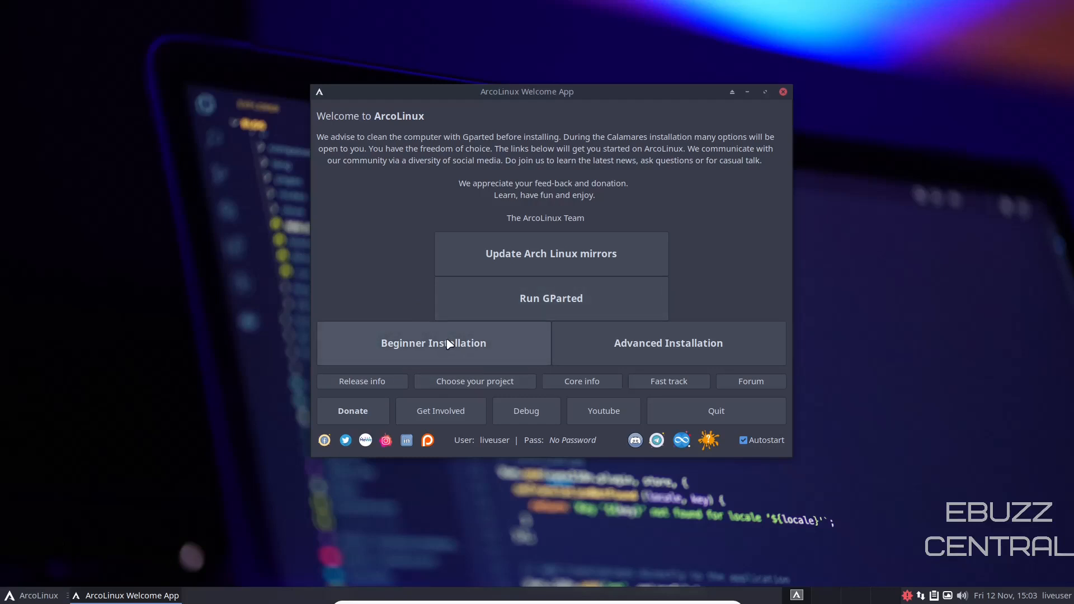
mouse_move(356, 384)
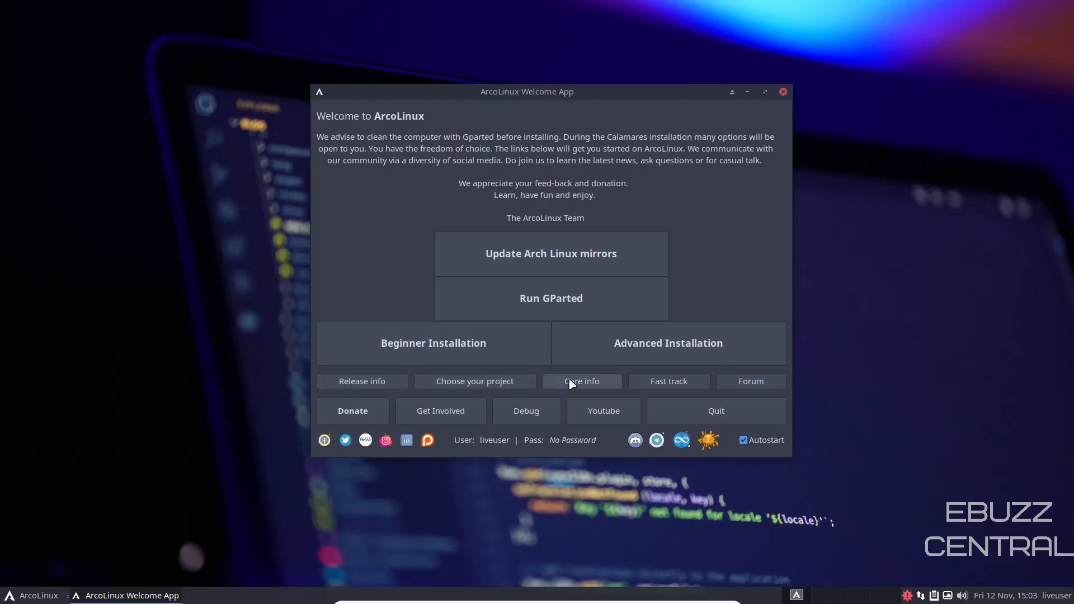
mouse_move(746, 386)
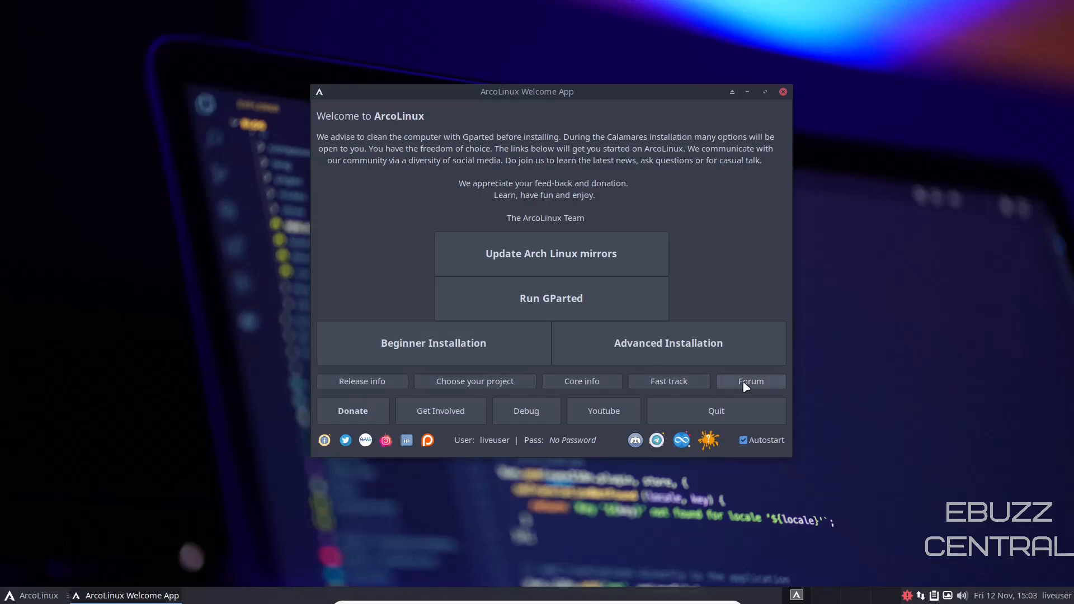
mouse_move(737, 396)
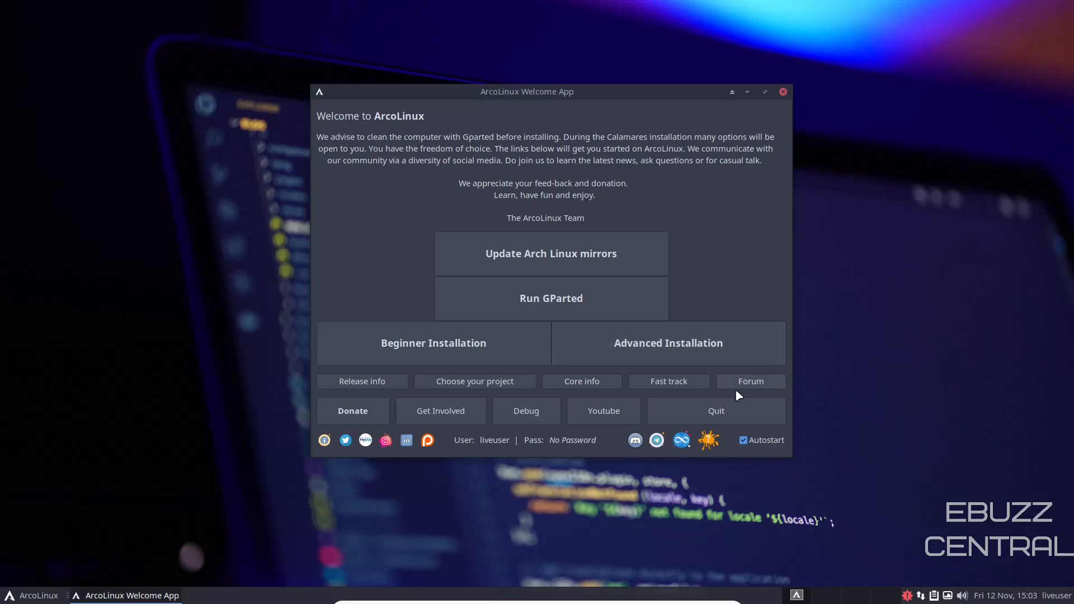
mouse_move(742, 383)
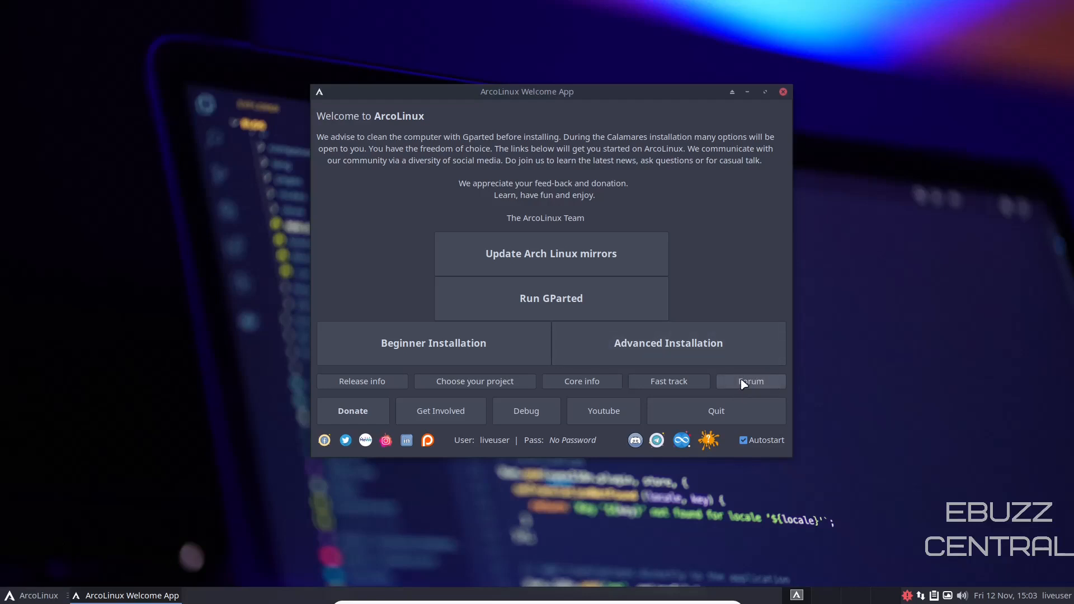
mouse_move(750, 408)
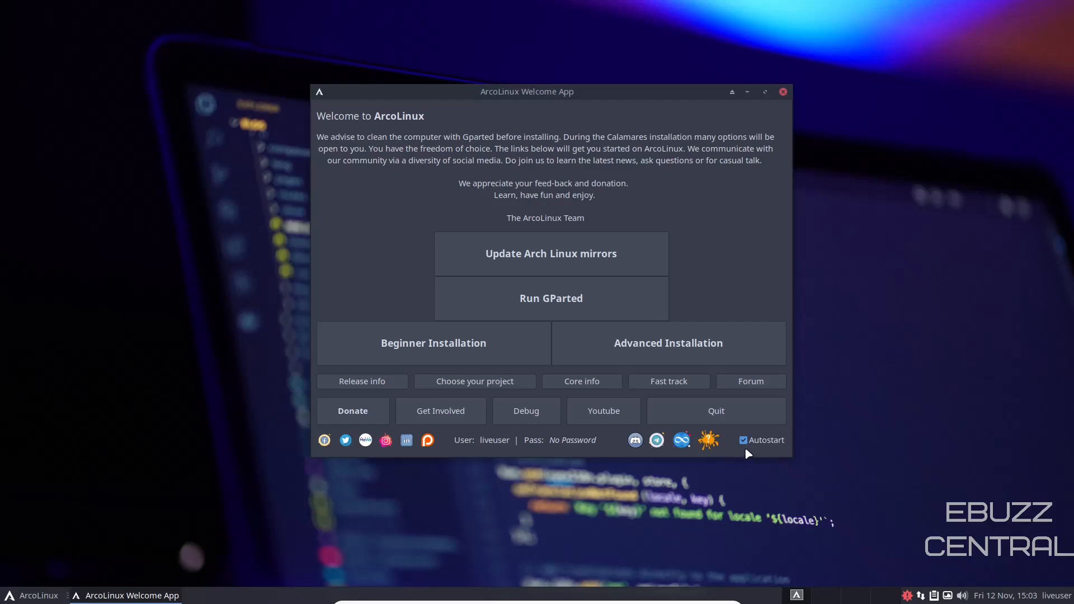
mouse_move(807, 420)
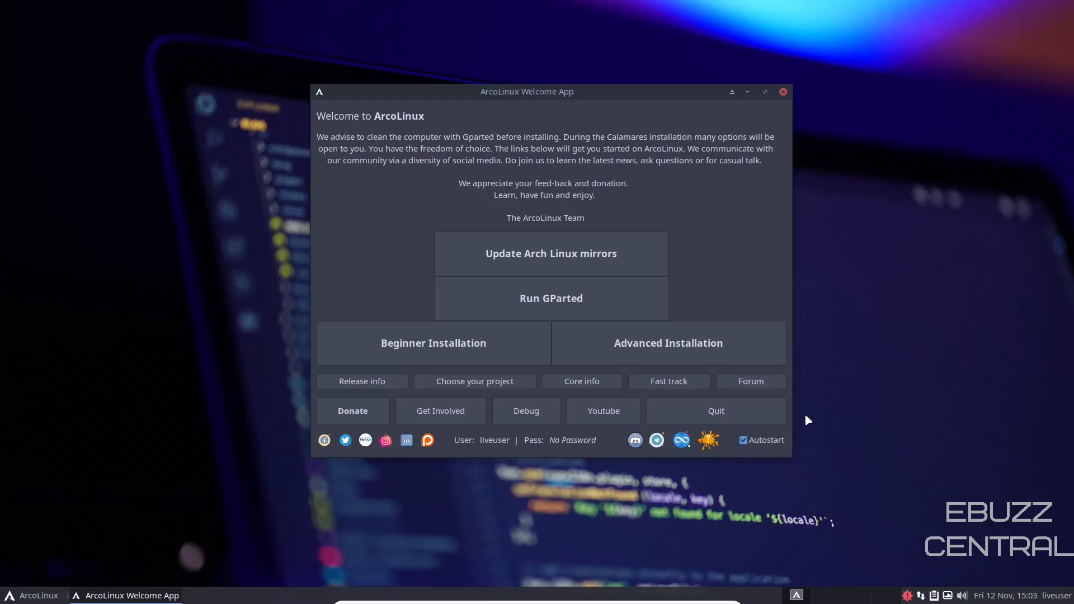
mouse_move(786, 436)
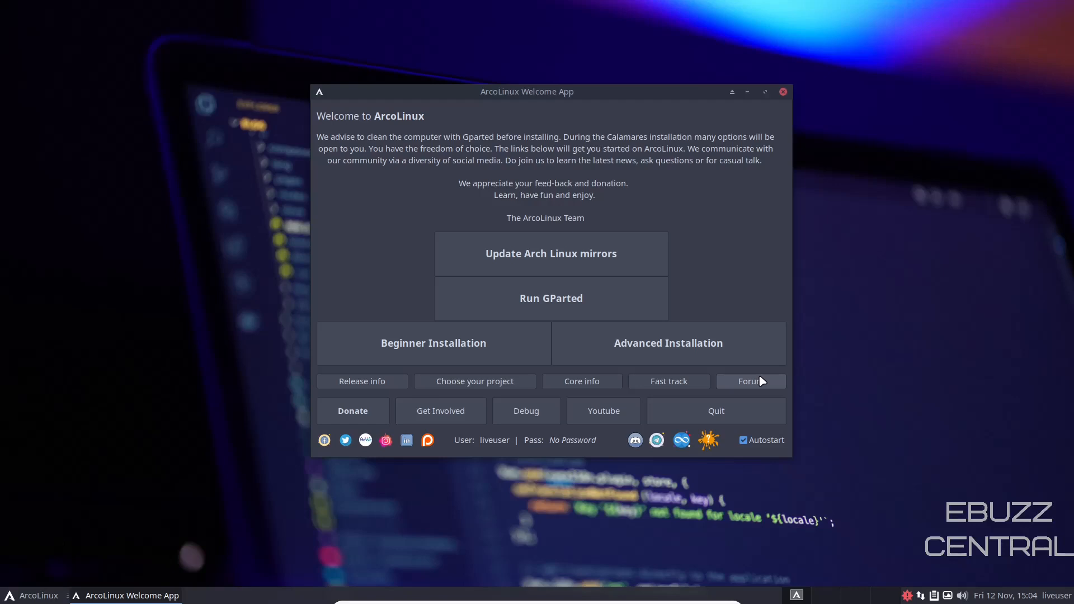
mouse_move(439, 415)
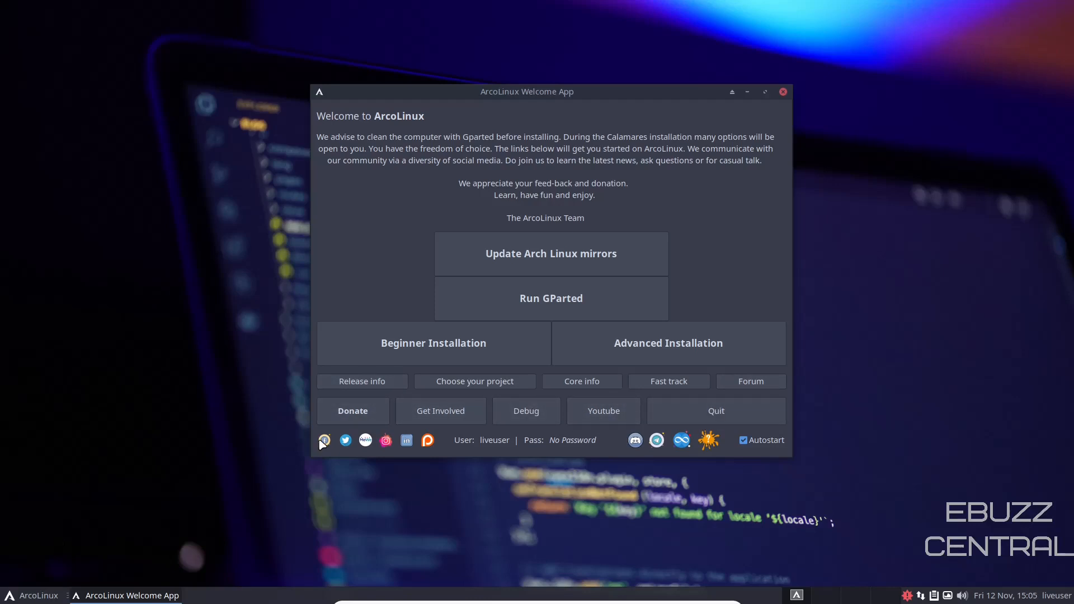
mouse_move(365, 440)
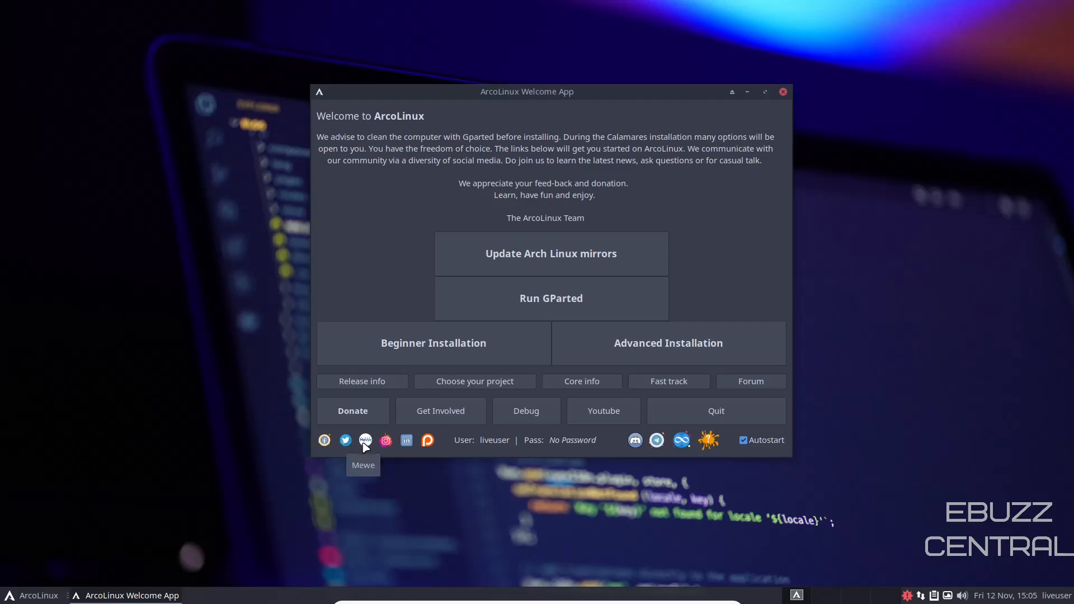
mouse_move(426, 453)
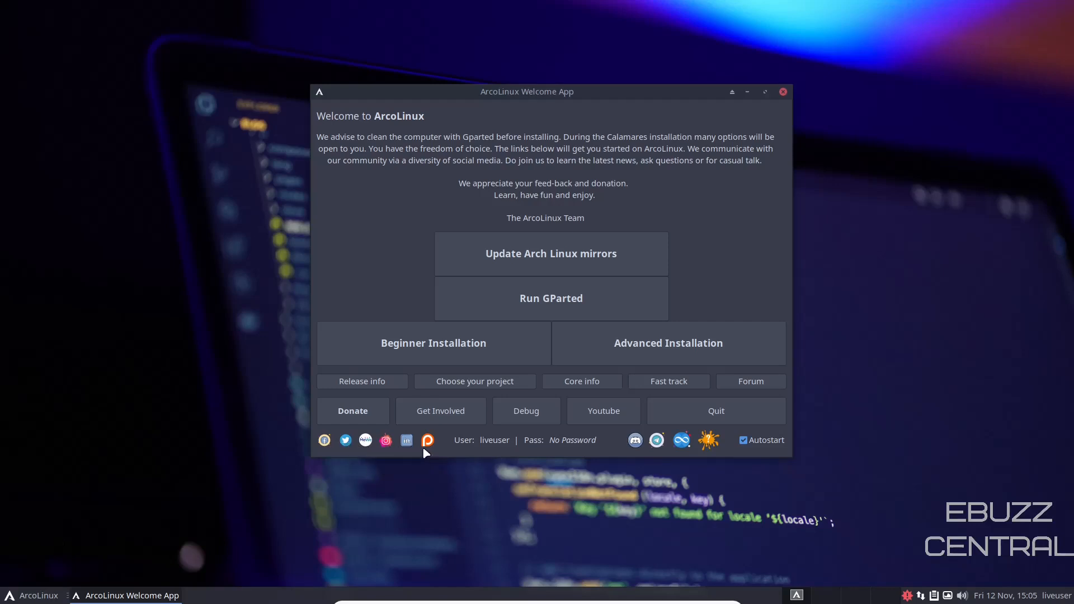
mouse_move(638, 450)
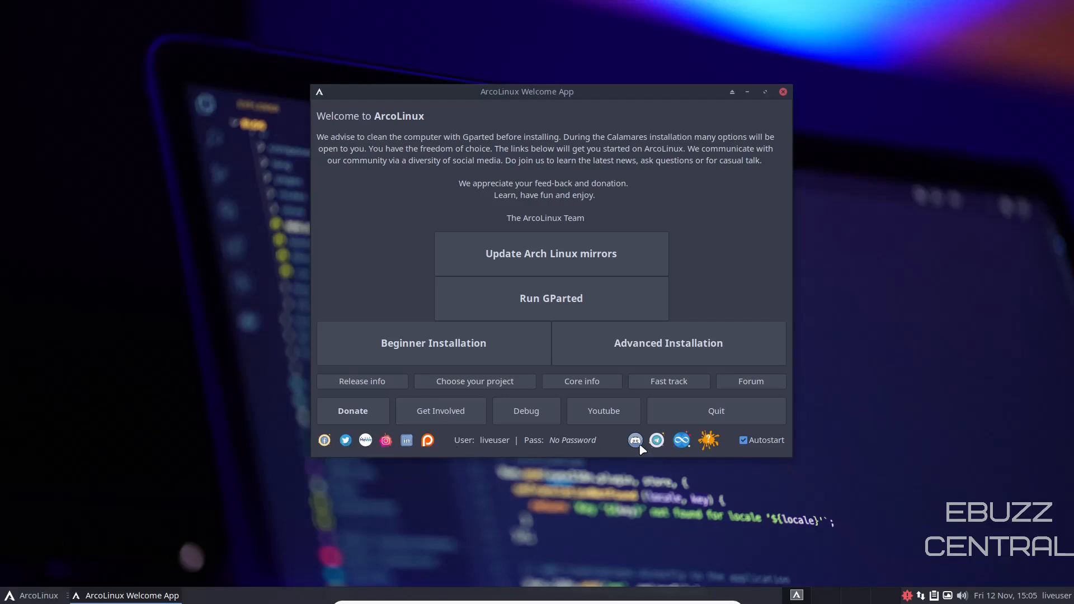
mouse_move(680, 440)
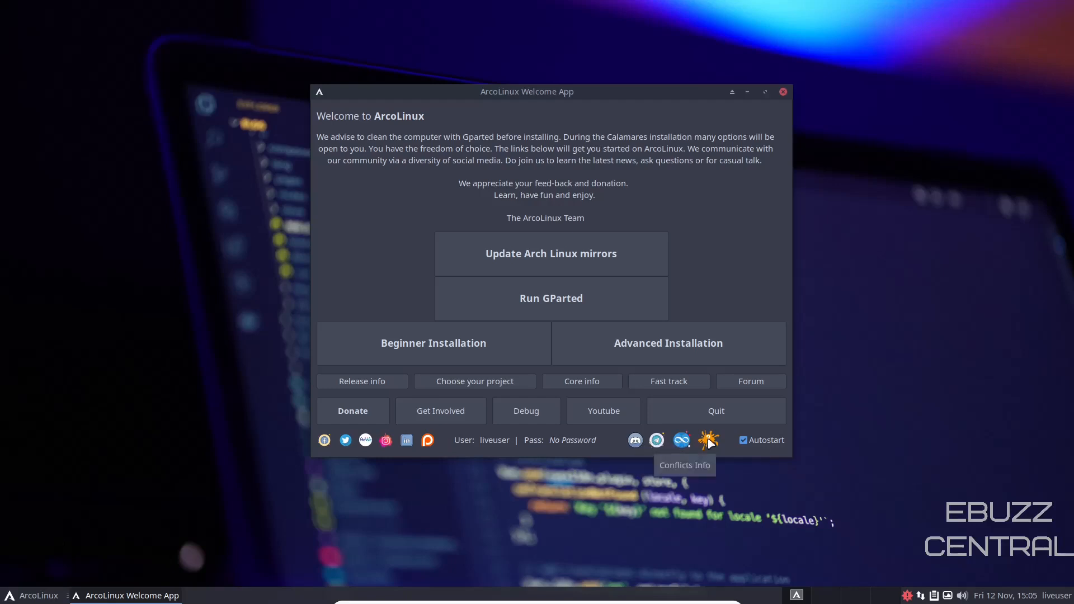
mouse_move(681, 442)
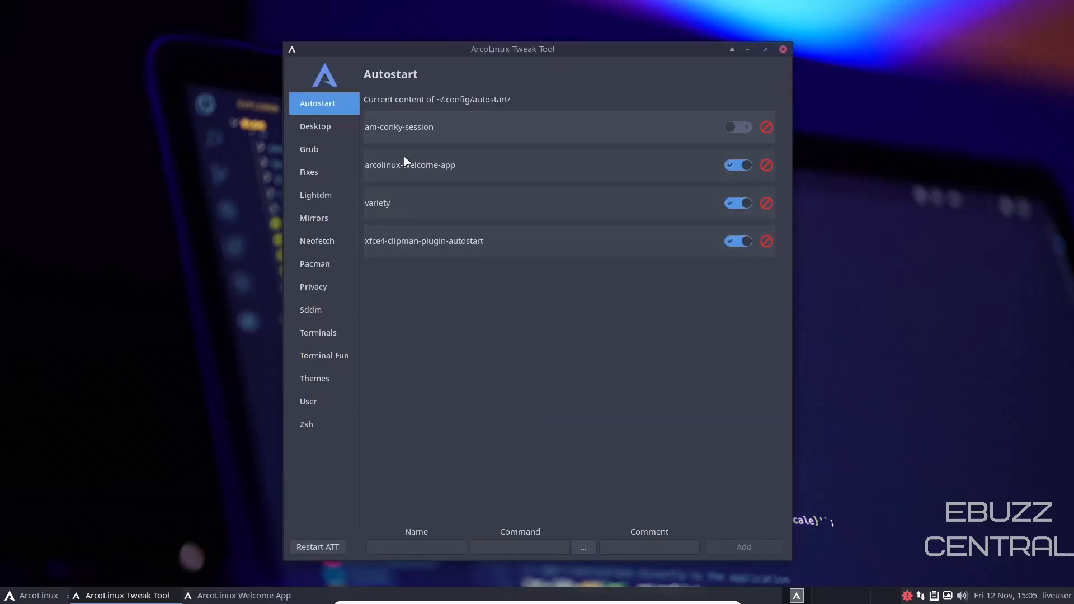
mouse_move(396, 204)
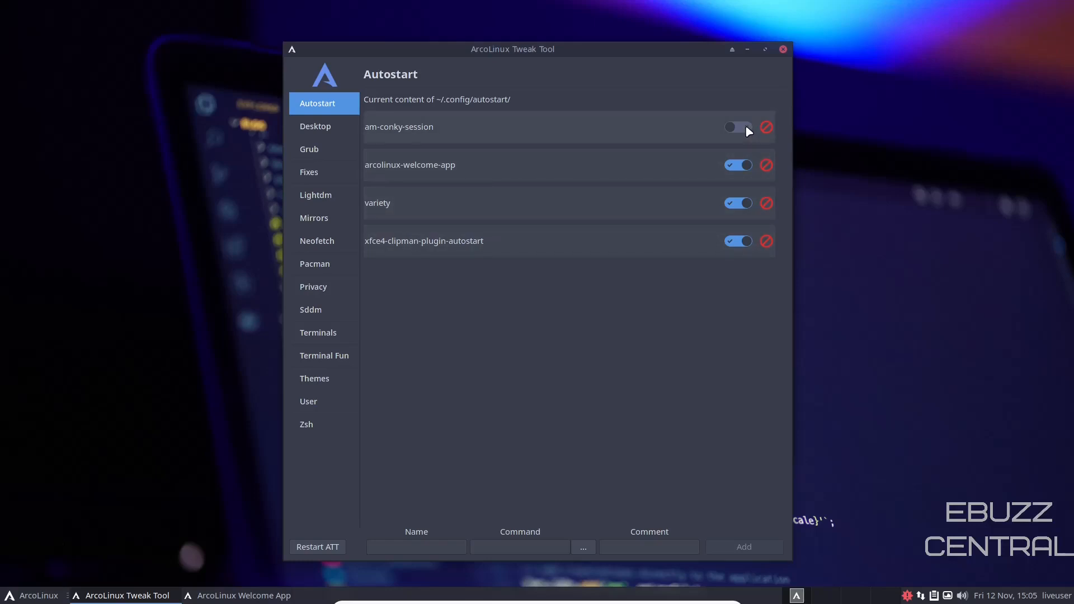
Toggle conky session autostart on and off, then select awesome in the Desktop Installer.
left_click(739, 127)
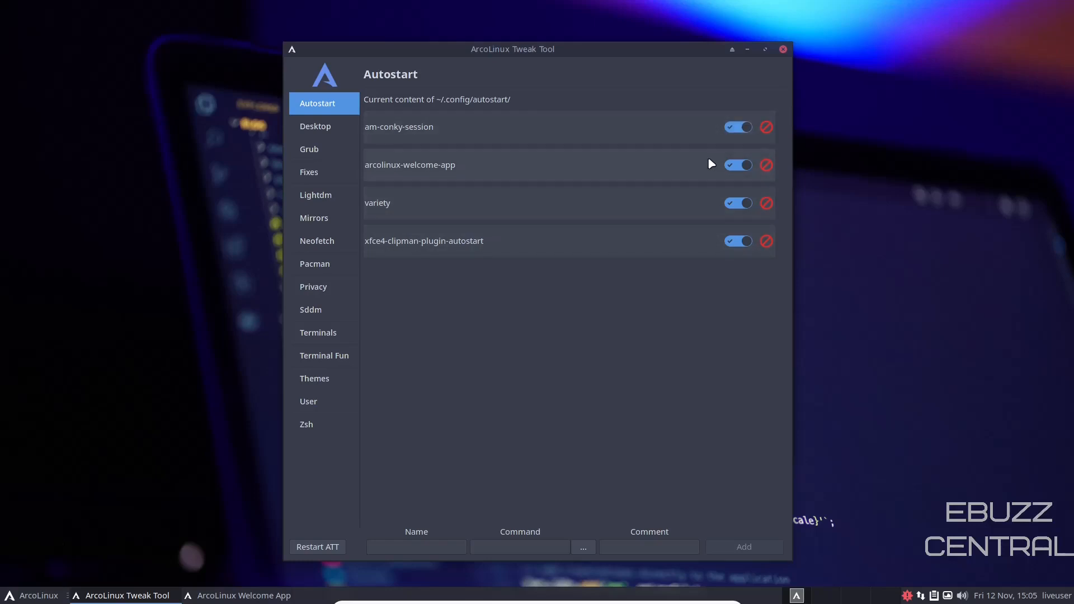
left_click(738, 126)
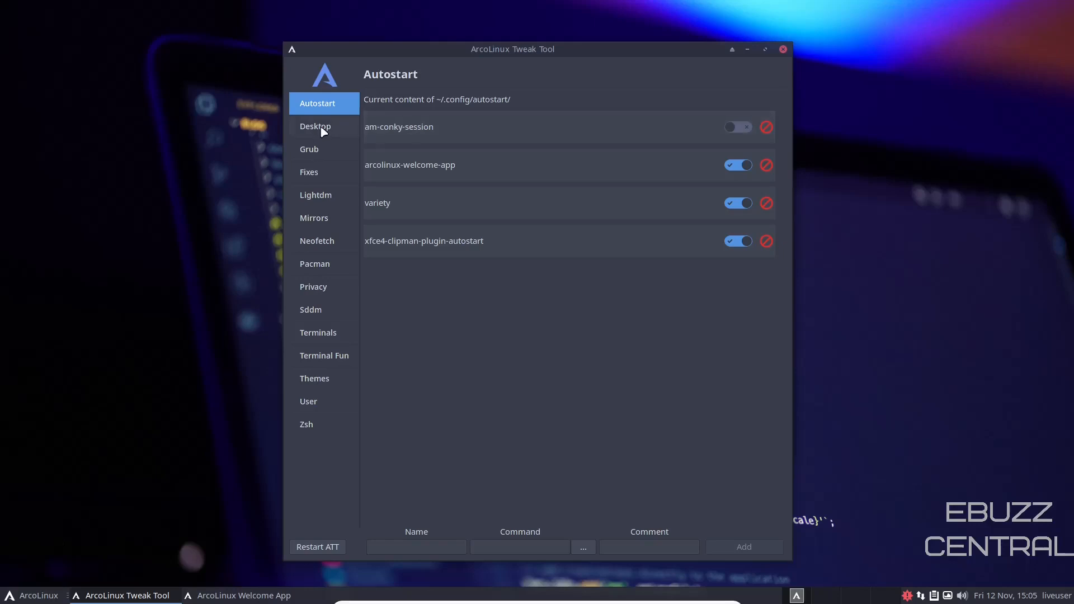
left_click(315, 126)
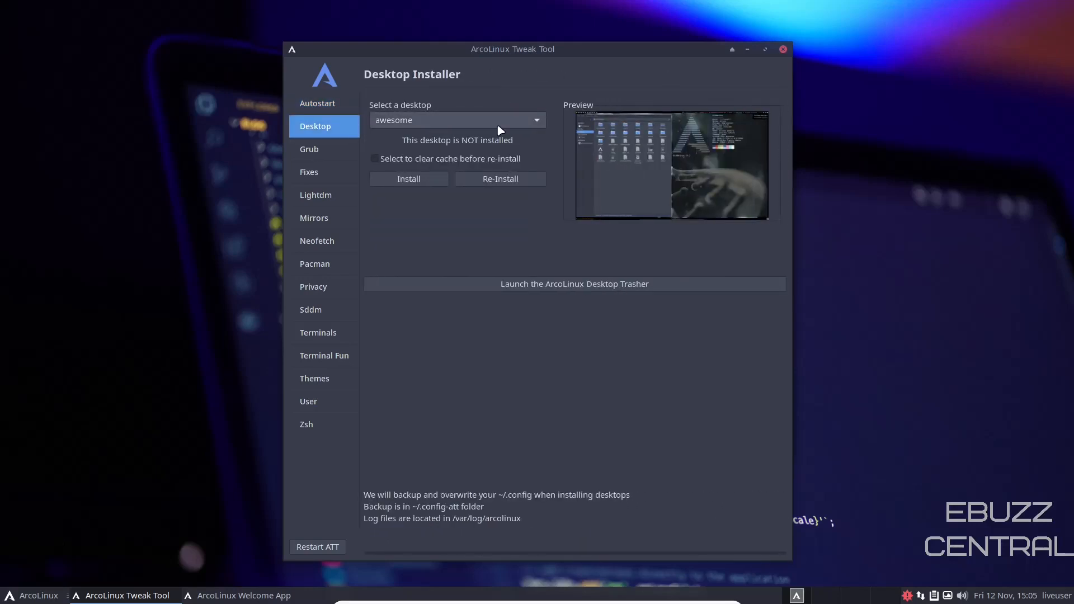
left_click(458, 119)
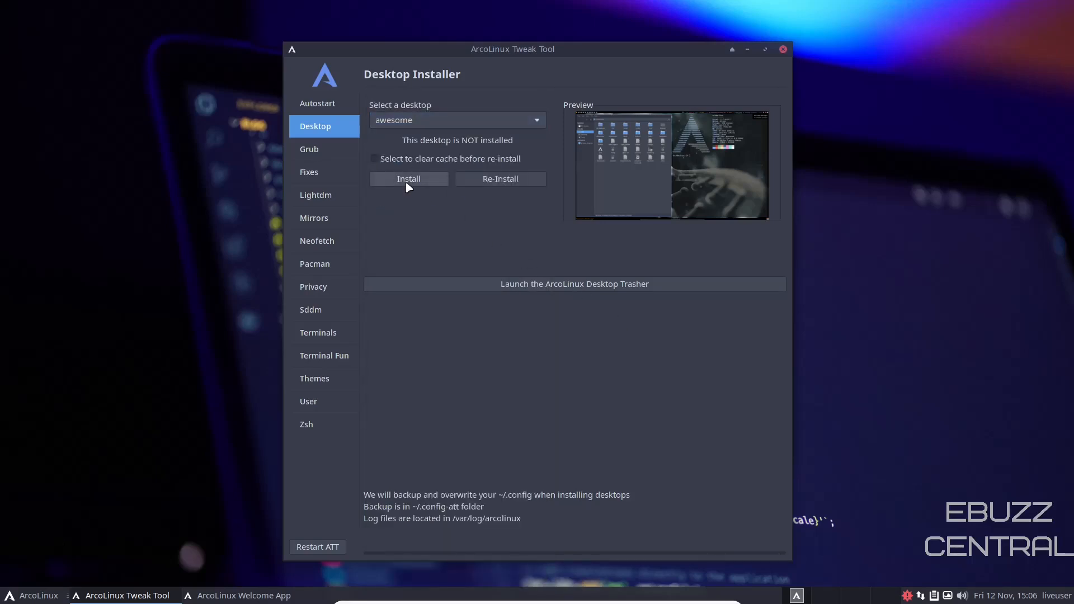
mouse_move(434, 164)
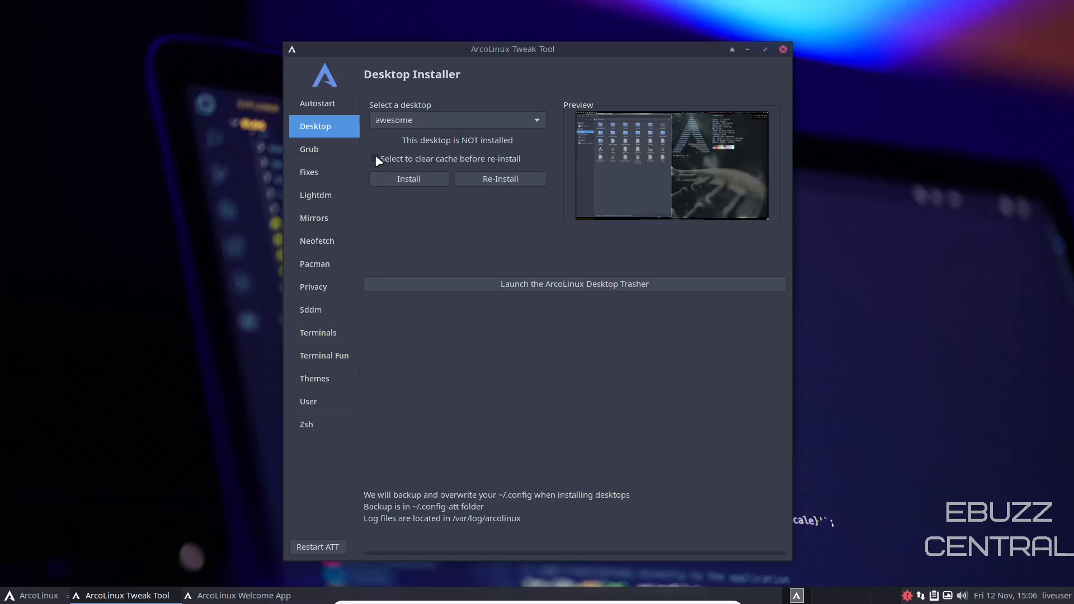
mouse_move(418, 207)
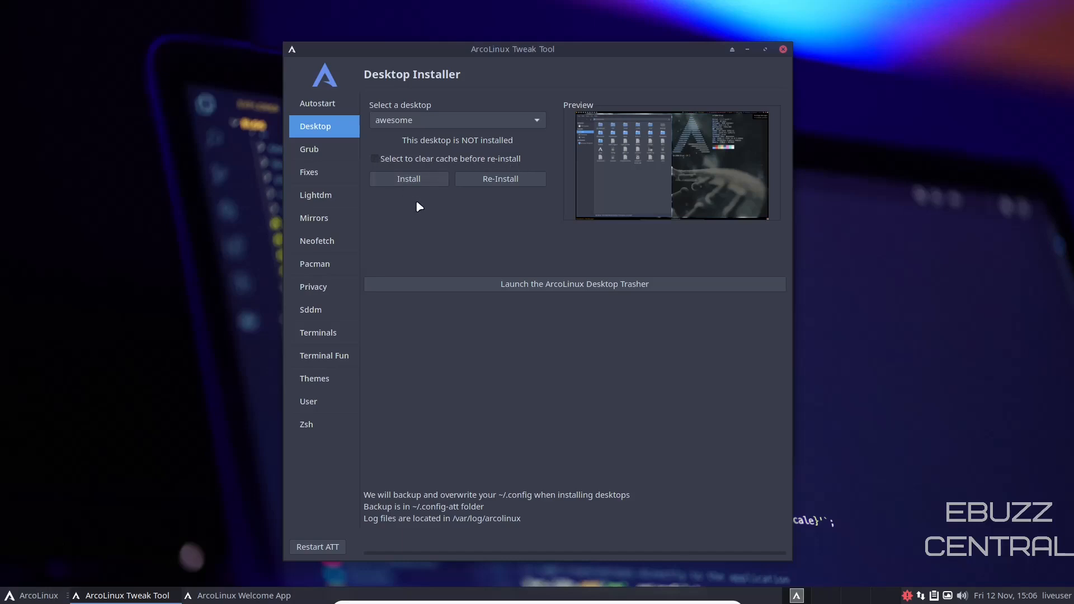
mouse_move(315, 166)
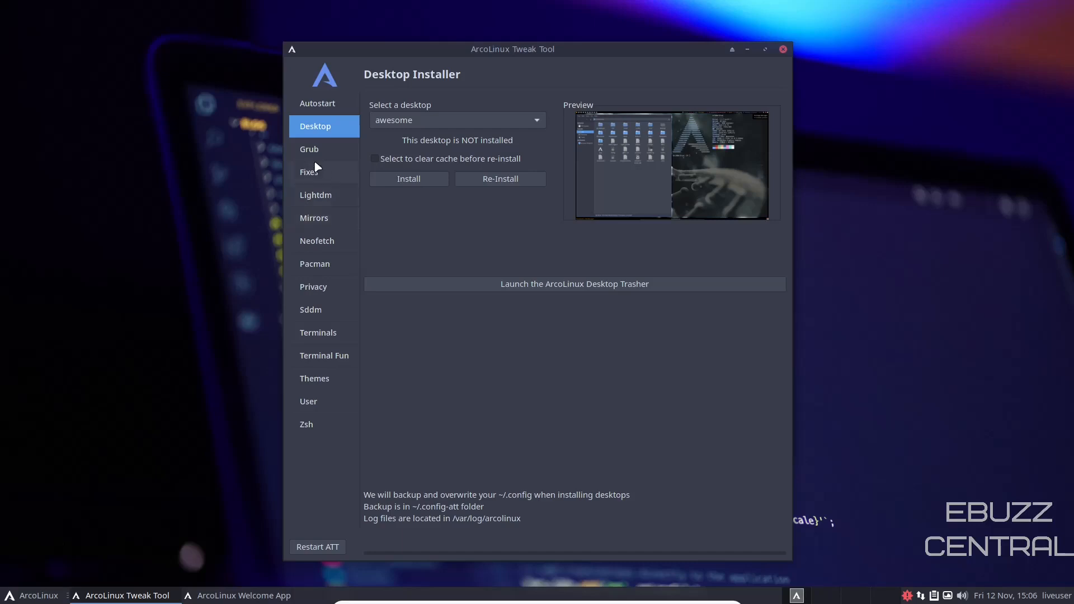
Browse the Grub Themes, Fixes, Lightdm and Neofetch Editor pages, then open the Whisker Menu.
left_click(309, 150)
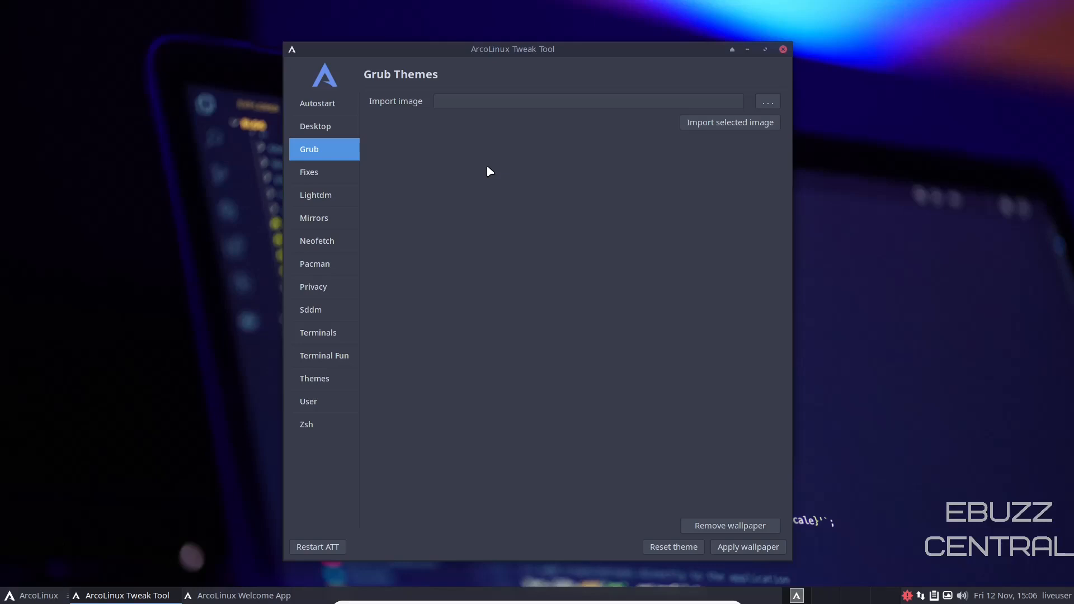
mouse_move(664, 160)
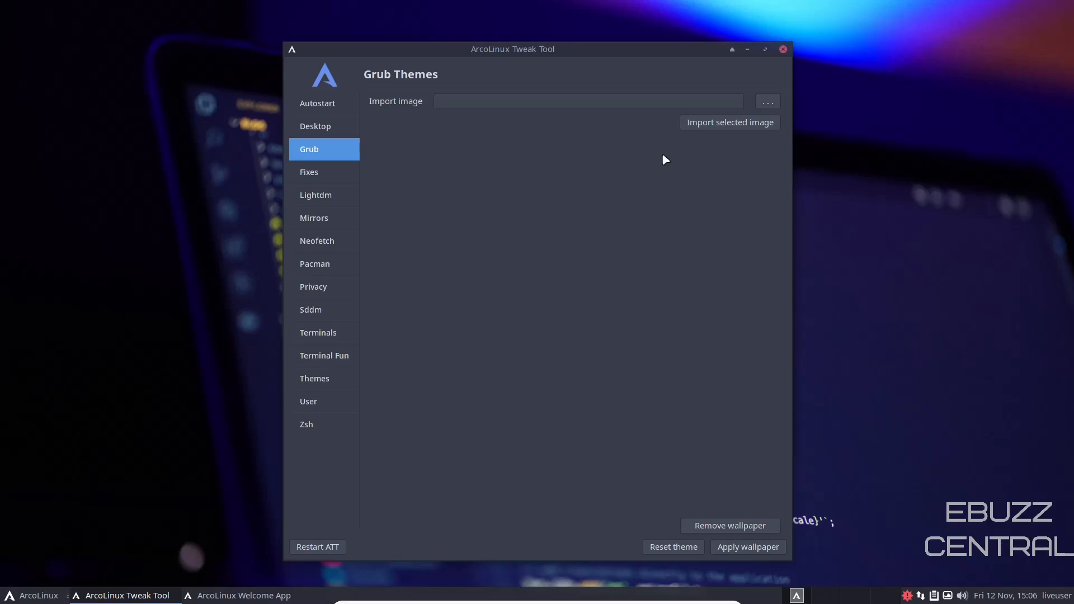
mouse_move(557, 91)
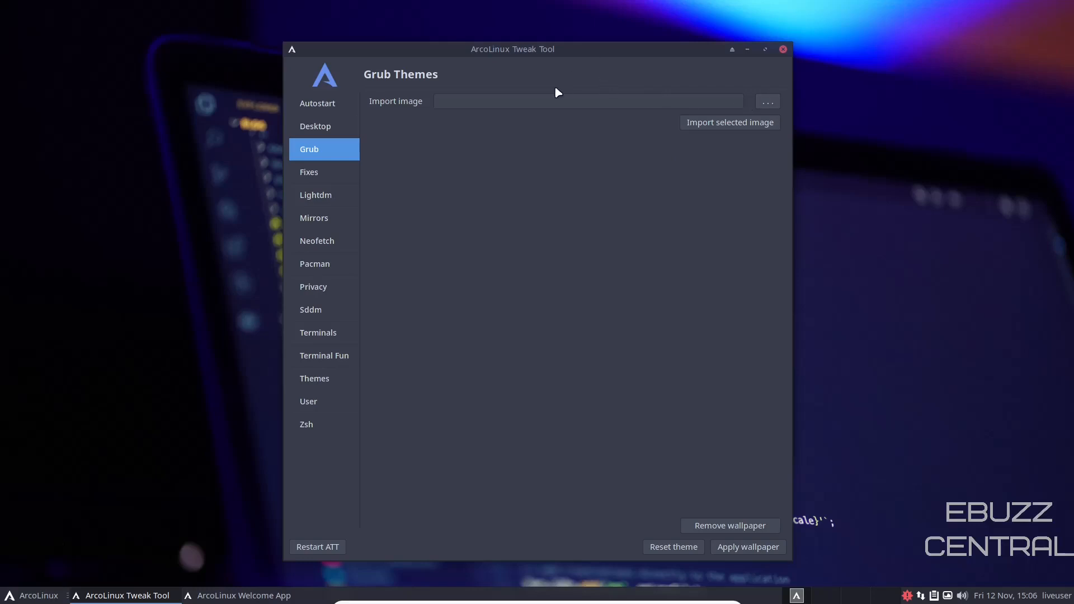
left_click(309, 172)
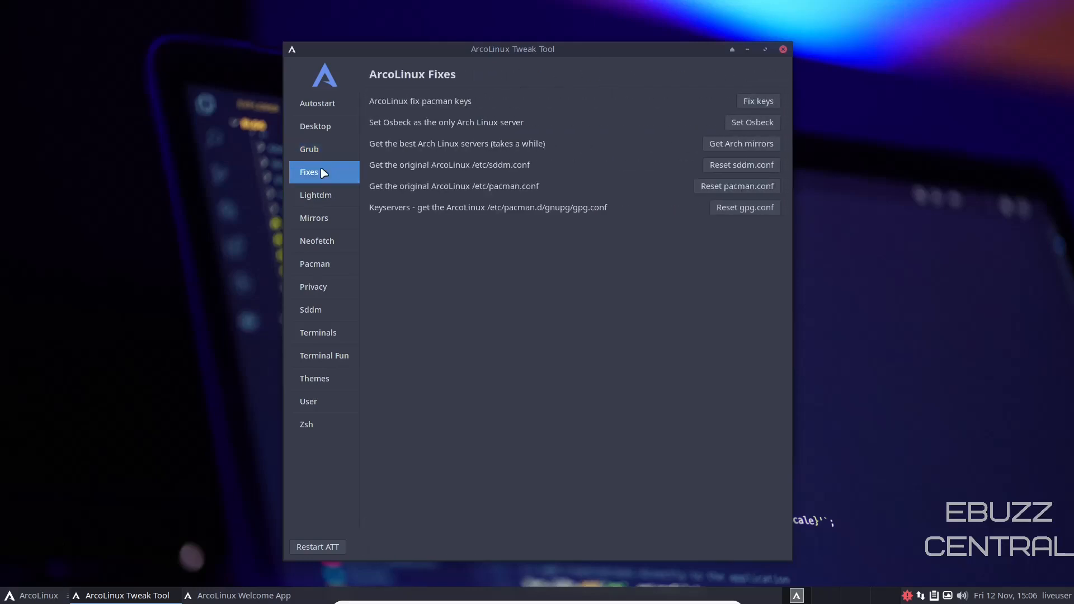
left_click(316, 195)
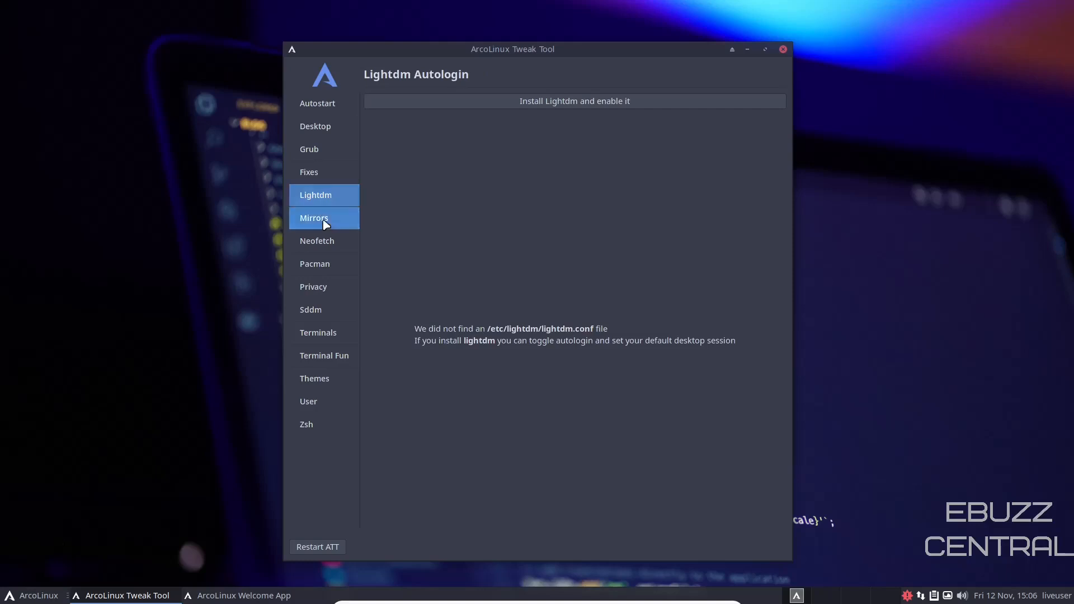
left_click(316, 240)
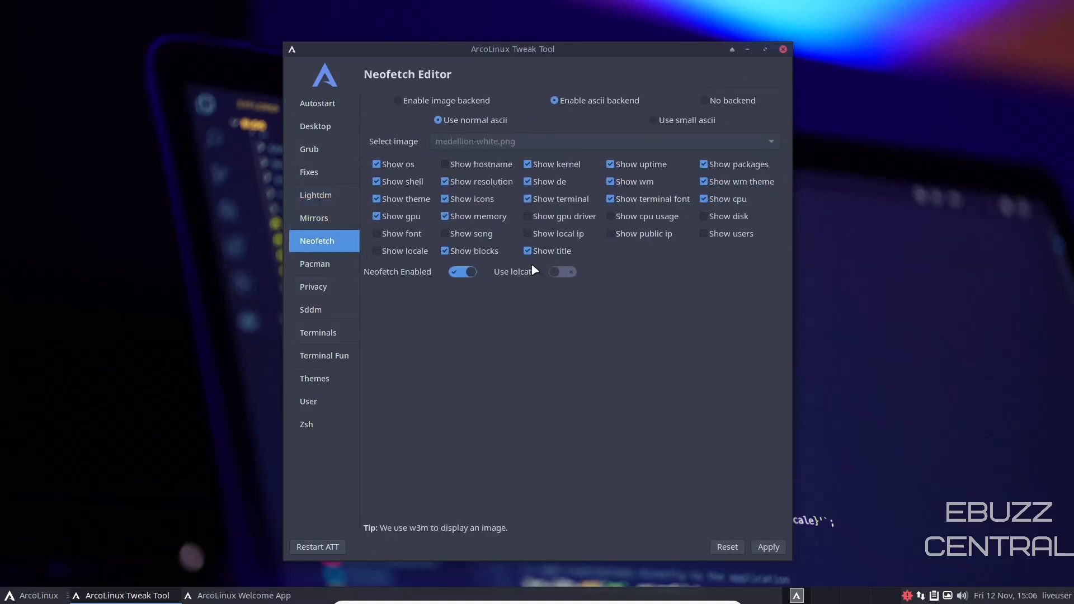
left_click(38, 595)
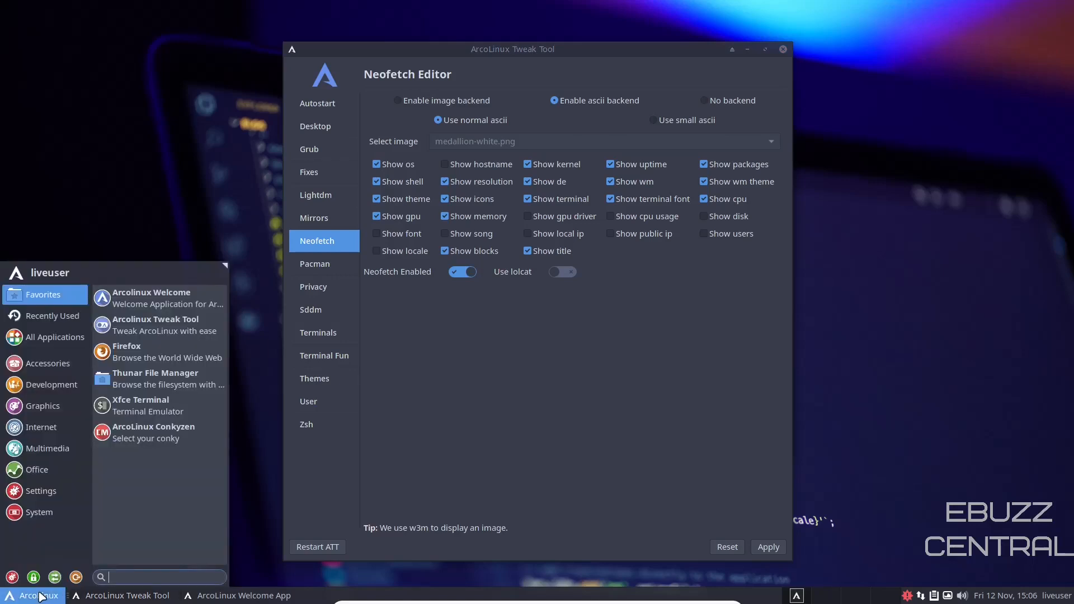
Search 'termin' in the Whisker Menu to find Xfce Terminal.
type("termin")
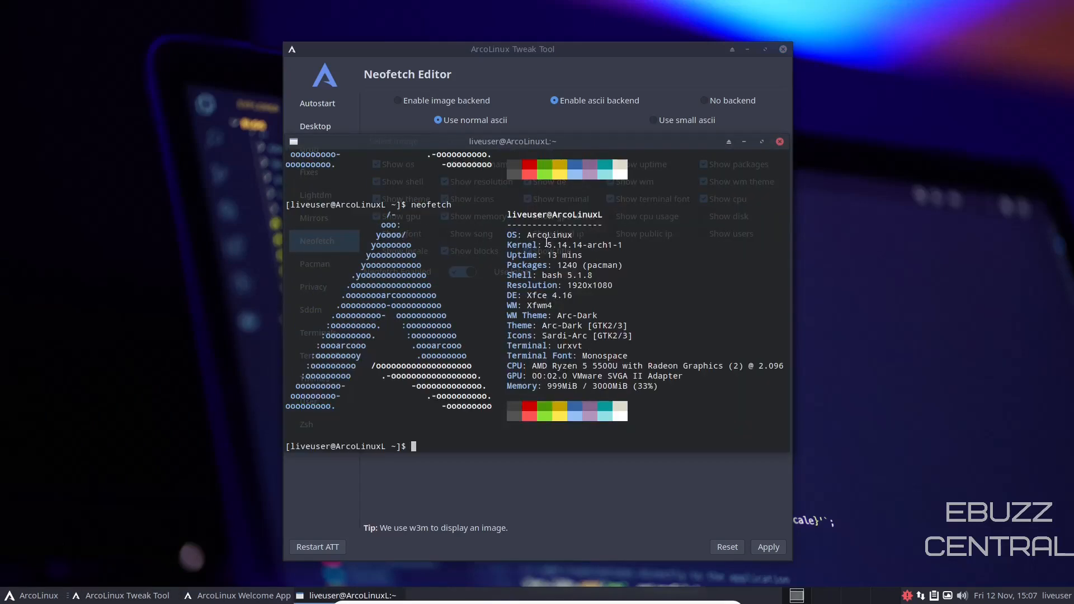
mouse_move(558, 245)
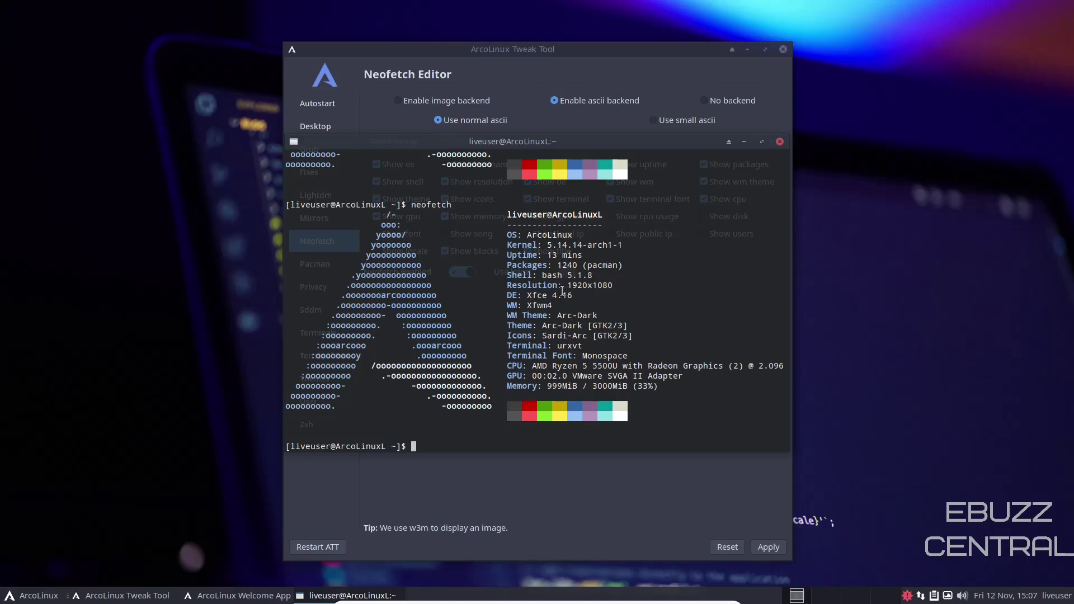
mouse_move(529, 305)
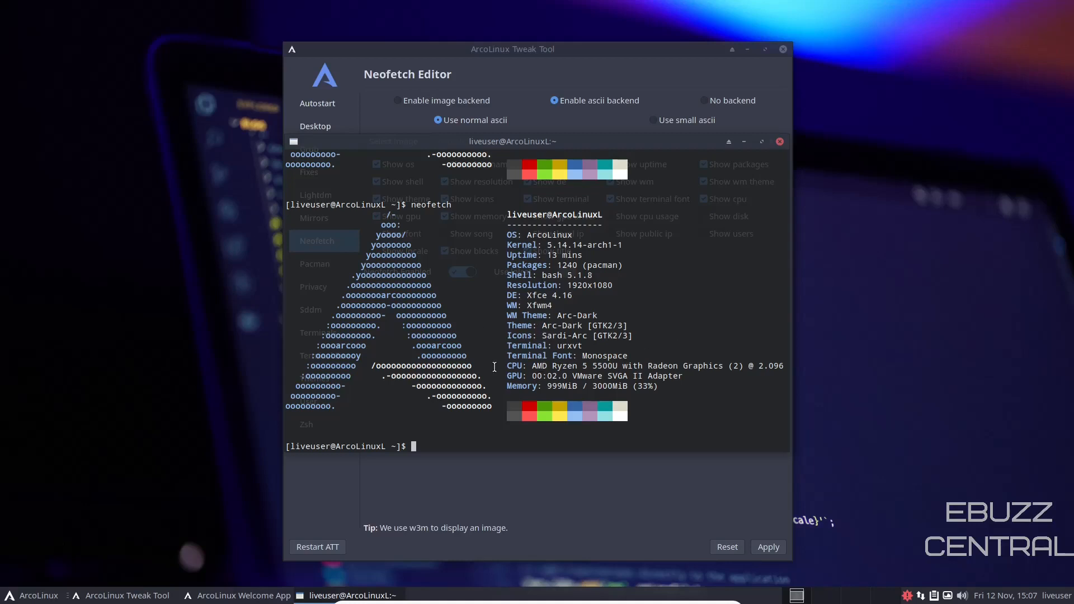
mouse_move(776, 153)
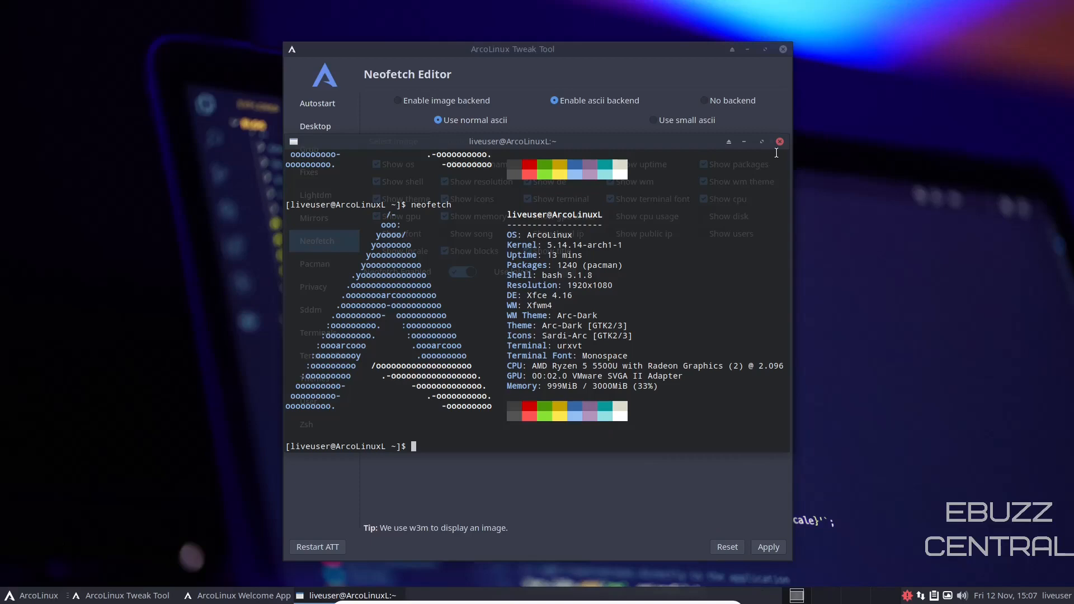
Close the neofetch terminal and show the Pacman Config Editor in Tweak Tool.
left_click(779, 142)
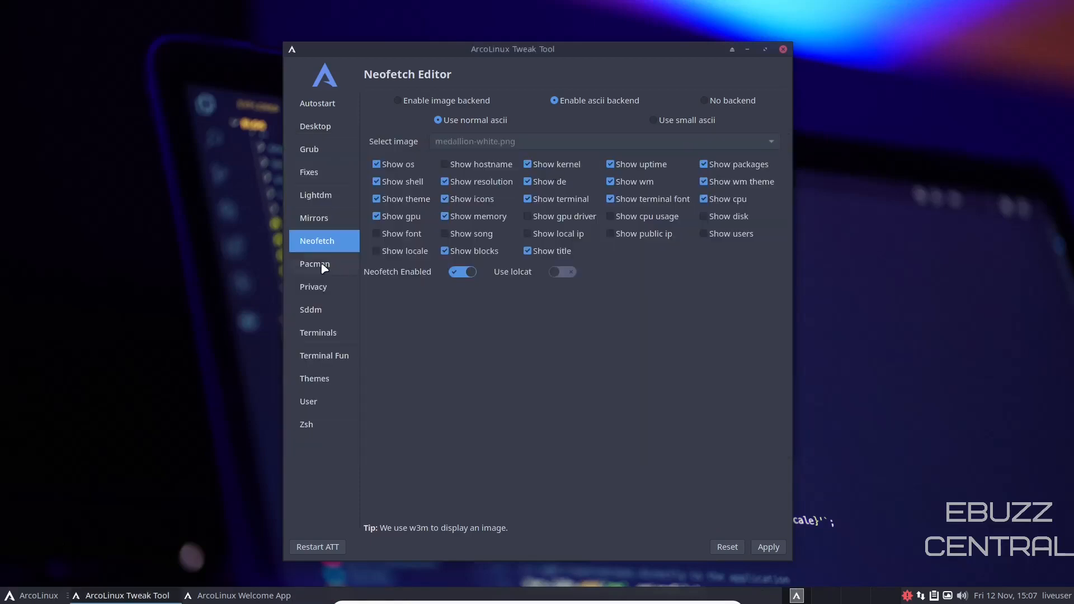
left_click(313, 286)
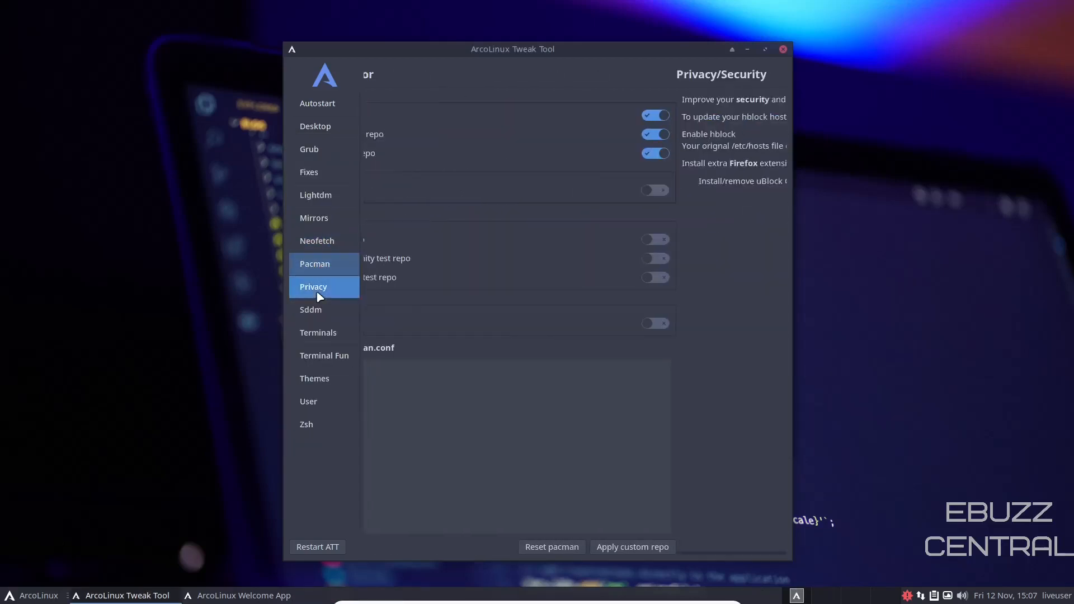
left_click(315, 264)
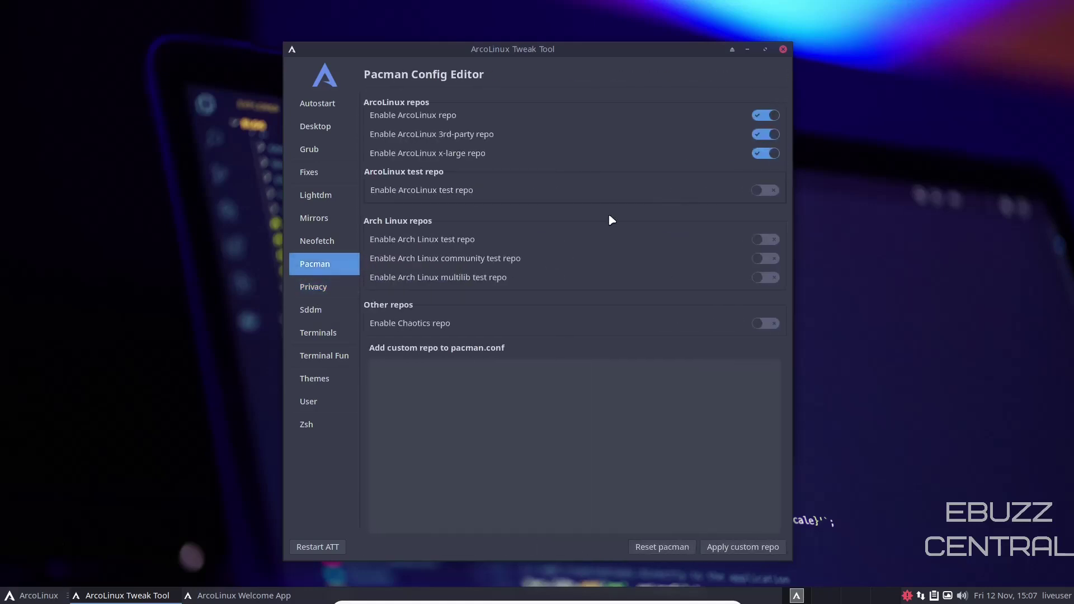
mouse_move(393, 118)
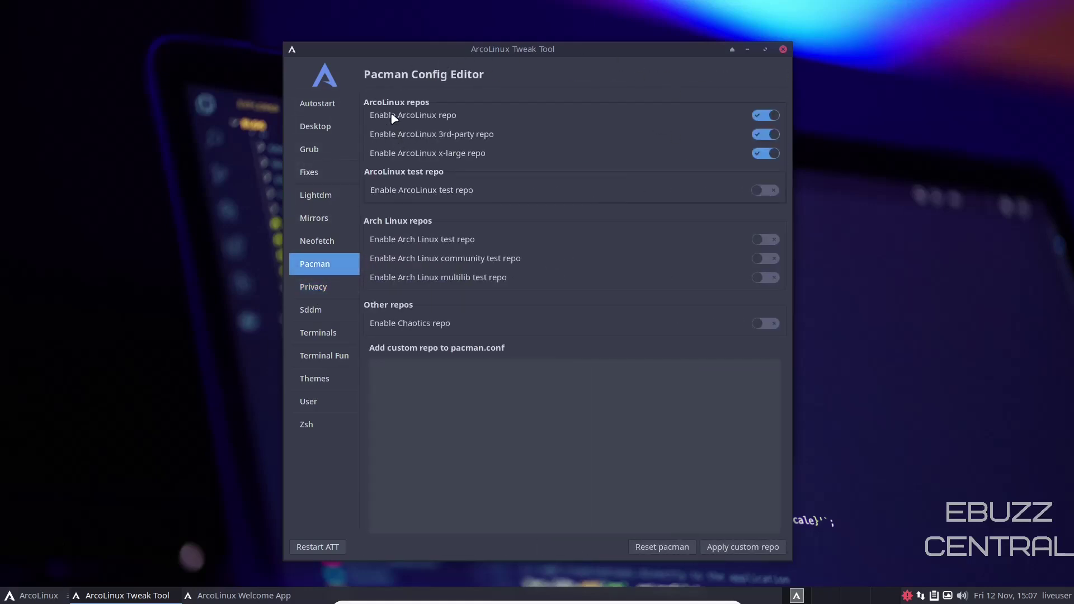
mouse_move(682, 126)
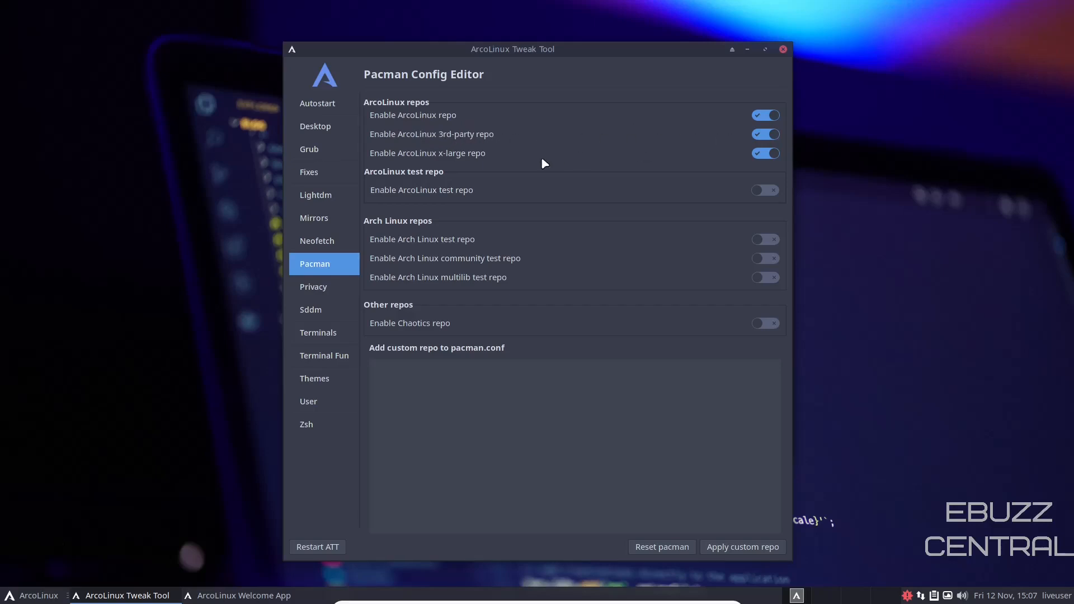
mouse_move(478, 159)
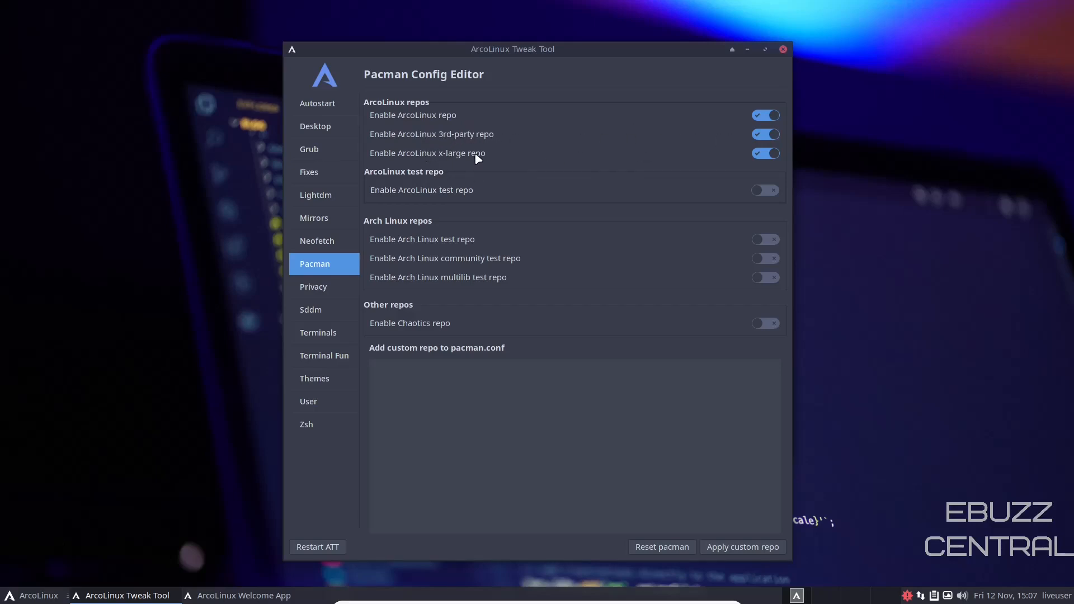
mouse_move(417, 194)
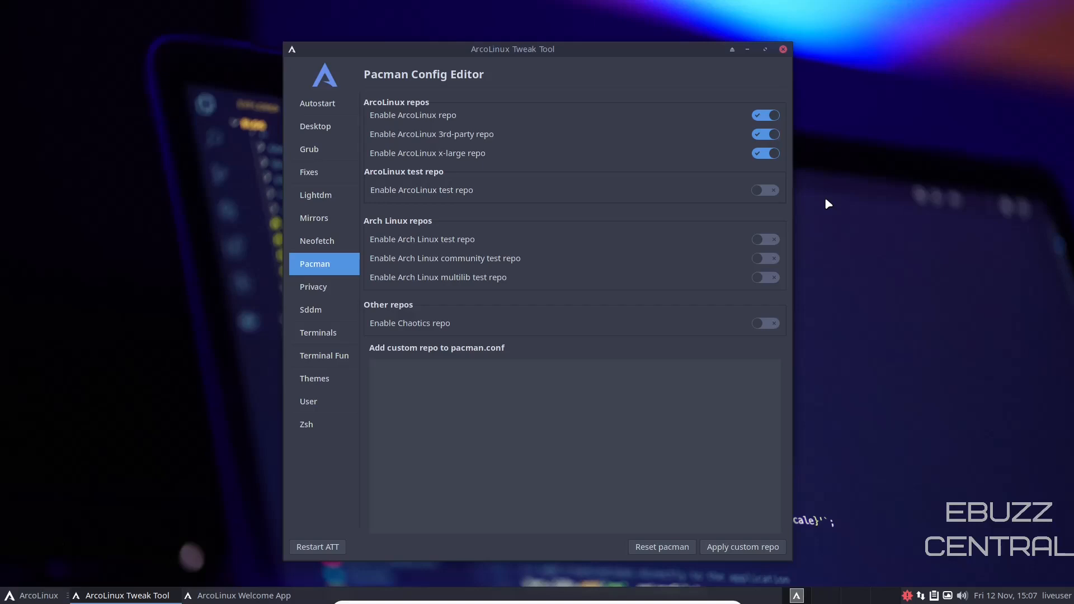
Browse Privacy, Terminals, Terminal Fun, Themes with the AwesomeWM preview, and Create User.
left_click(313, 287)
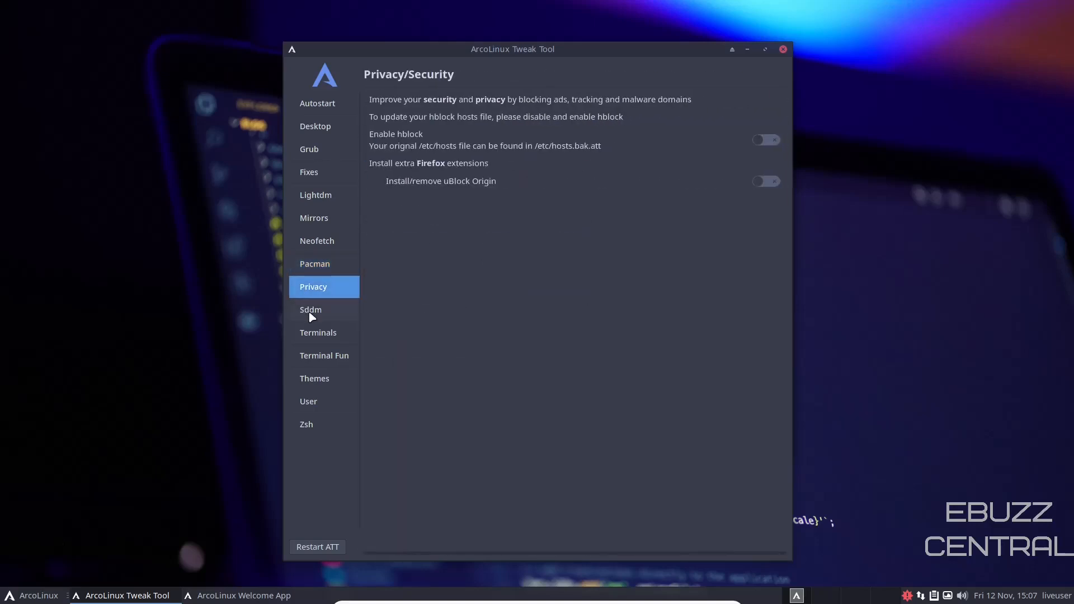
left_click(317, 333)
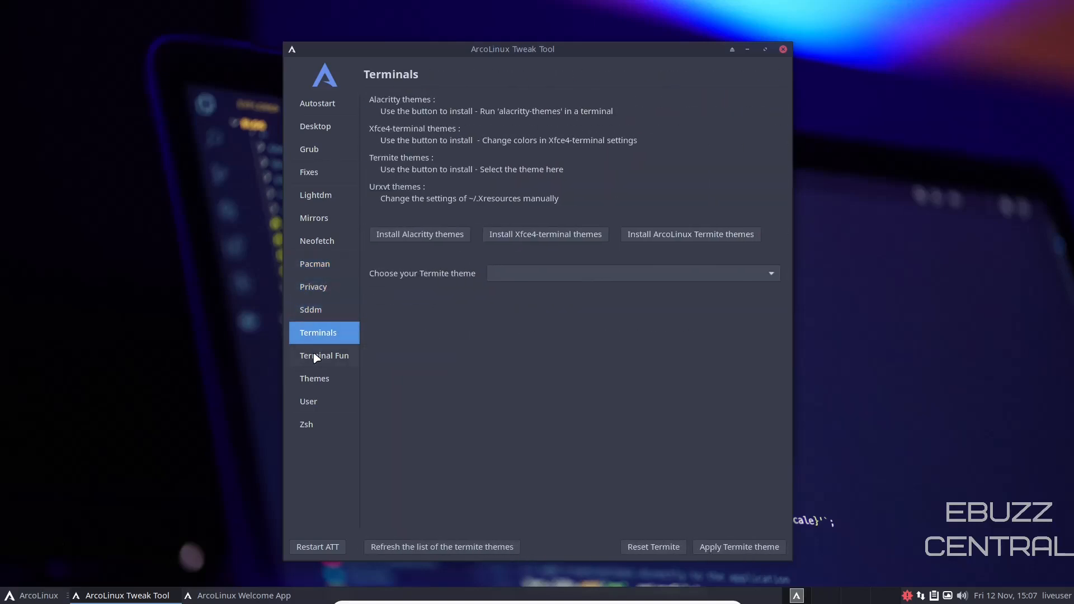
left_click(324, 355)
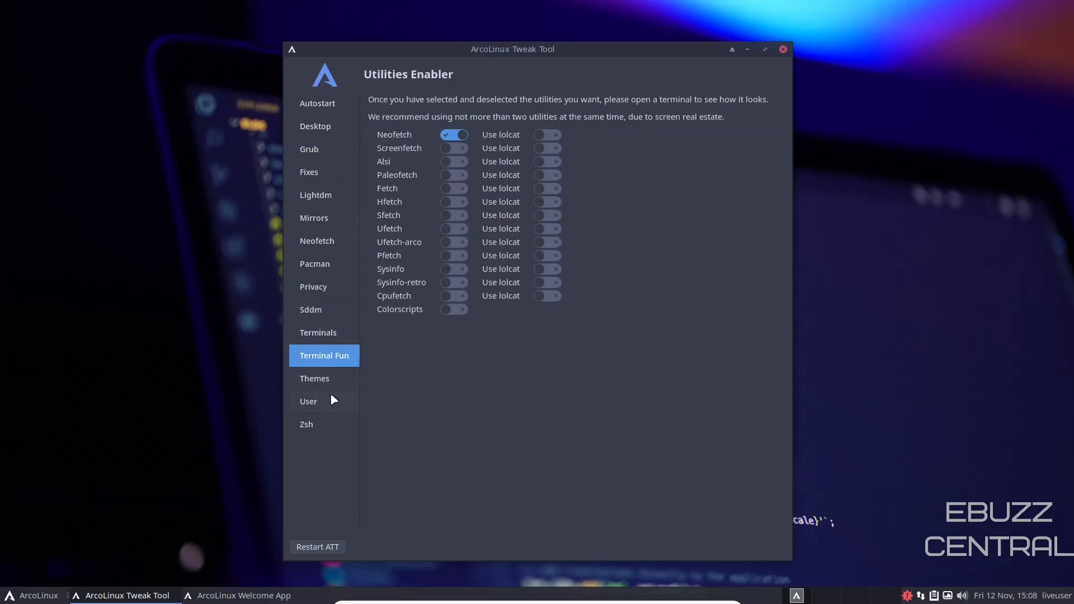
left_click(314, 378)
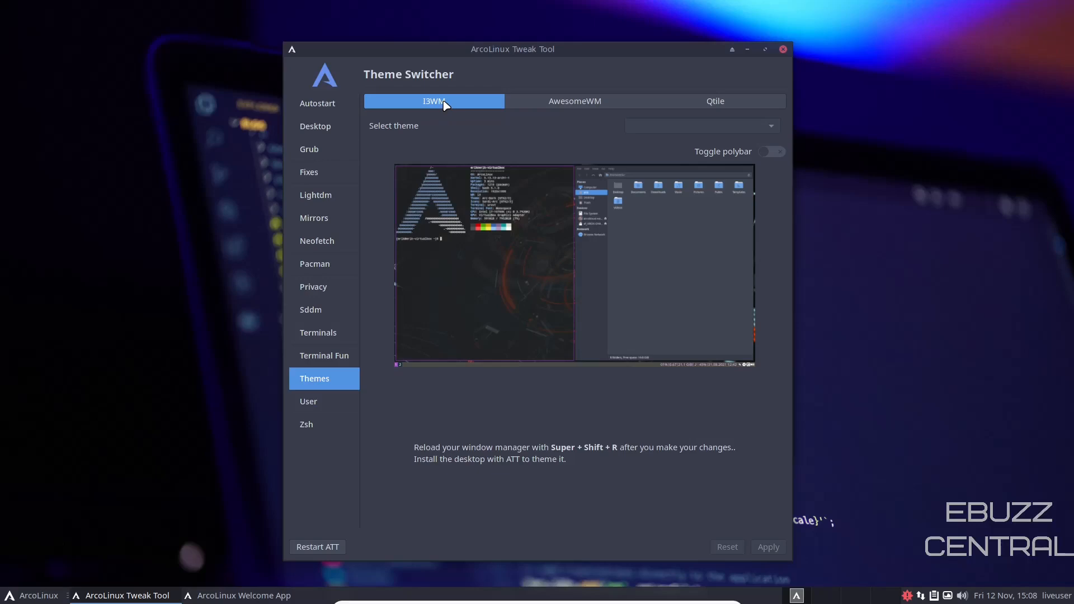
left_click(575, 101)
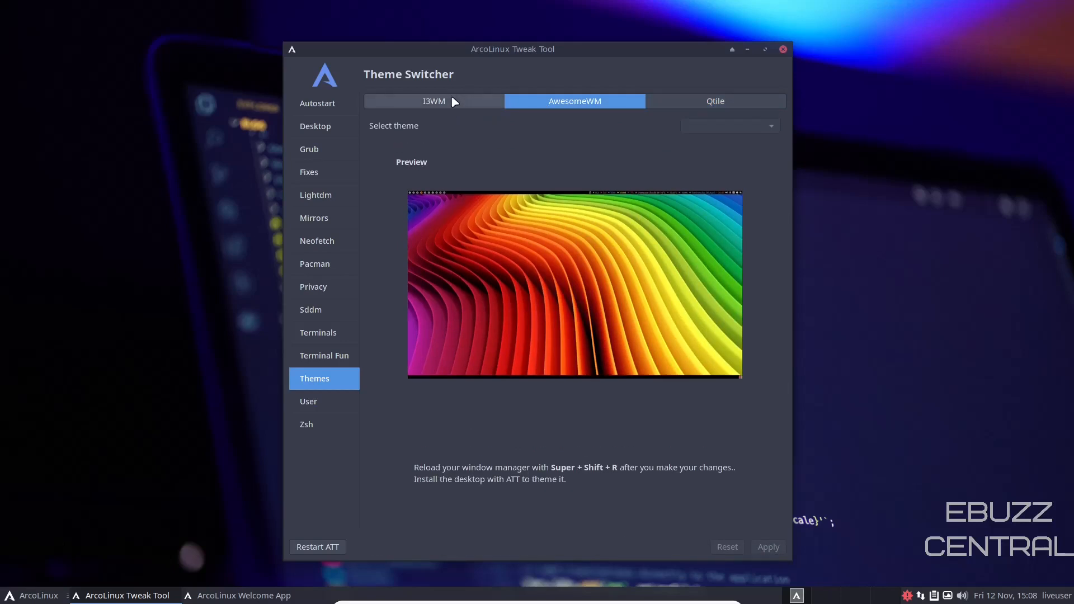
left_click(309, 401)
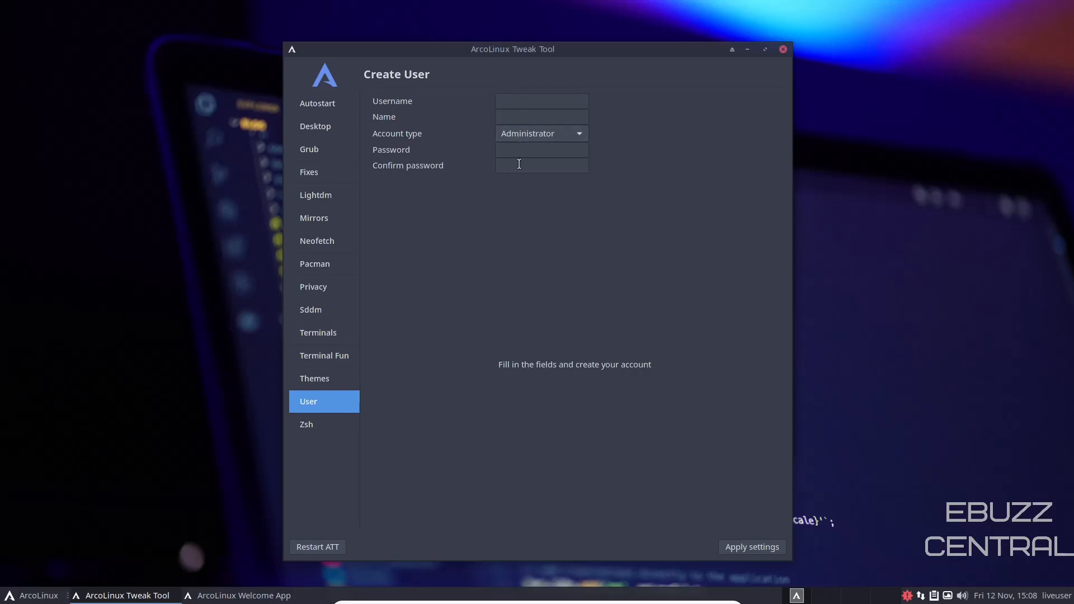
mouse_move(368, 406)
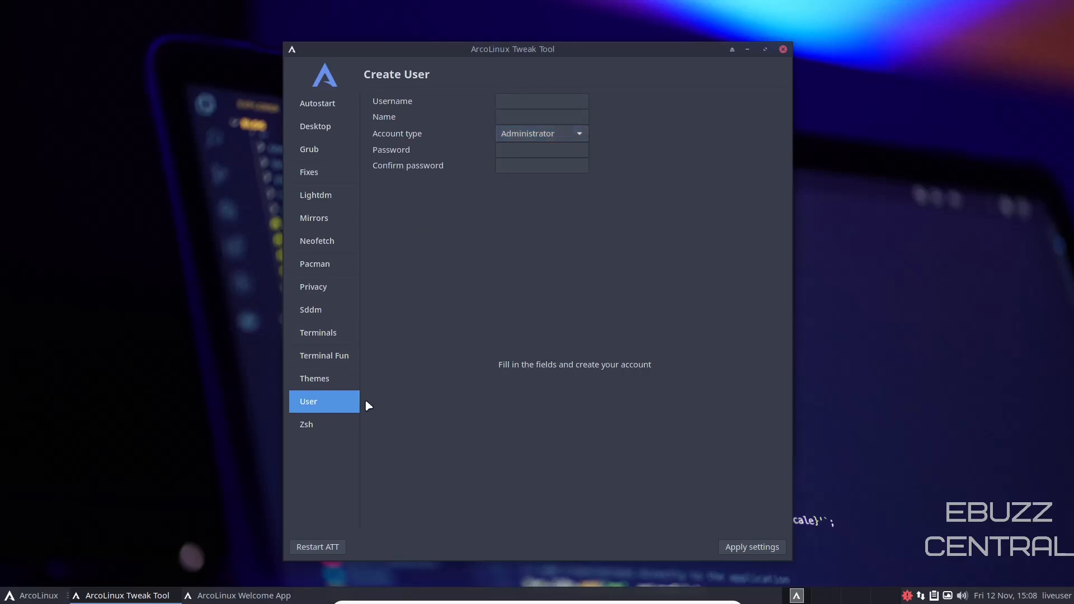
left_click(307, 424)
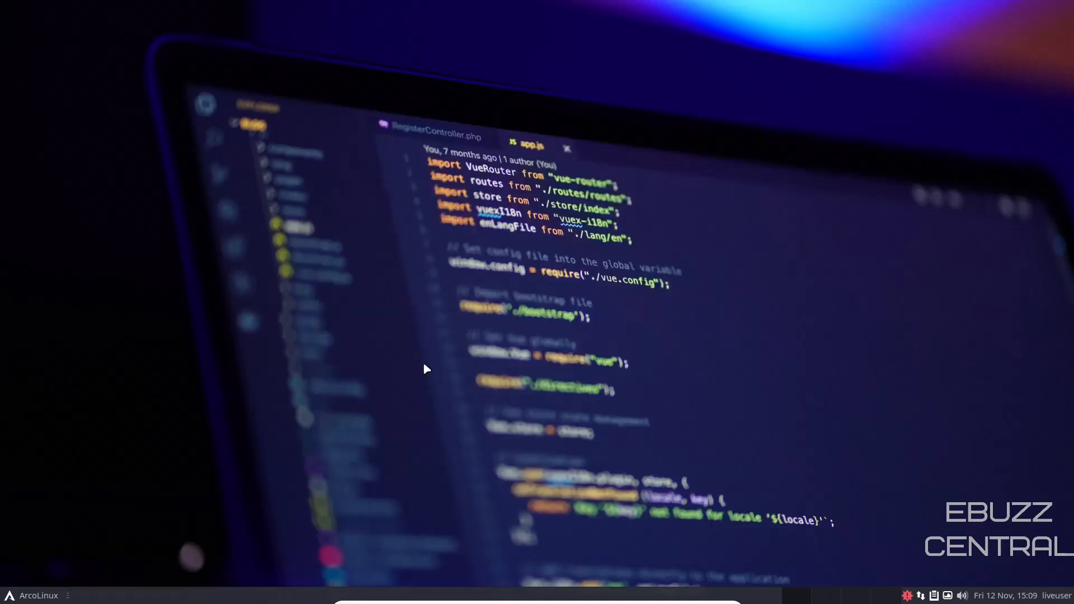
mouse_move(567, 388)
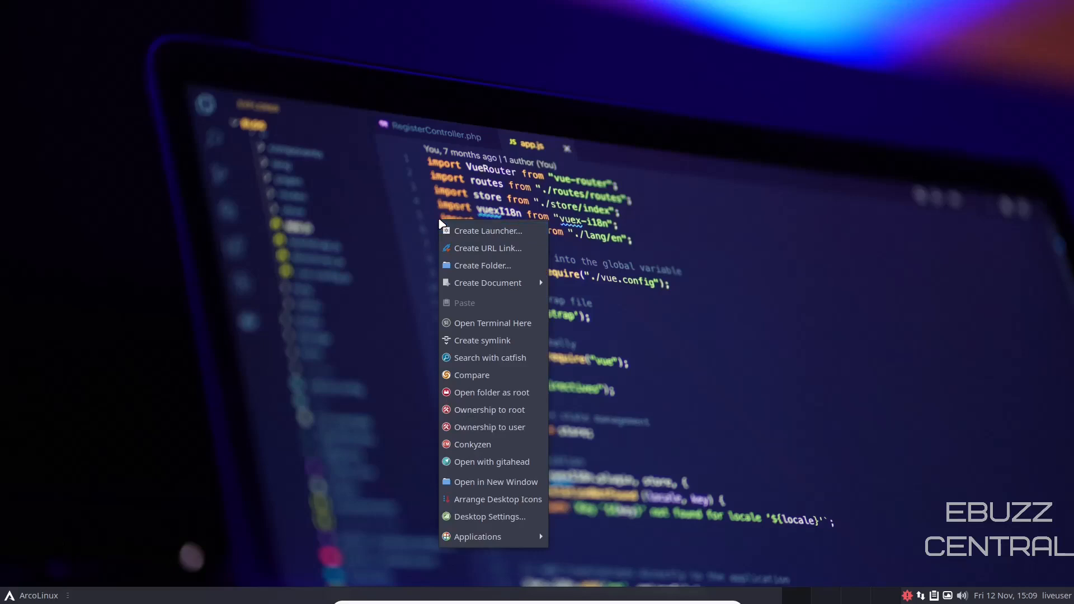
mouse_move(501, 523)
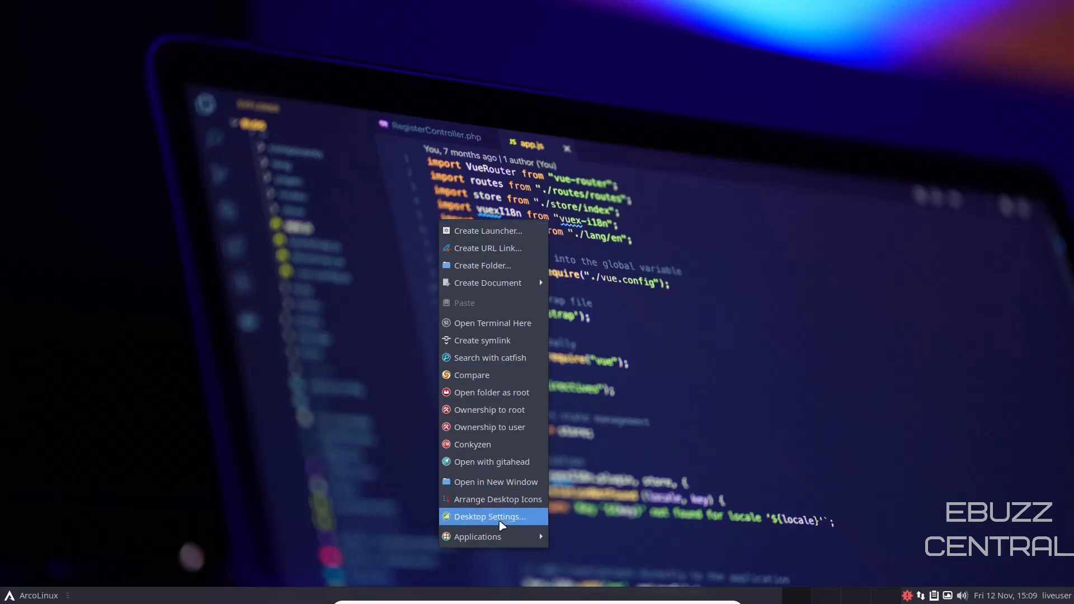
Apply the hard-drive wallpaper, then restore the arco-wallpaper.jpg laptop-code background.
left_click(490, 516)
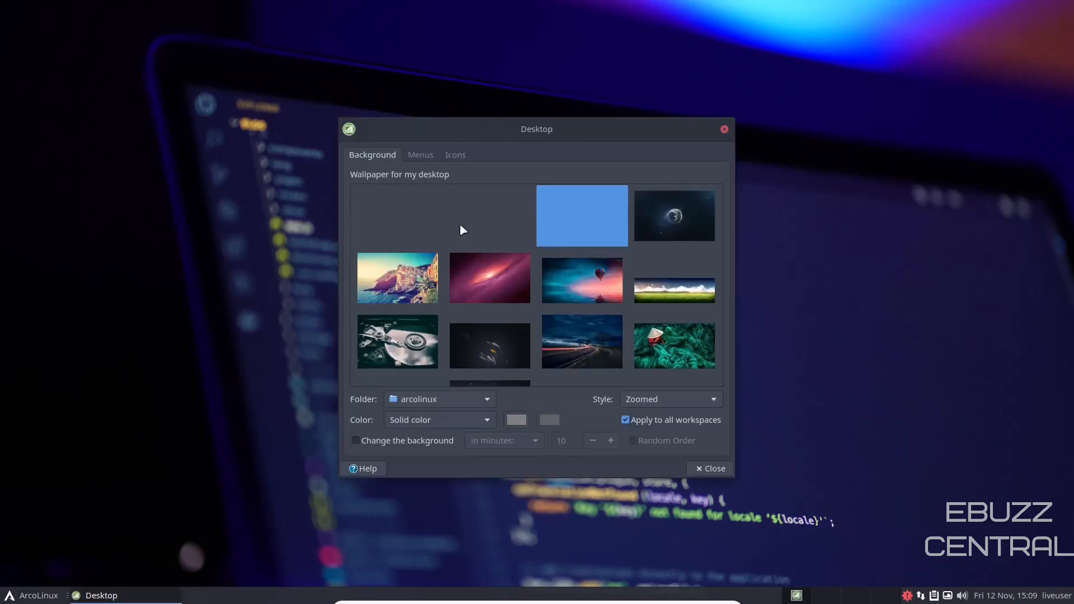
scroll("down", 3)
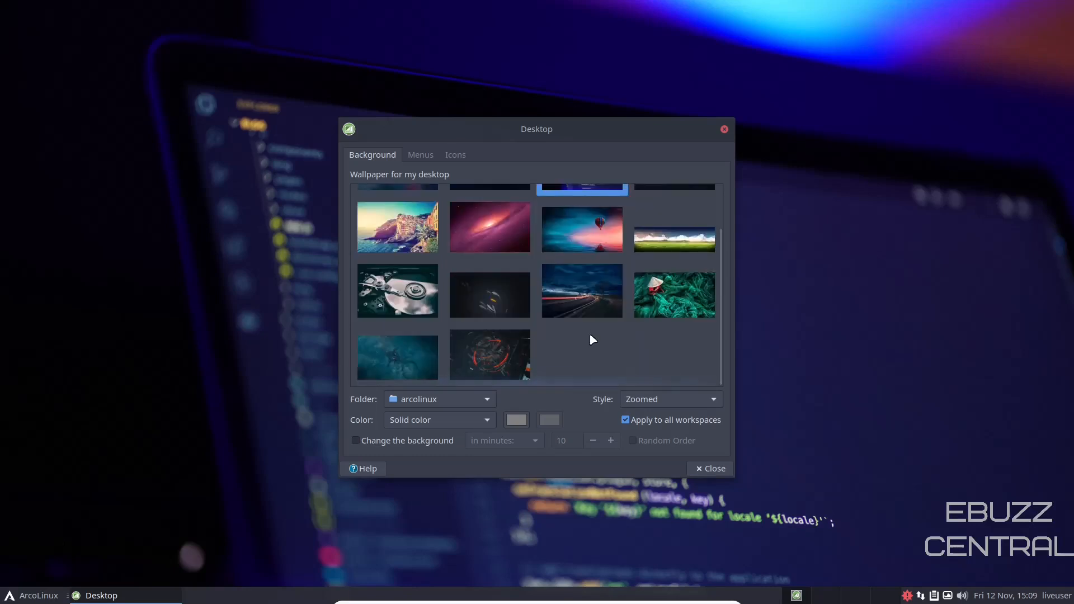
mouse_move(438, 361)
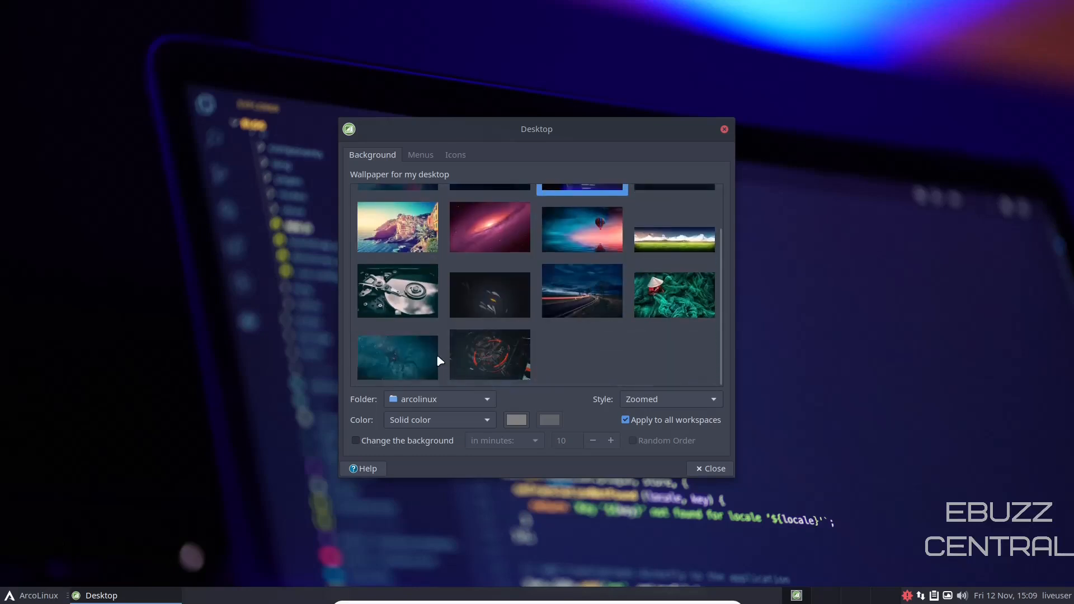
left_click(490, 354)
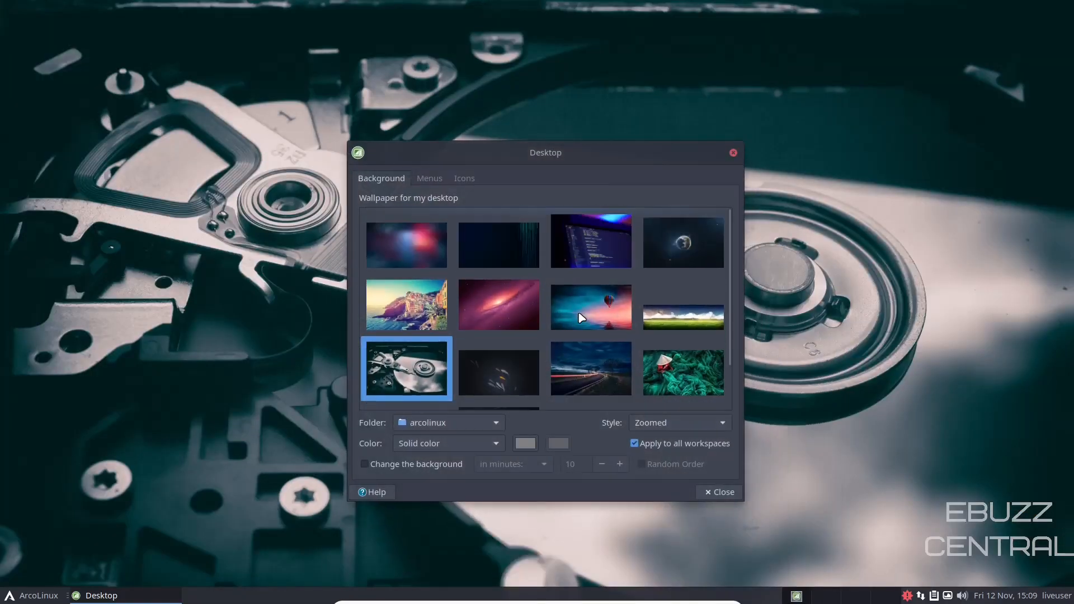
left_click(591, 239)
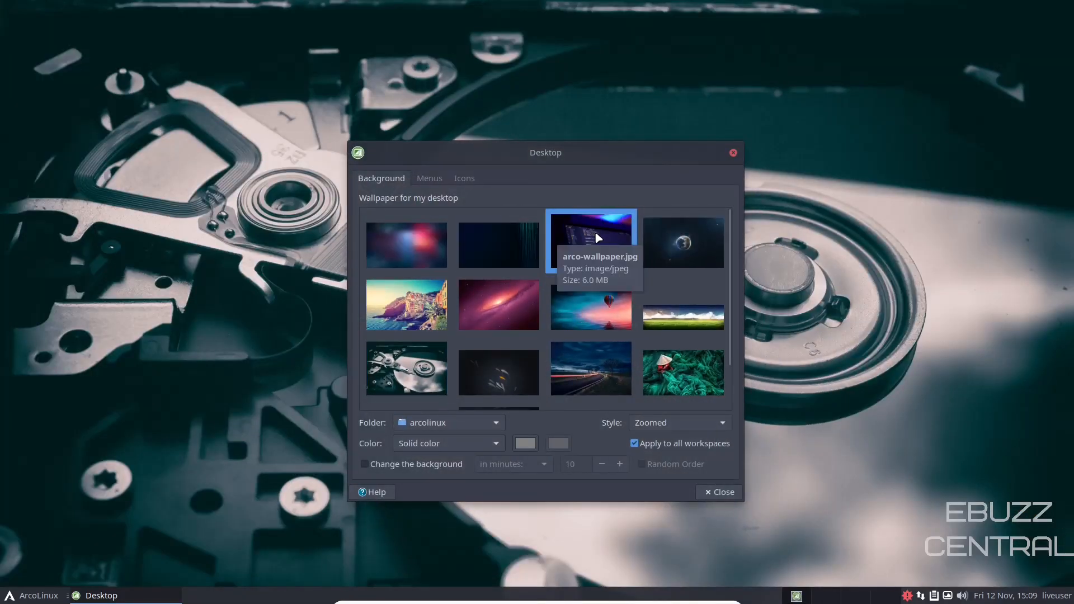
left_click(591, 241)
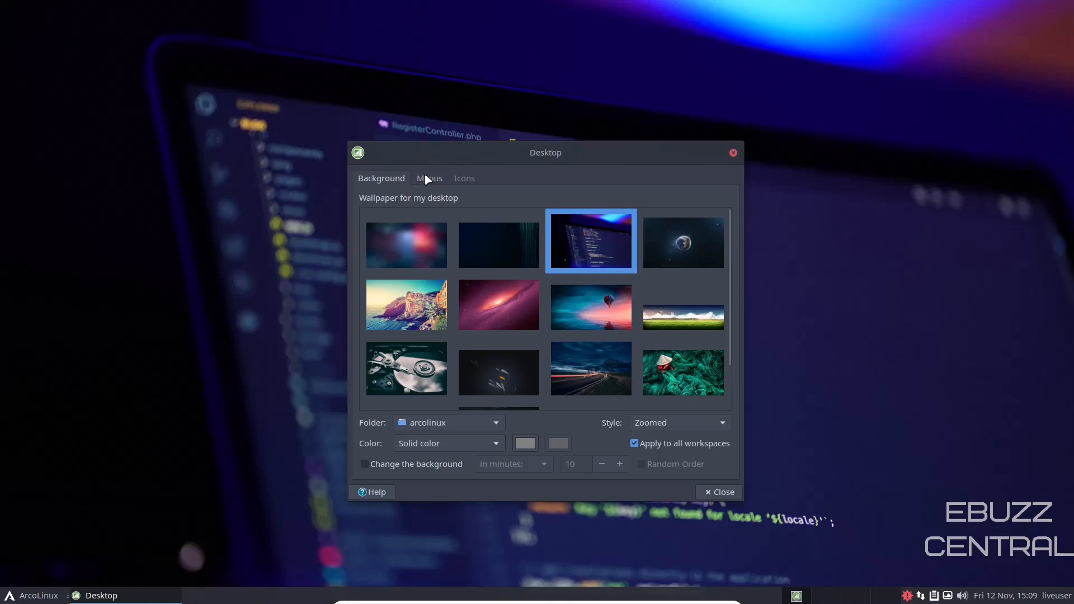
Check the Menus and Icons tabs, tick then untick the Home/File System icons, and close.
left_click(430, 178)
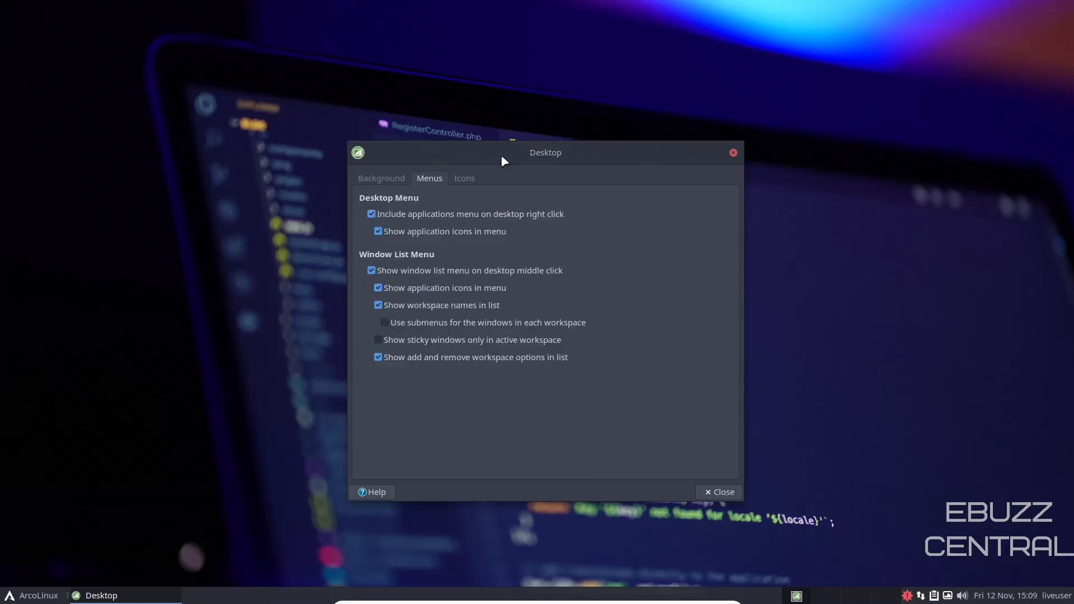
left_click(464, 178)
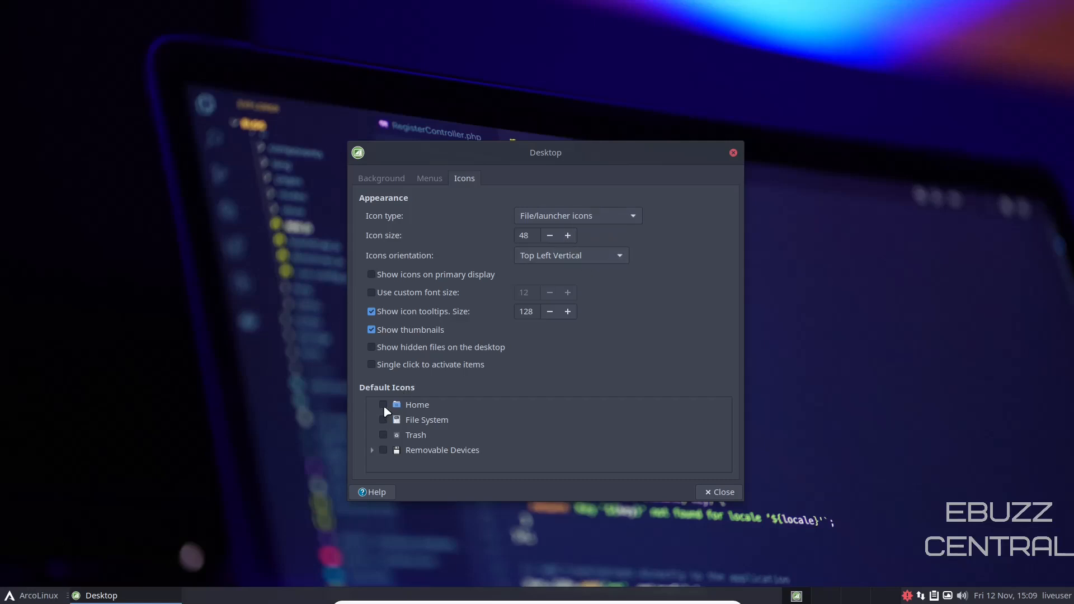
left_click(383, 419)
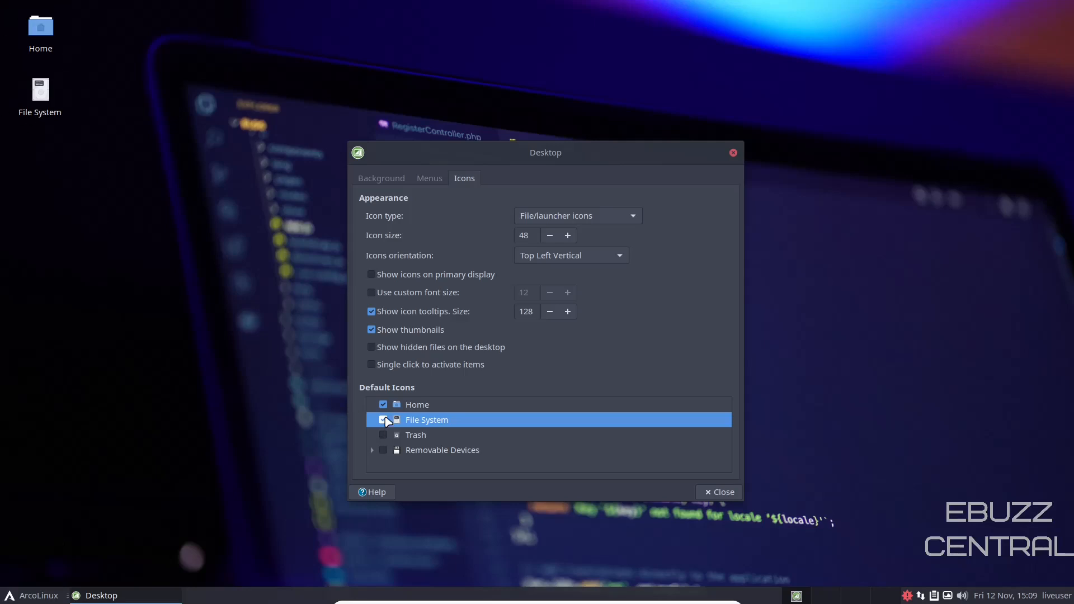
left_click(383, 419)
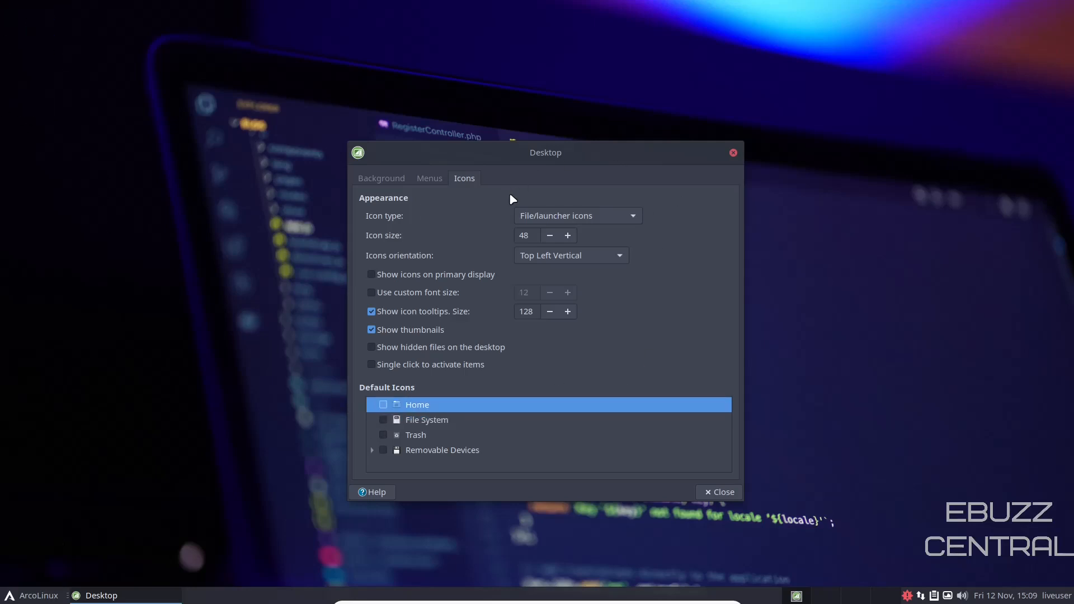
left_click(381, 178)
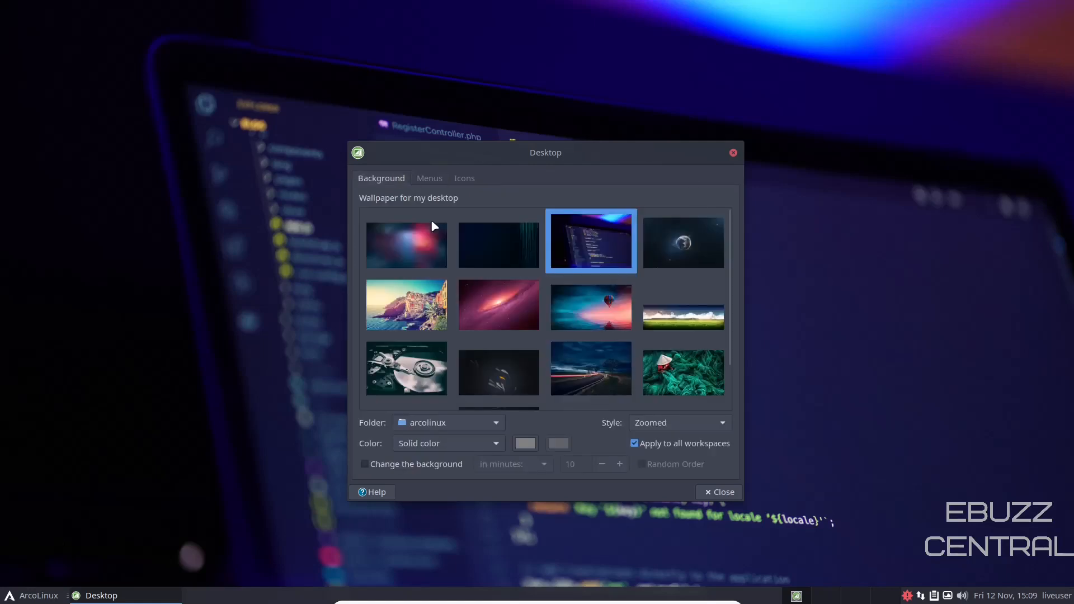
mouse_move(732, 153)
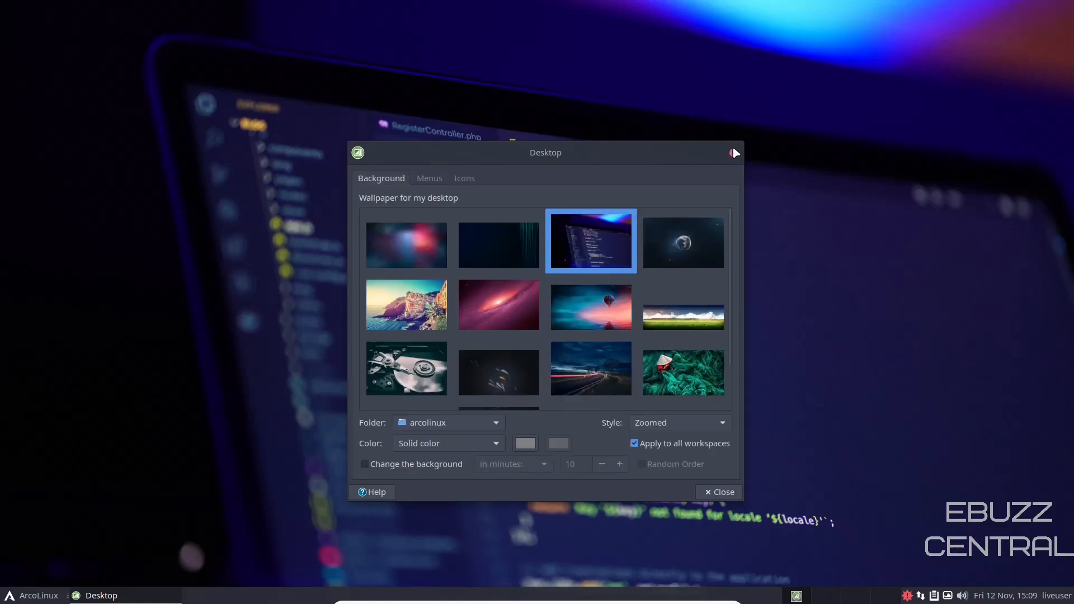
left_click(718, 492)
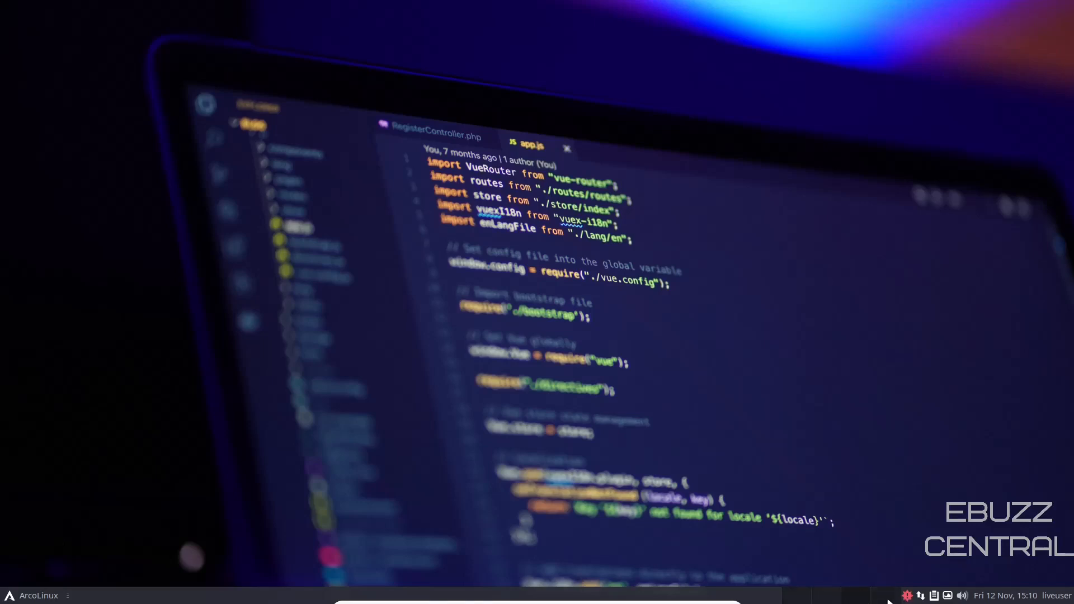
mouse_move(849, 584)
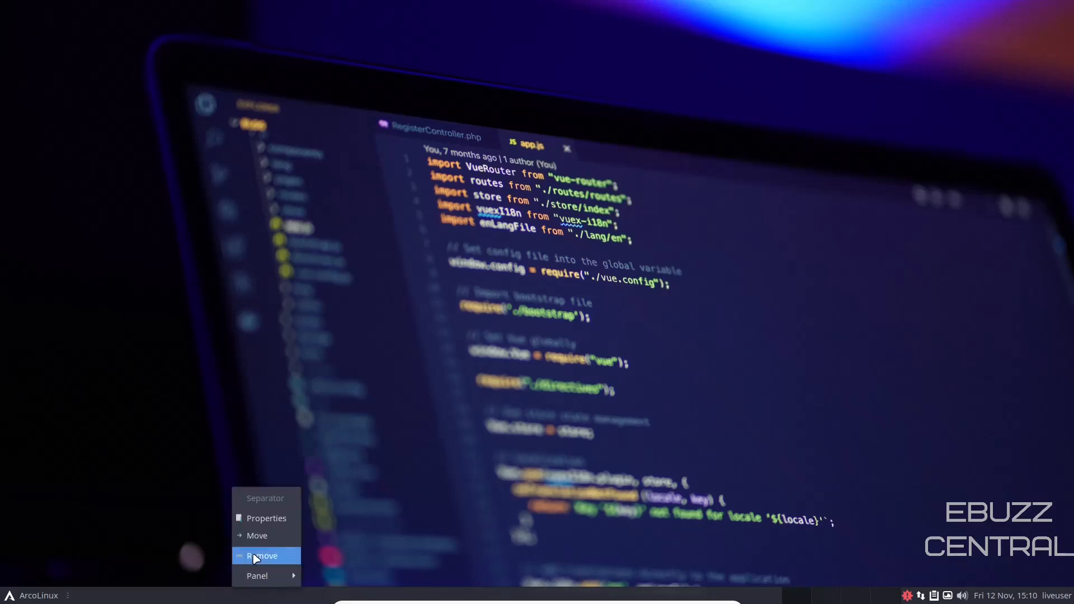
Open Panel Preferences from the panel menu and leave auto-hide at Never.
left_click(259, 576)
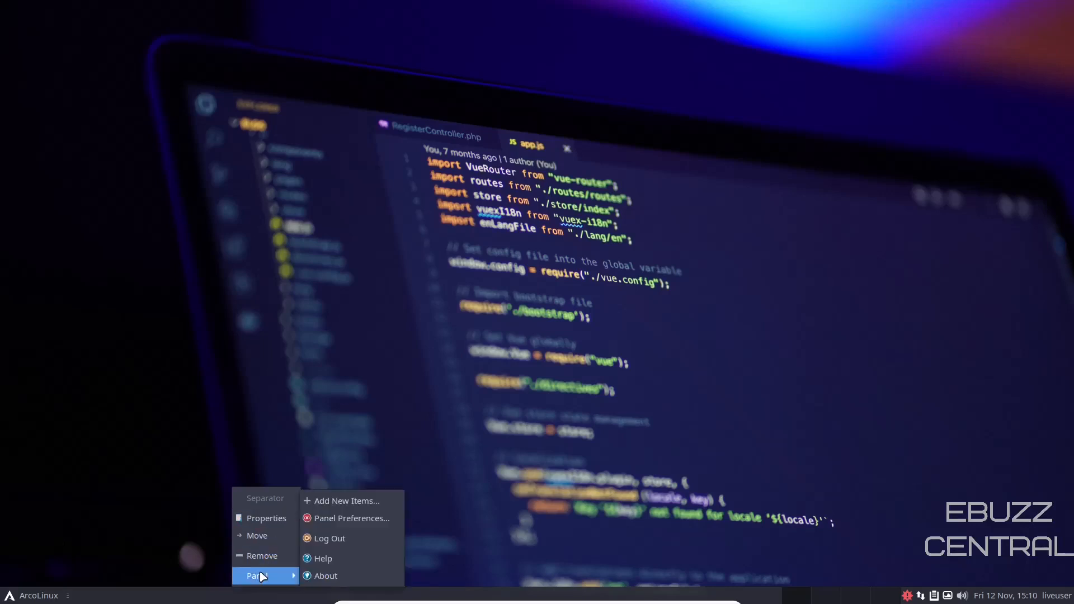
left_click(351, 518)
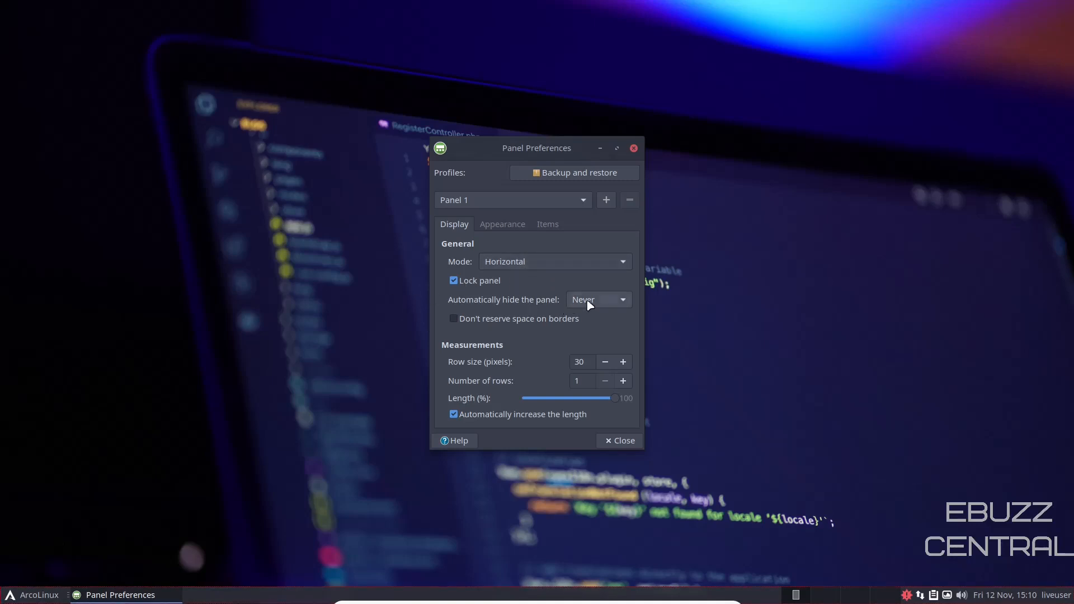
left_click(598, 300)
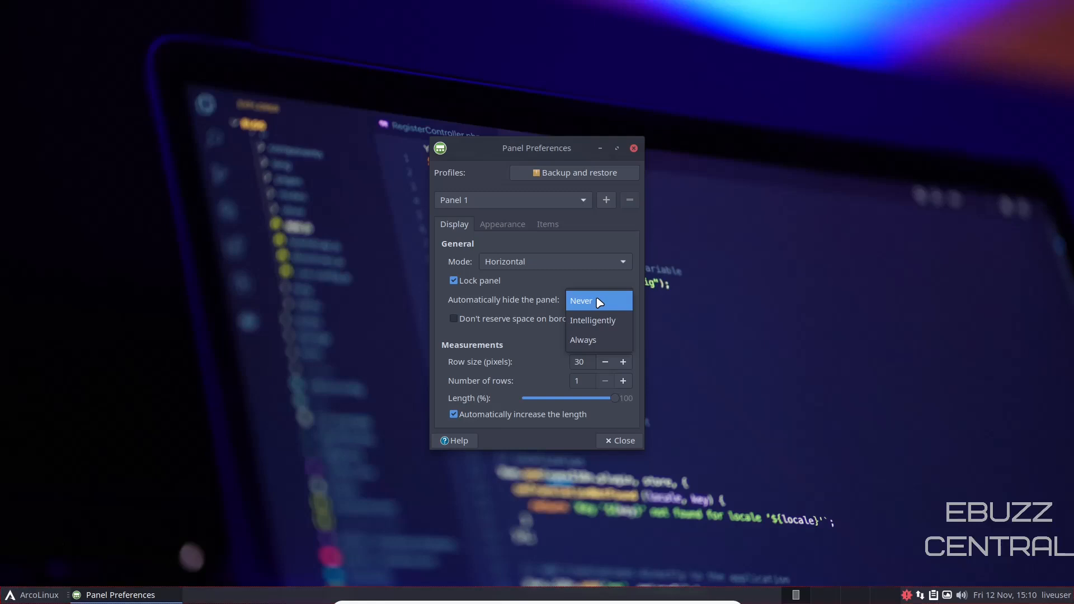
mouse_move(596, 301)
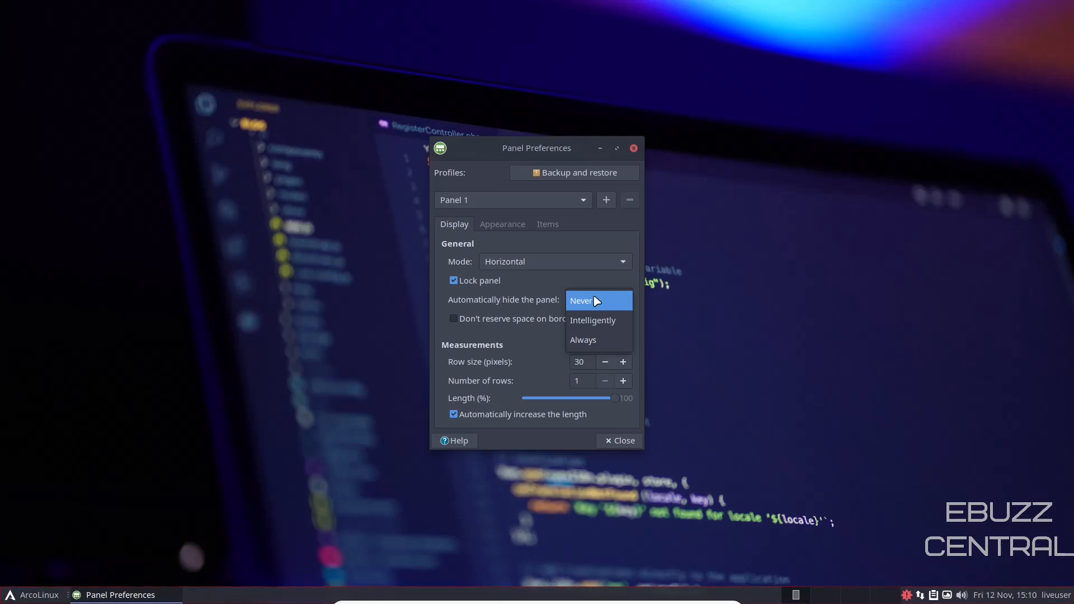
mouse_move(587, 340)
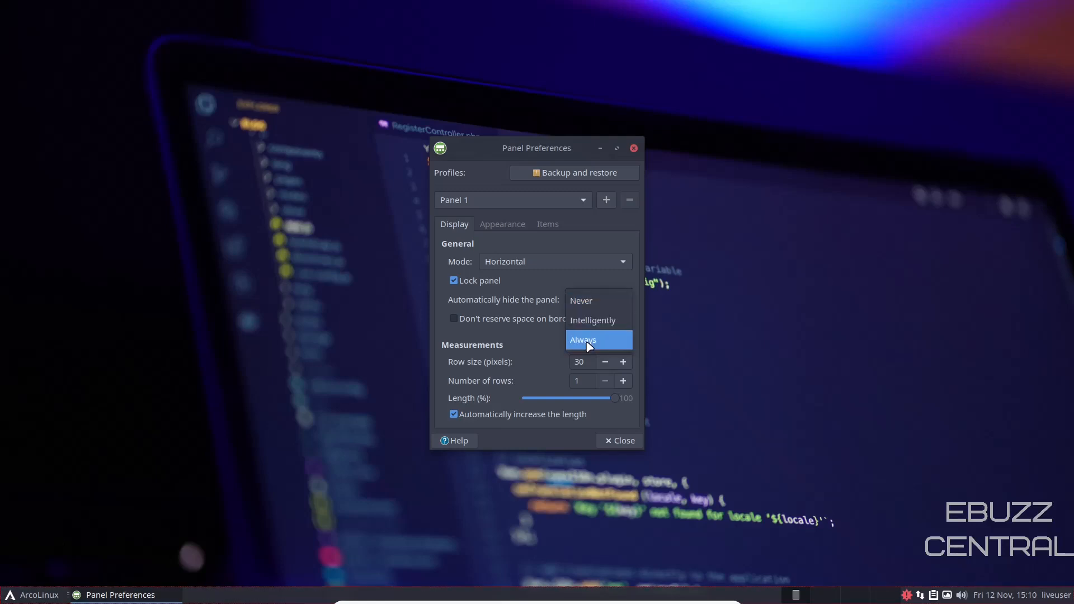
left_click(582, 301)
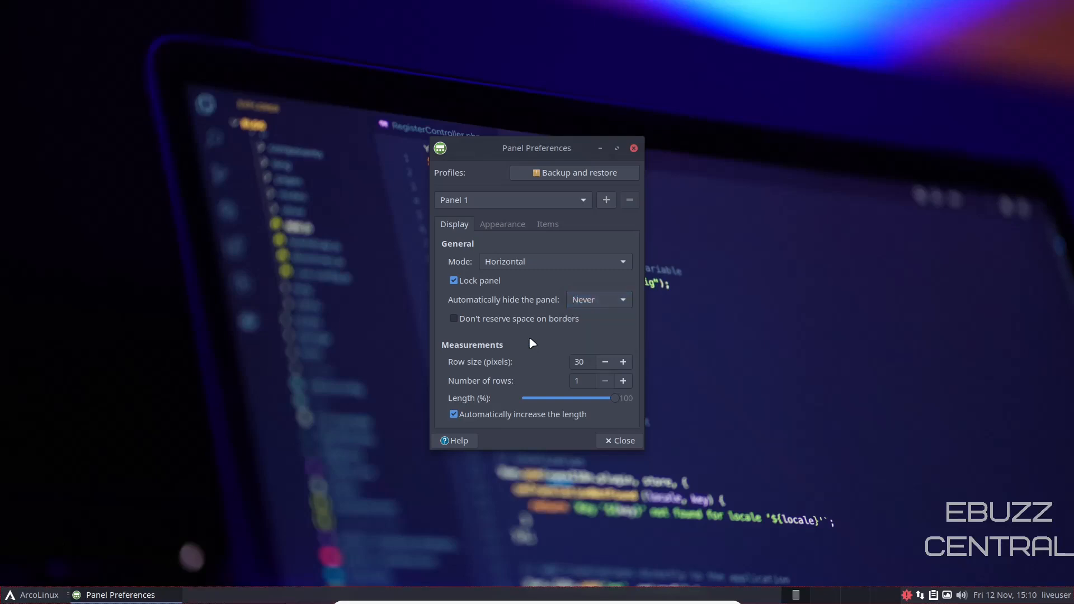
mouse_move(234, 597)
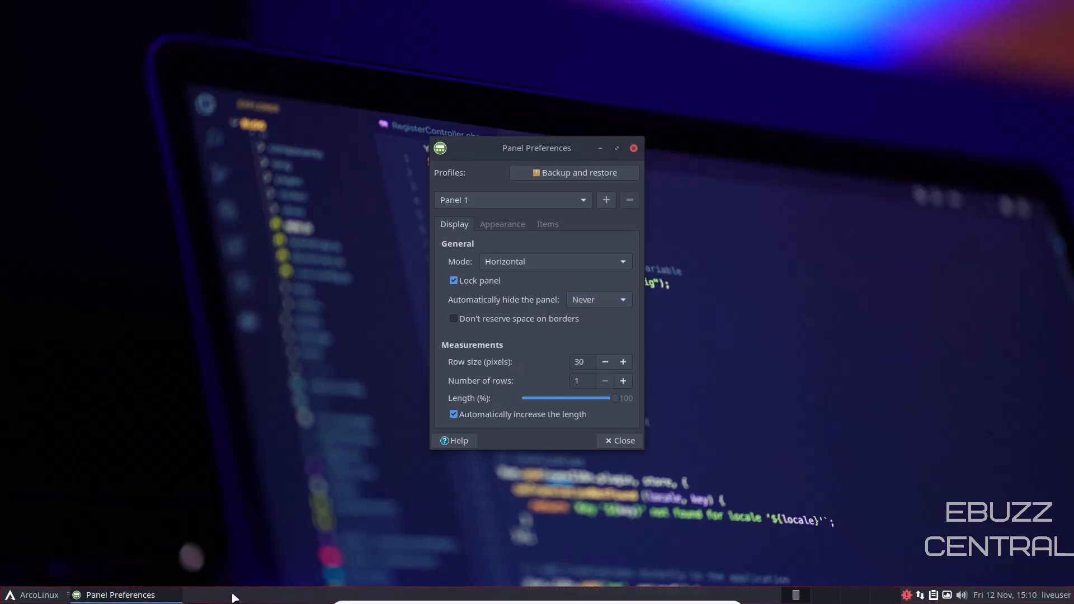
Raise the panel row size from 30 to 35, try two rows, then return to one.
left_click(622, 361)
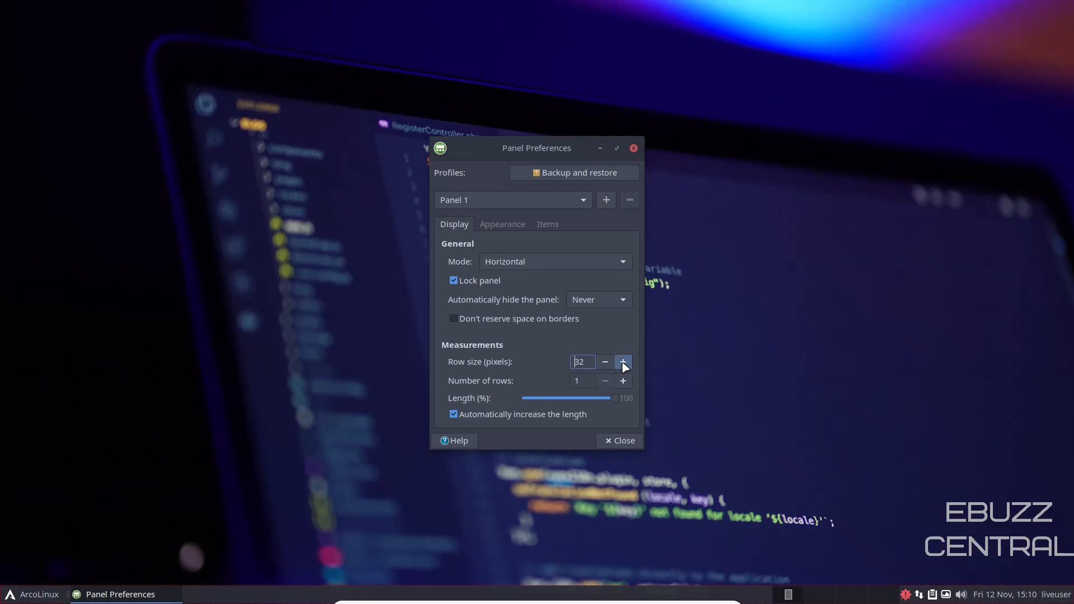
left_click(623, 361)
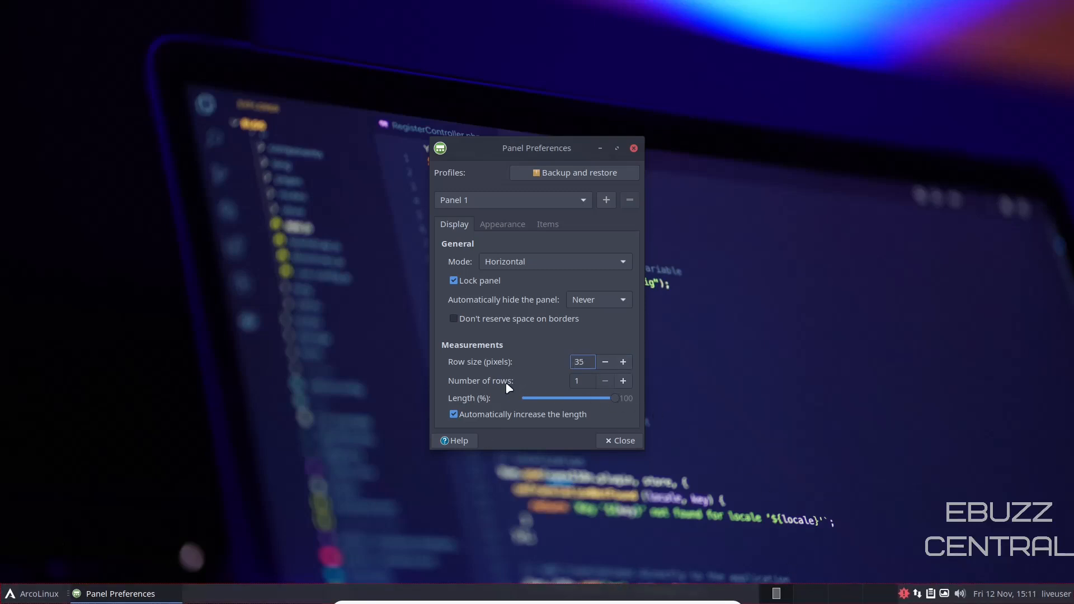
left_click(622, 381)
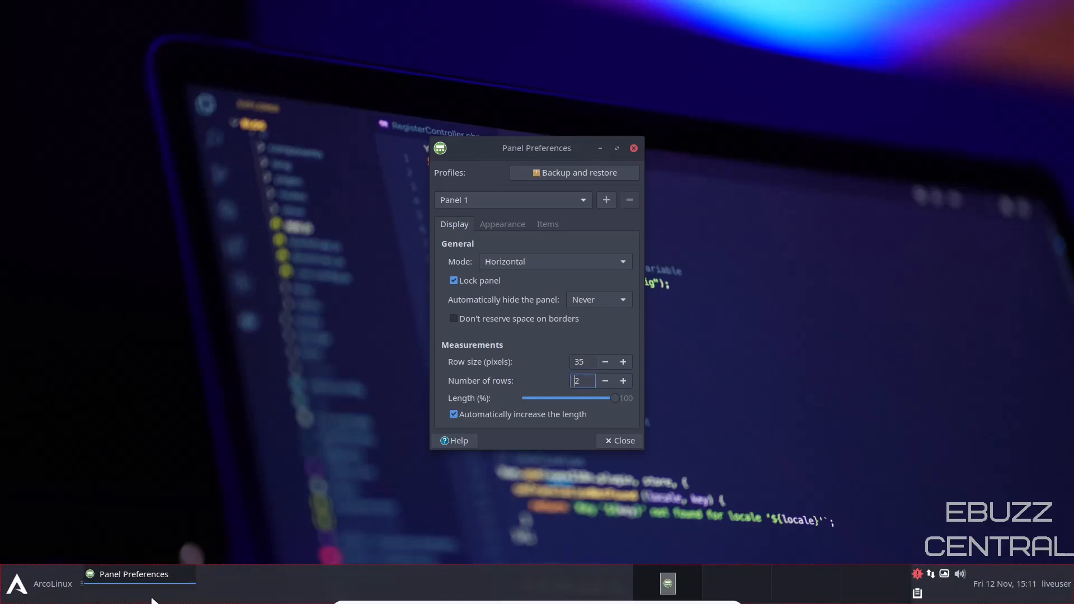
left_click(604, 381)
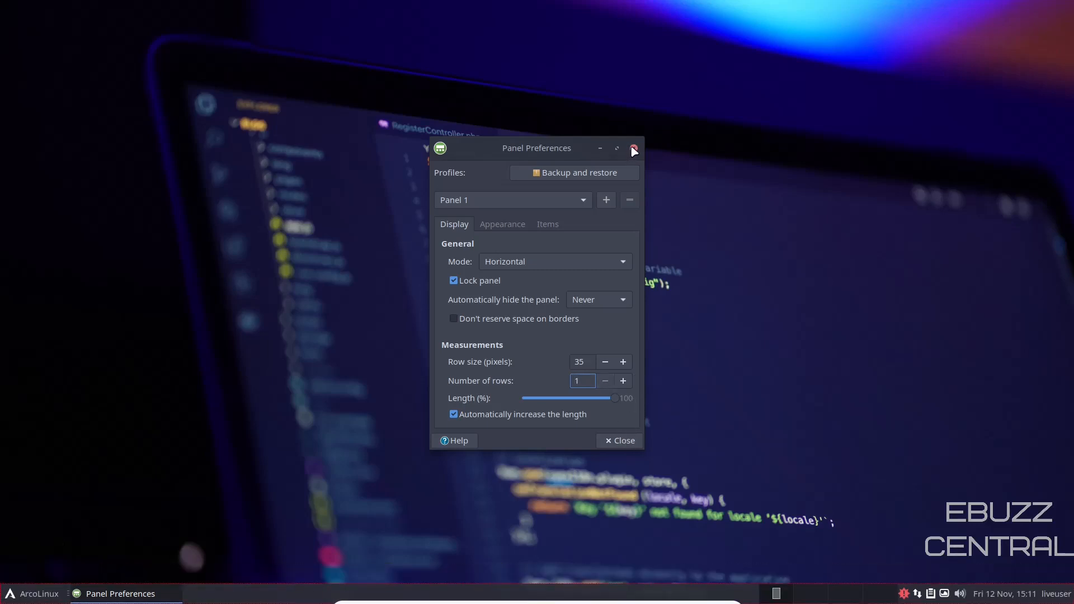
Close Panel Preferences and browse the Accessories apps in the Whisker Menu.
left_click(633, 150)
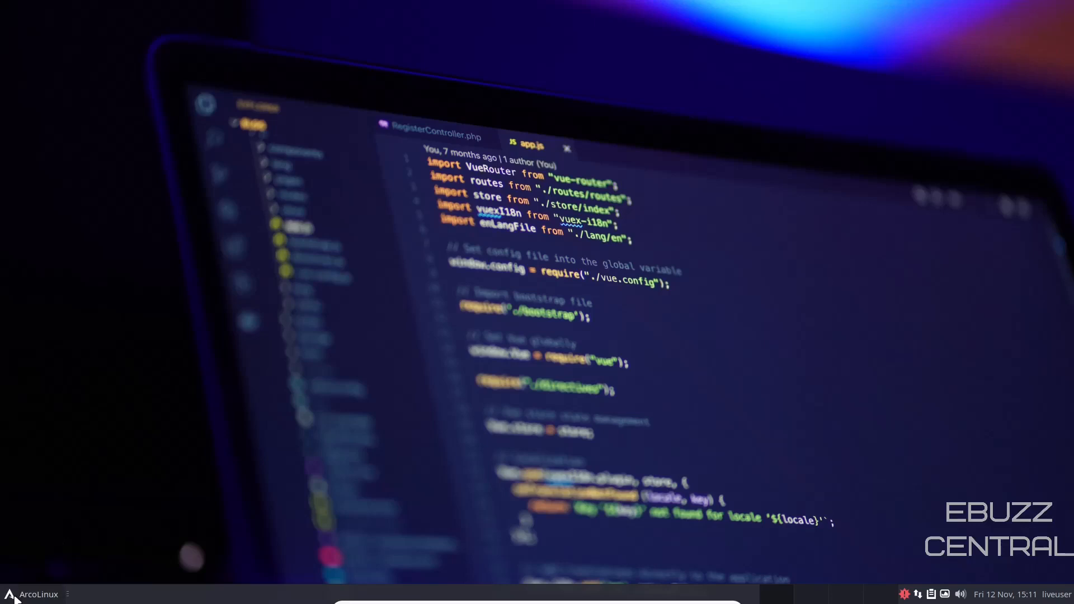
left_click(10, 594)
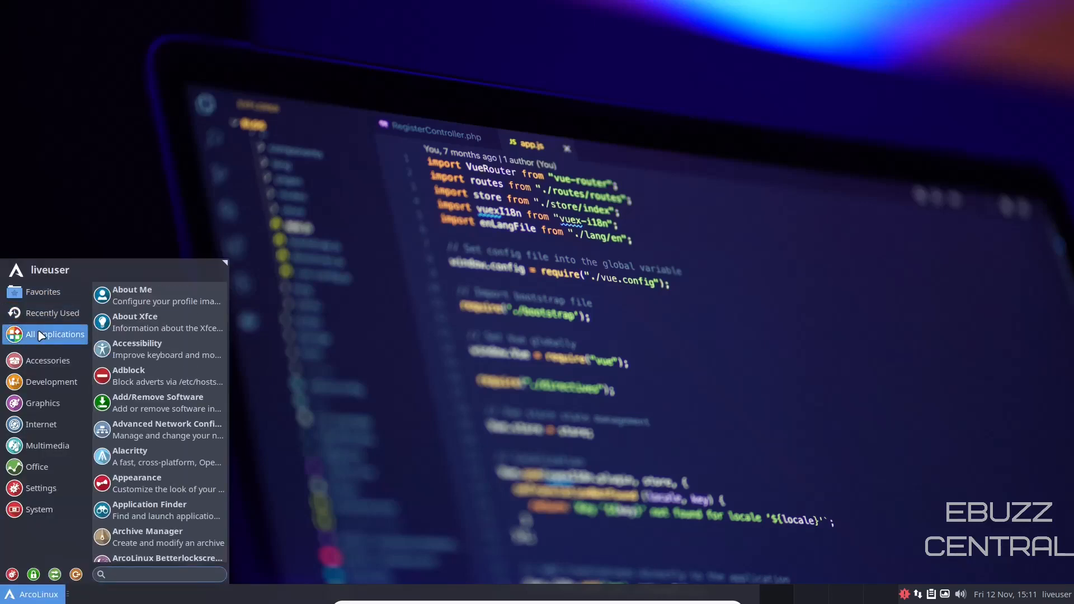
left_click(48, 360)
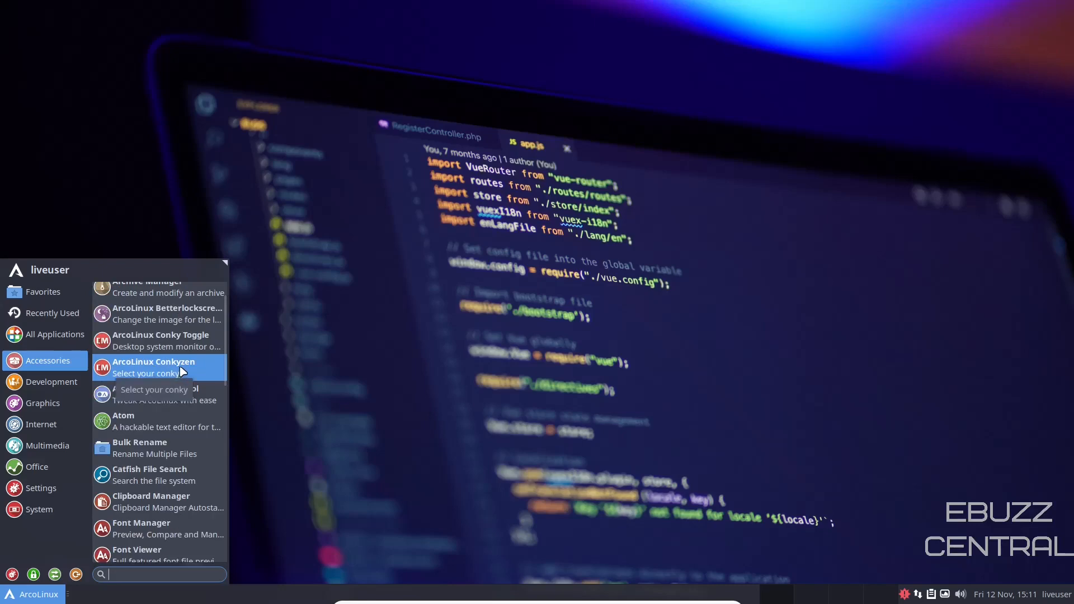
scroll("down", 3)
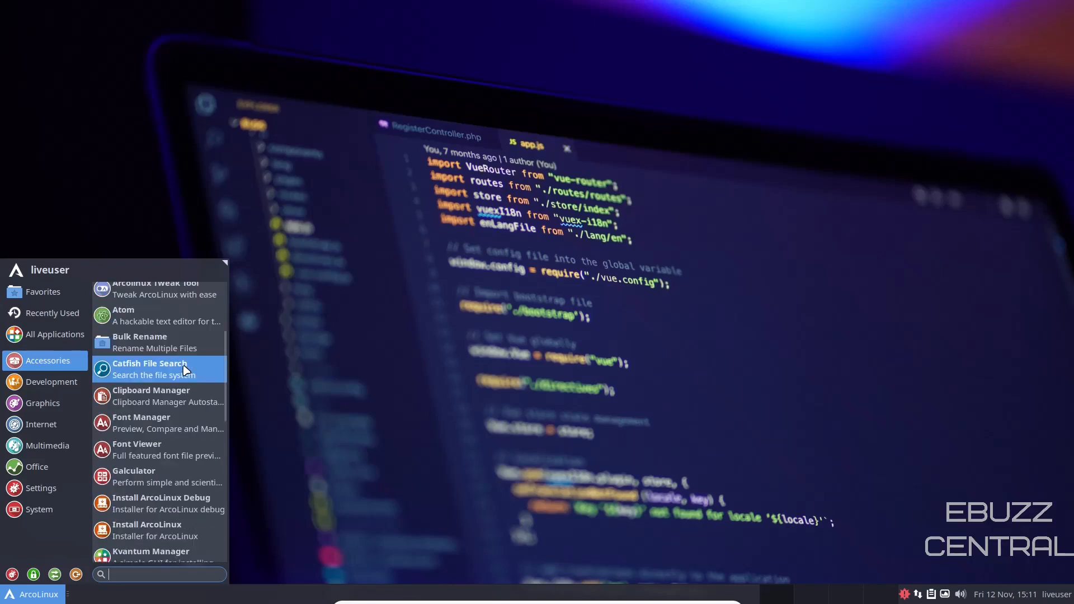
scroll("down", 3)
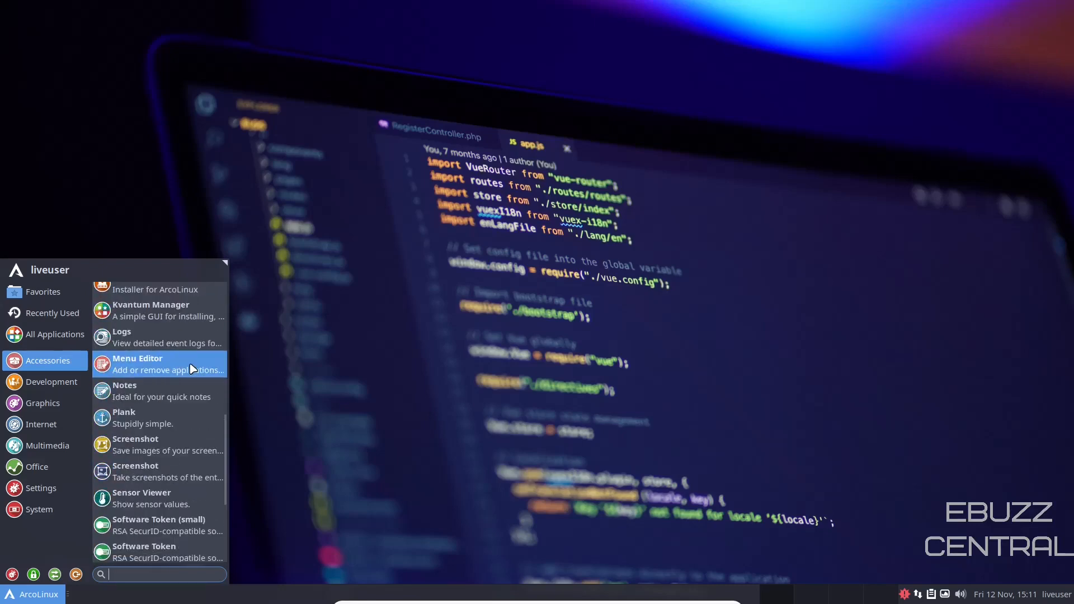
mouse_move(128, 424)
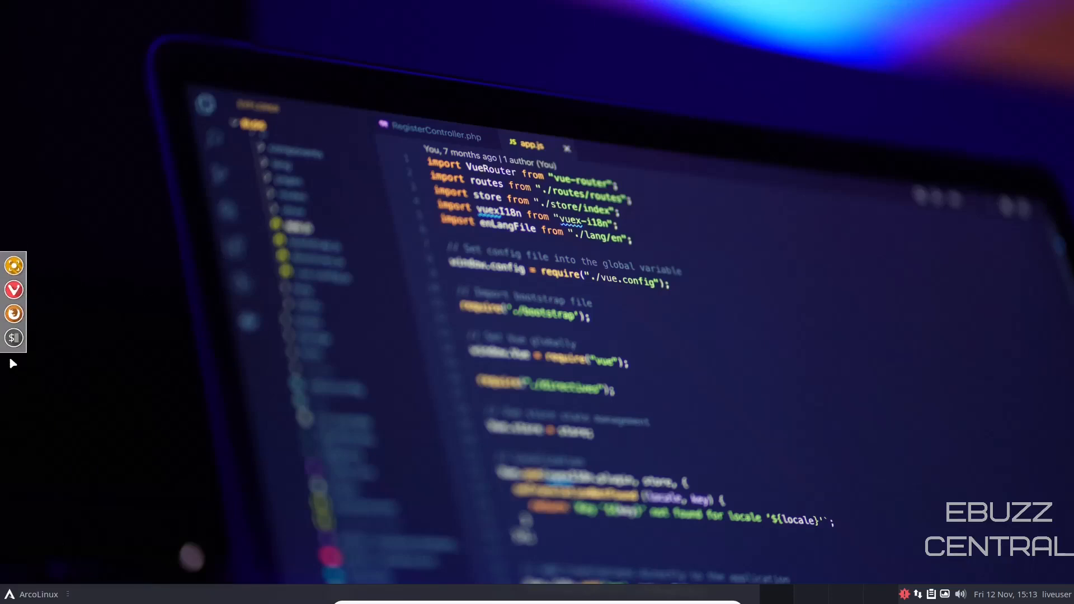
Set the Plank dock position to Right, then close its preferences and the BetterLockScreen window.
right_click(17, 336)
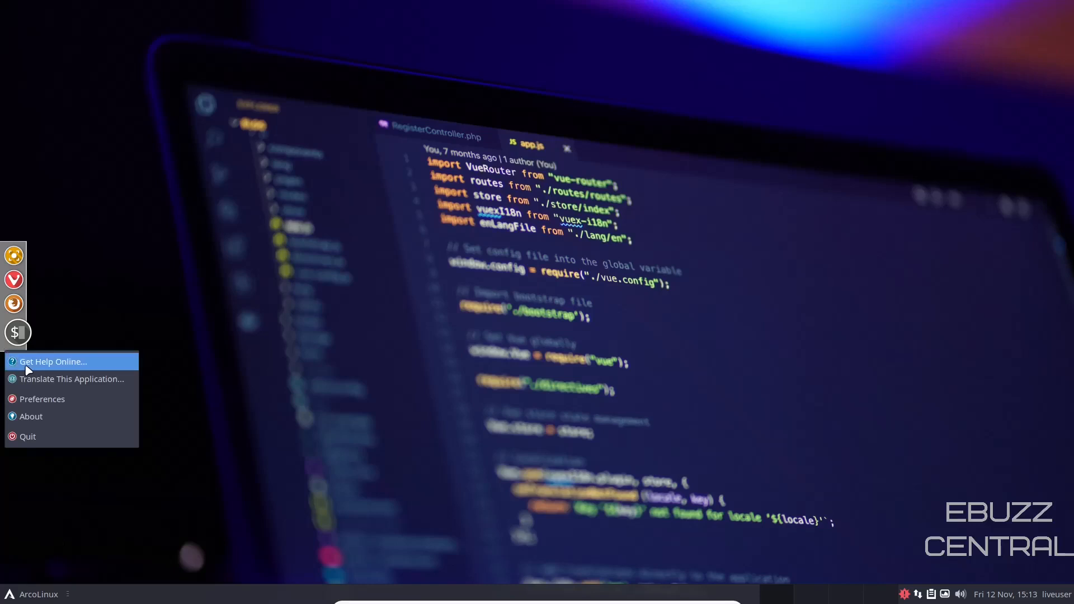
left_click(42, 399)
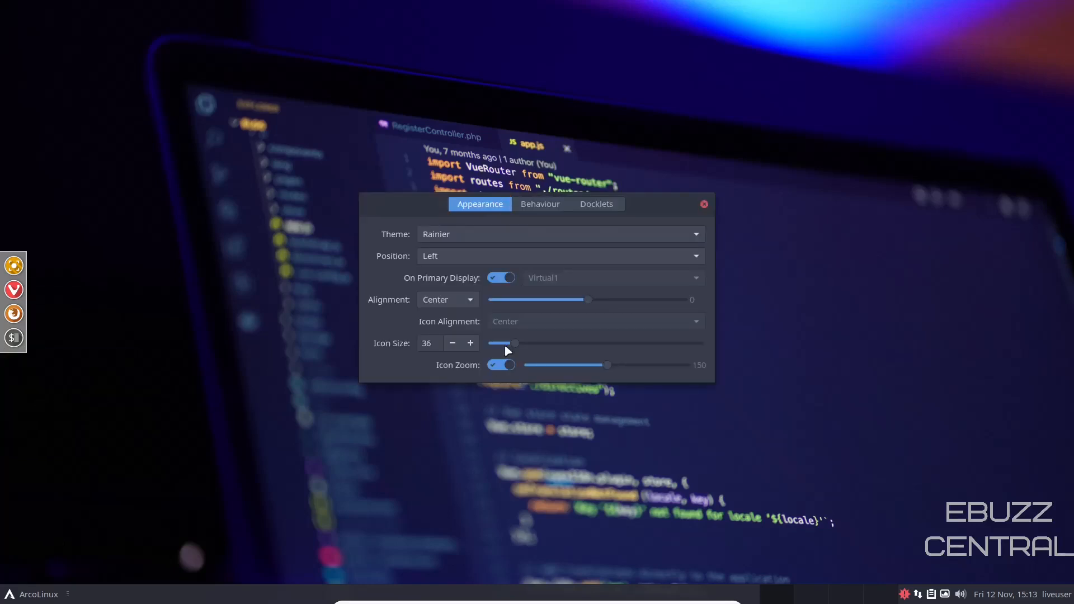
left_click(560, 256)
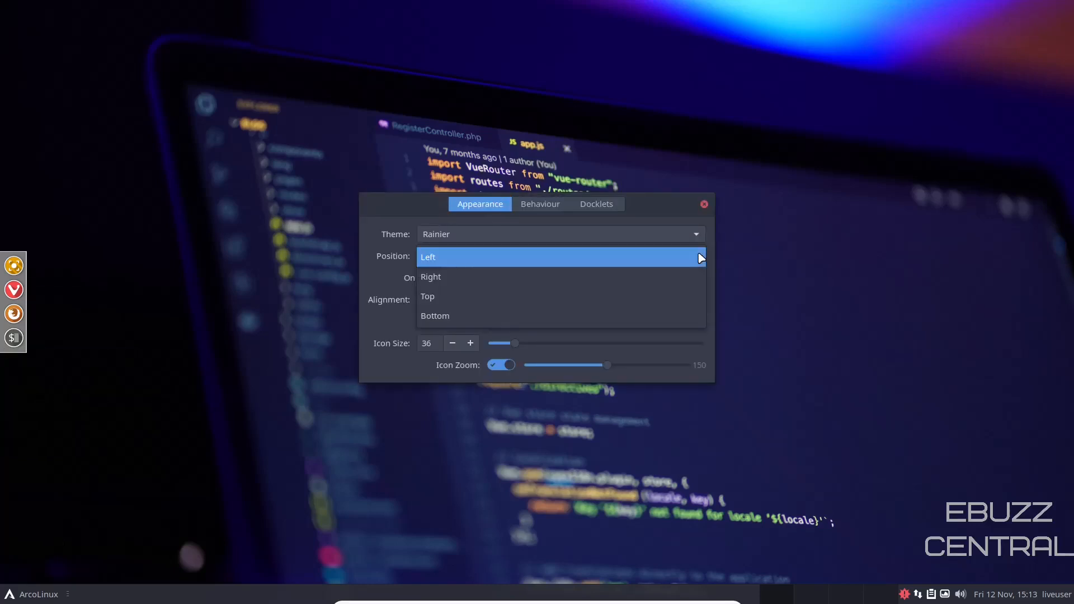
left_click(431, 277)
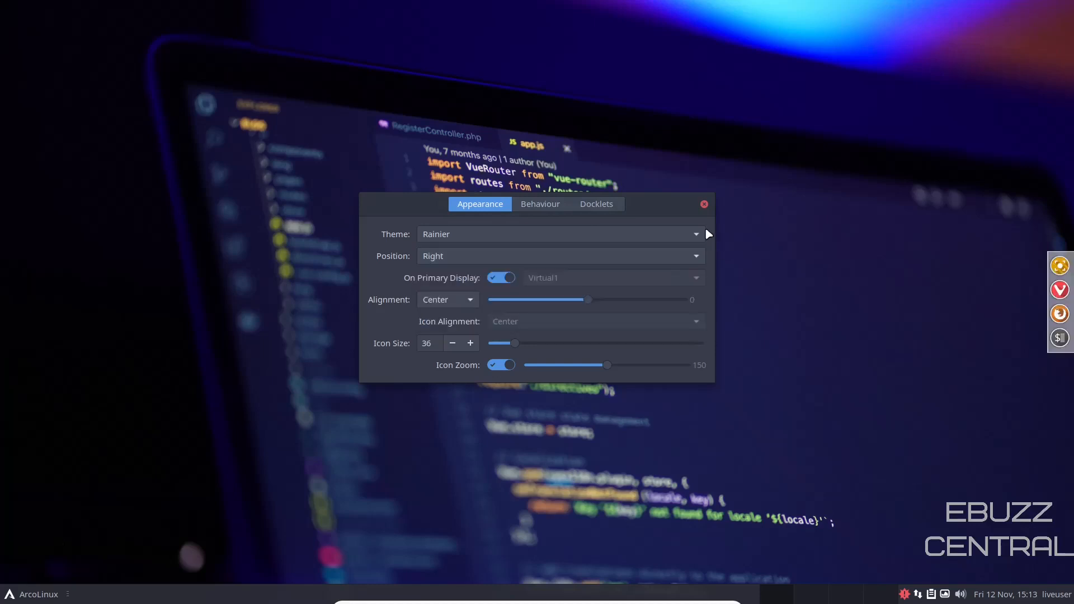
left_click(703, 204)
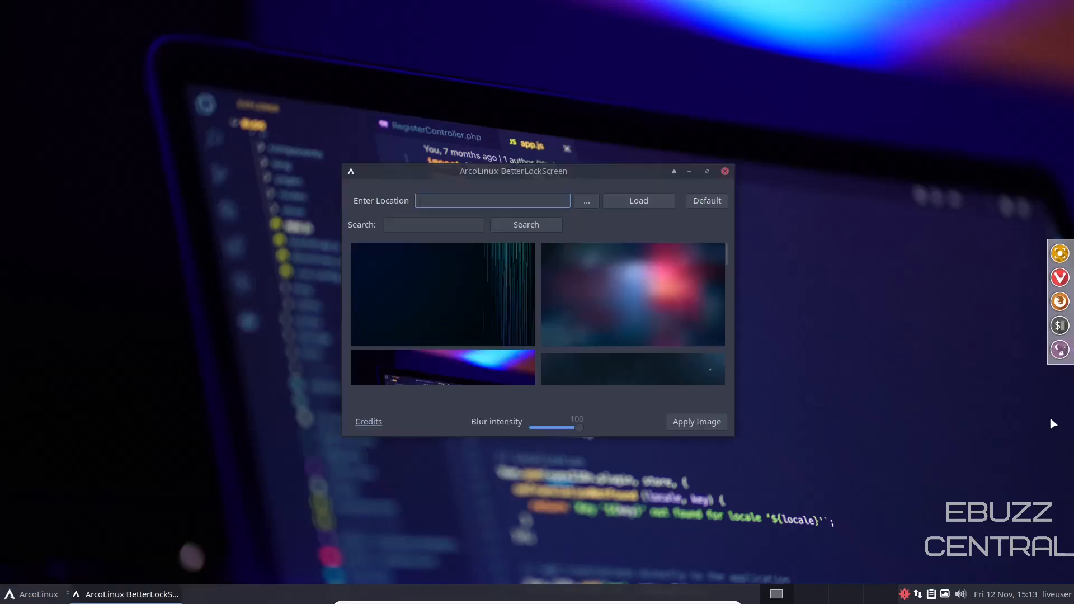
mouse_move(1060, 350)
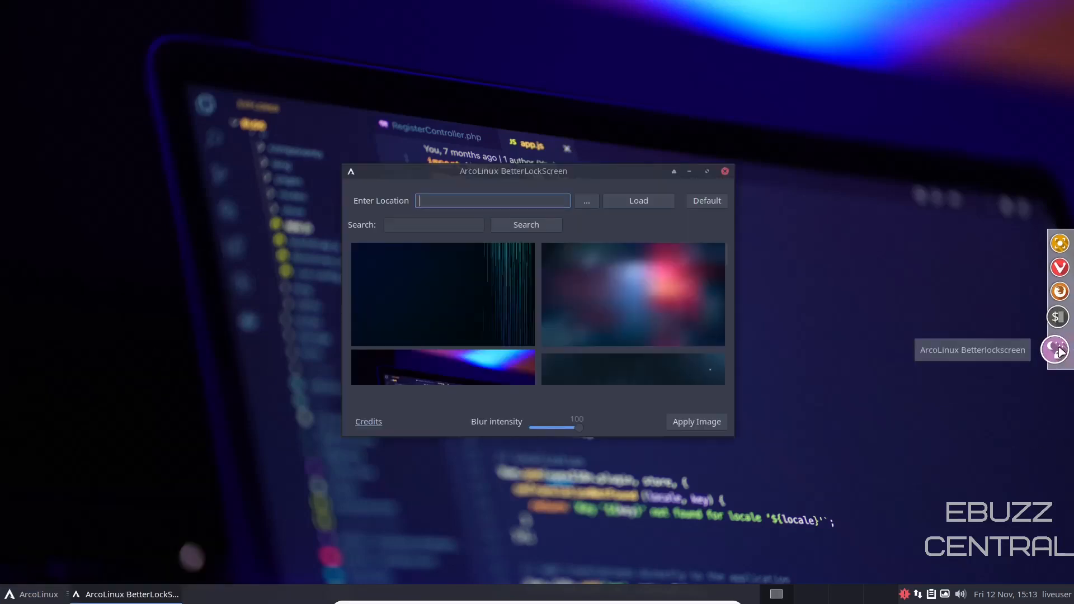
mouse_move(824, 242)
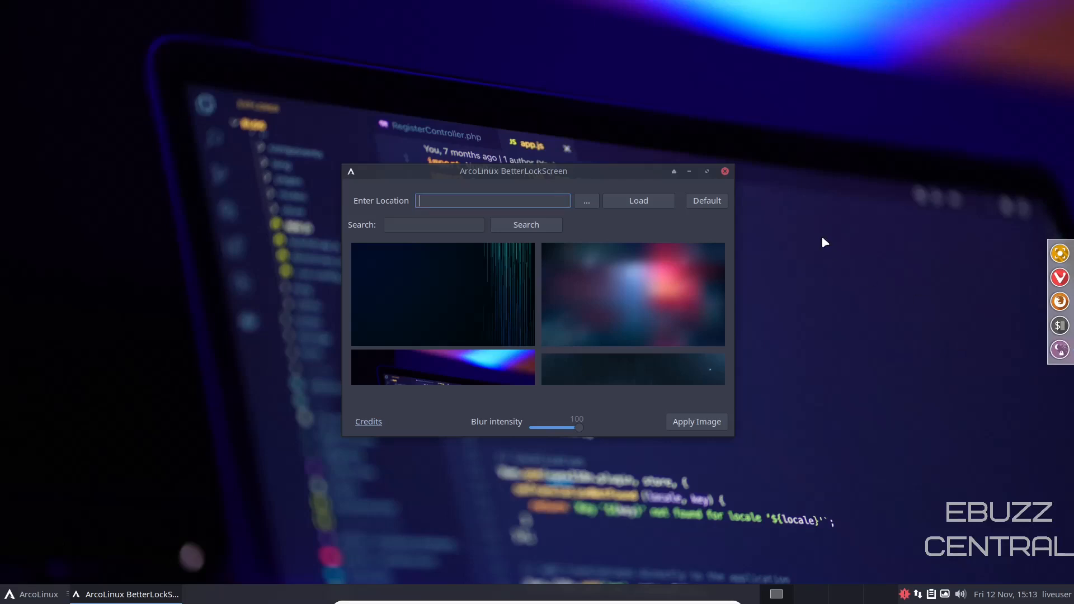
left_click(725, 171)
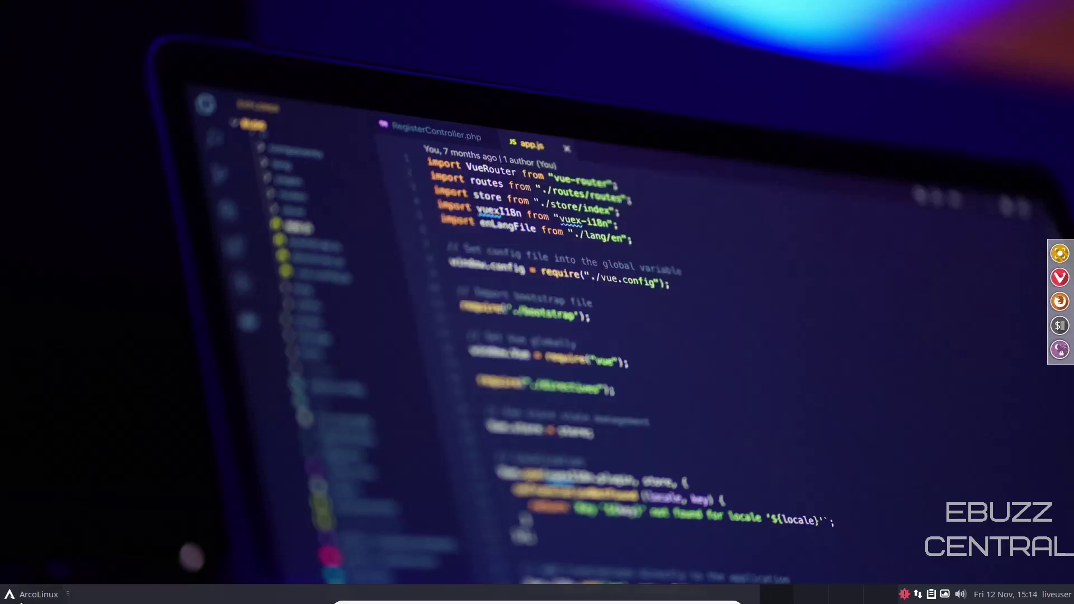
Launch Thunar File Manager from the Whisker Menu.
left_click(9, 594)
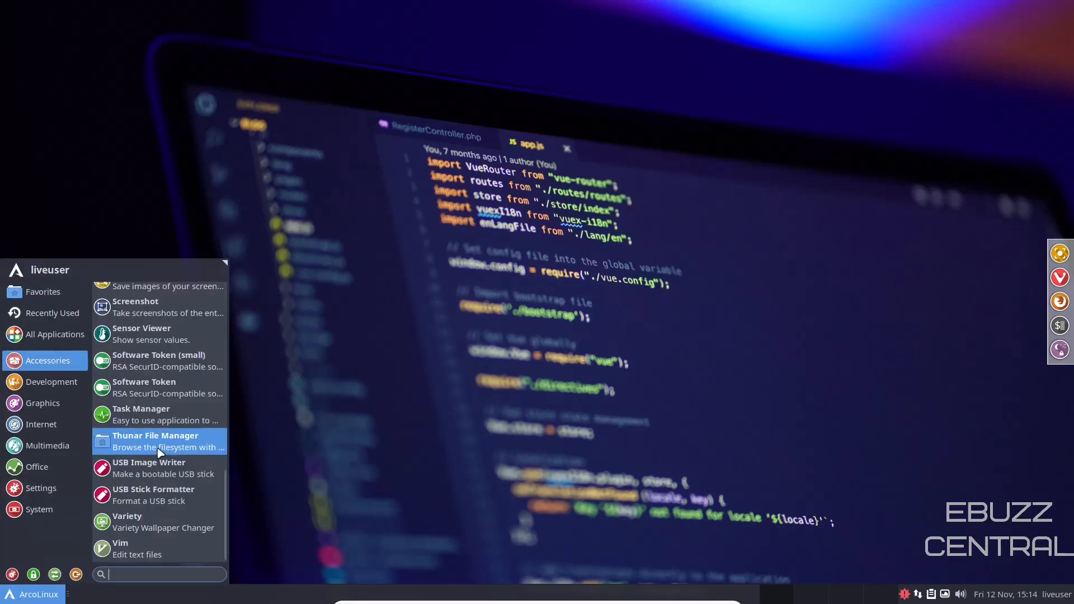
left_click(159, 440)
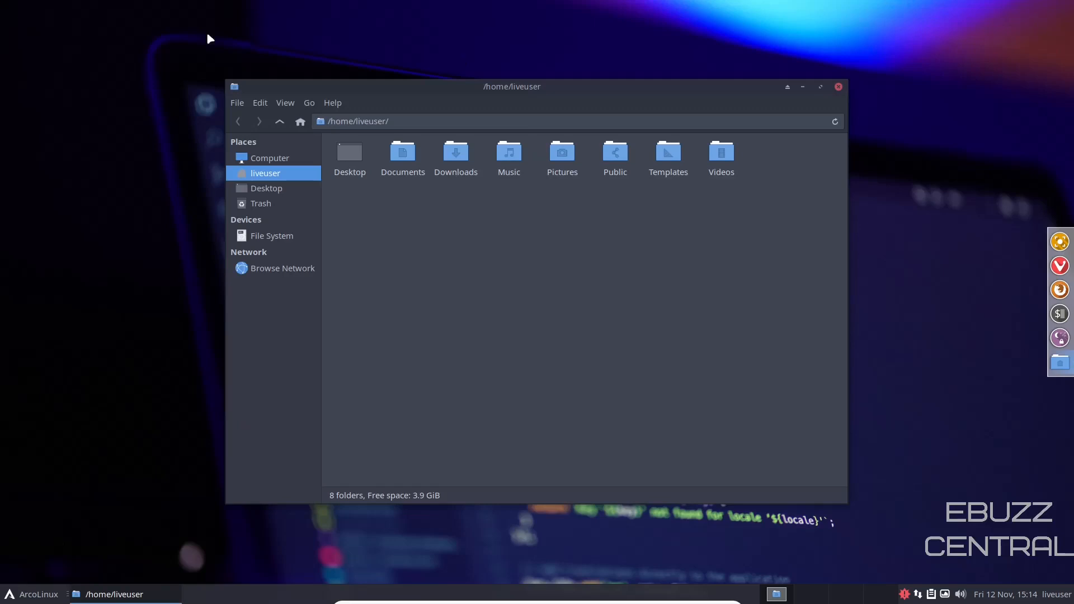
mouse_move(304, 385)
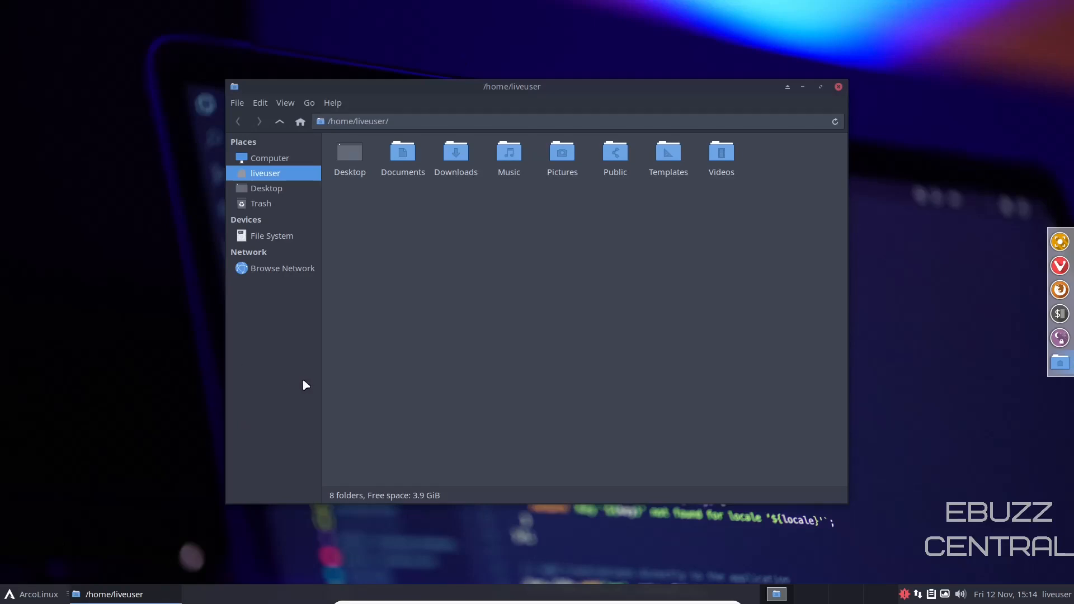
mouse_move(267, 222)
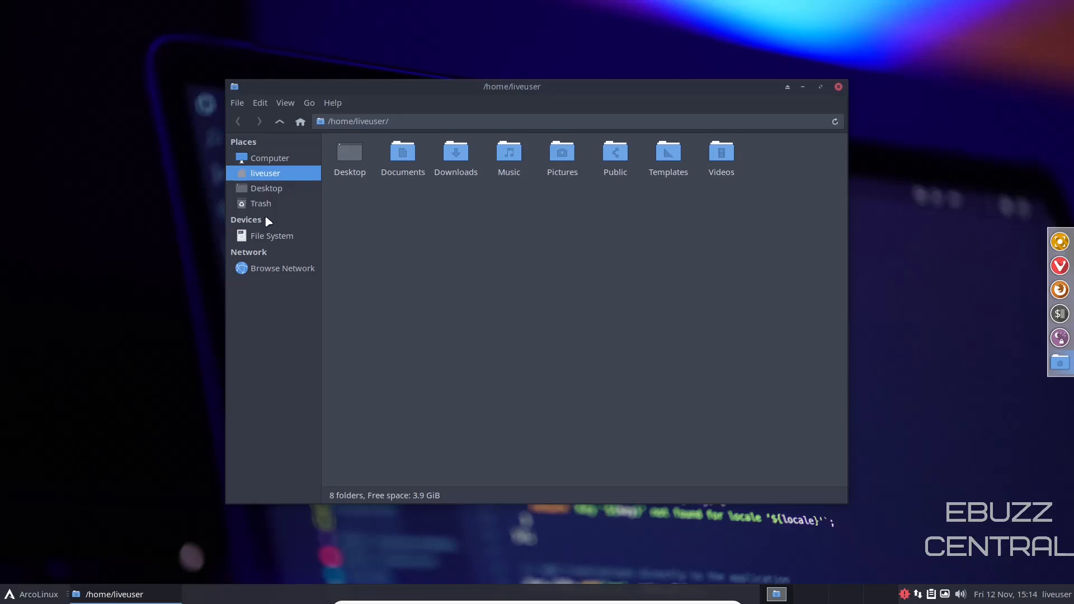
mouse_move(866, 74)
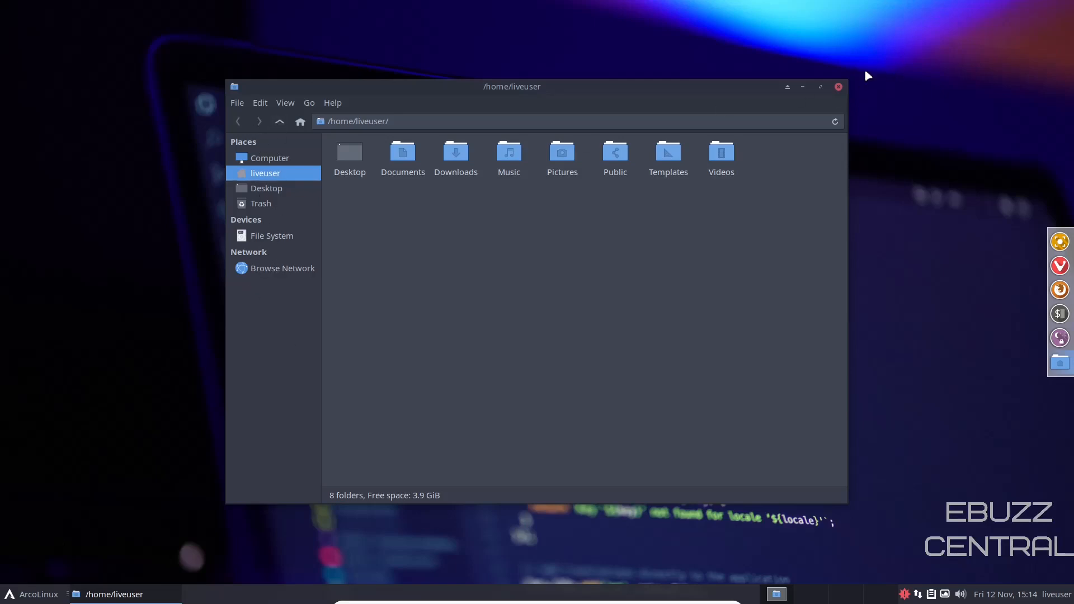
mouse_move(591, 20)
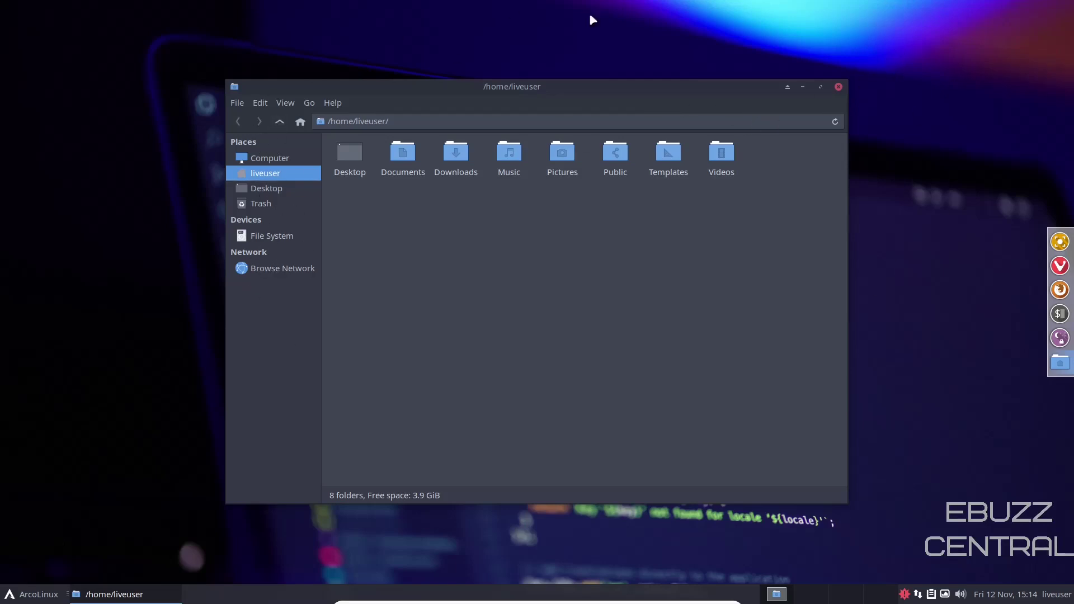
mouse_move(544, 242)
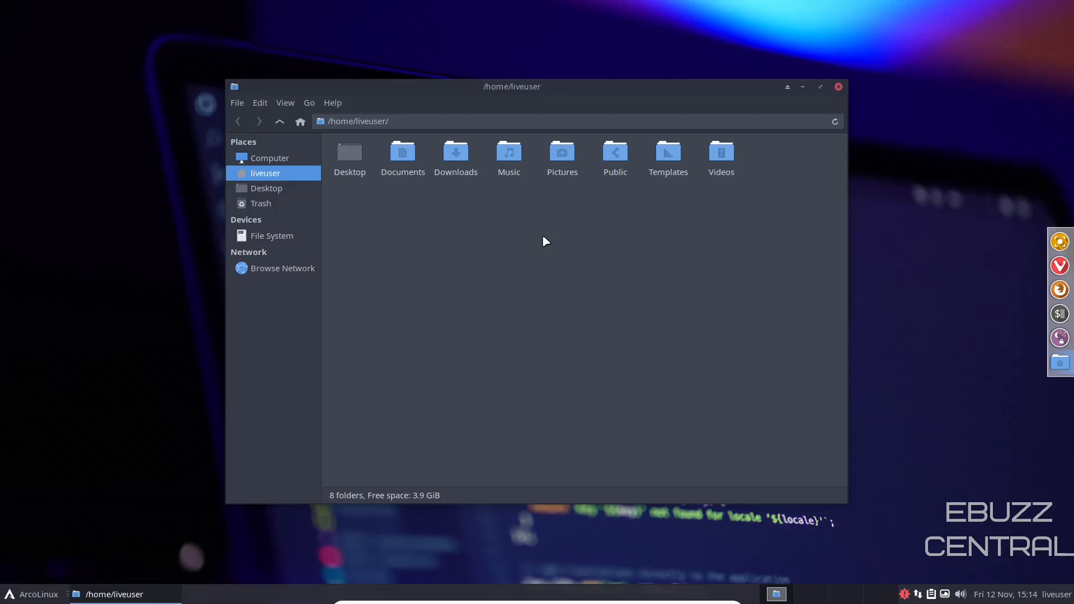
mouse_move(850, 112)
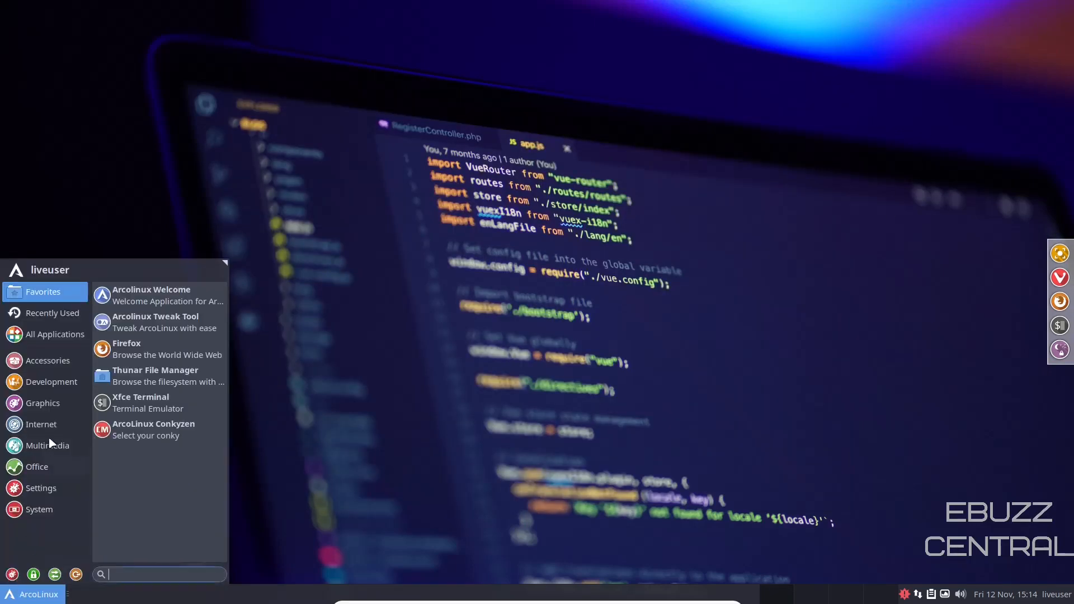
Toggle ArcoLinux Conky on from Accessories and set the Plank dock position to Left.
left_click(48, 360)
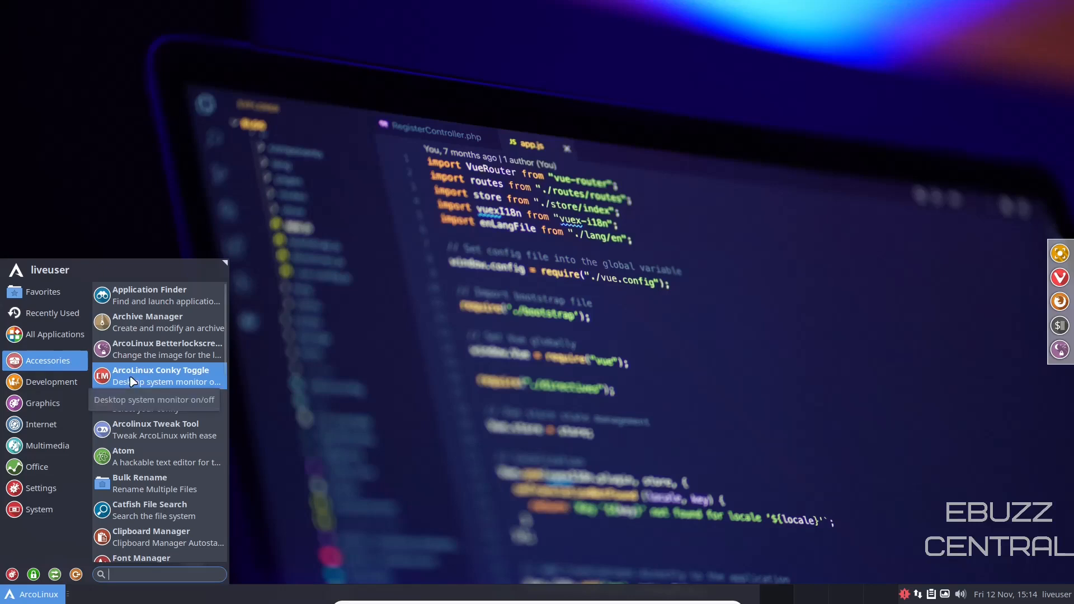
left_click(159, 375)
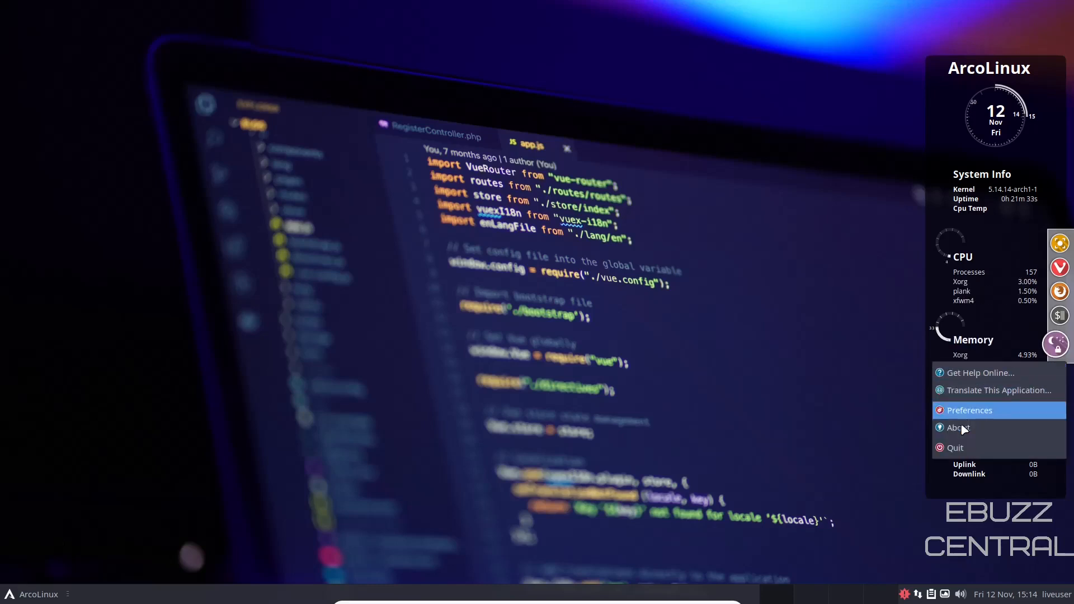
left_click(969, 409)
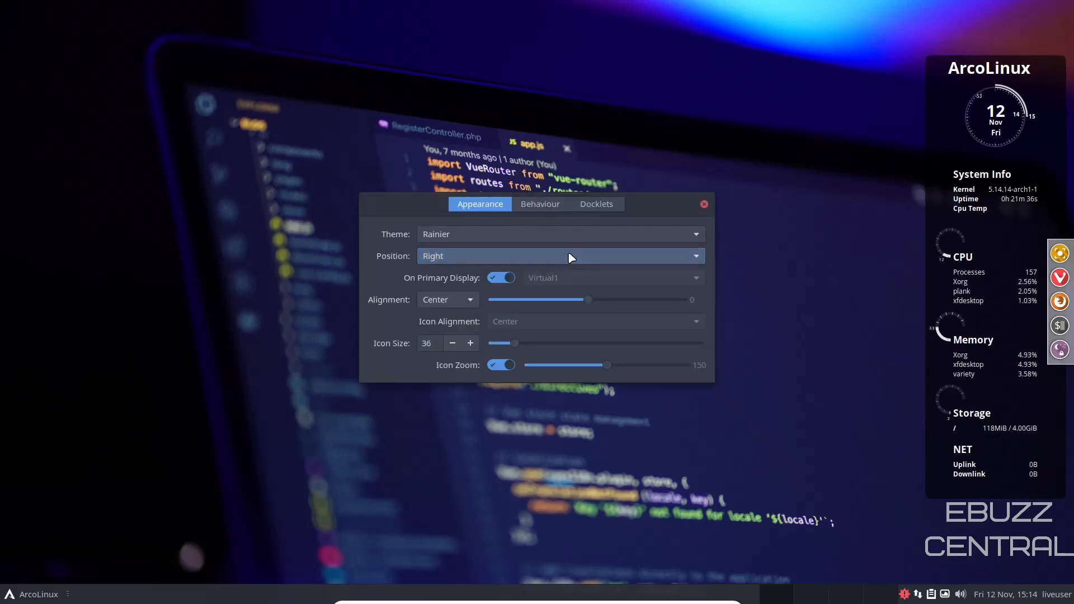
left_click(561, 256)
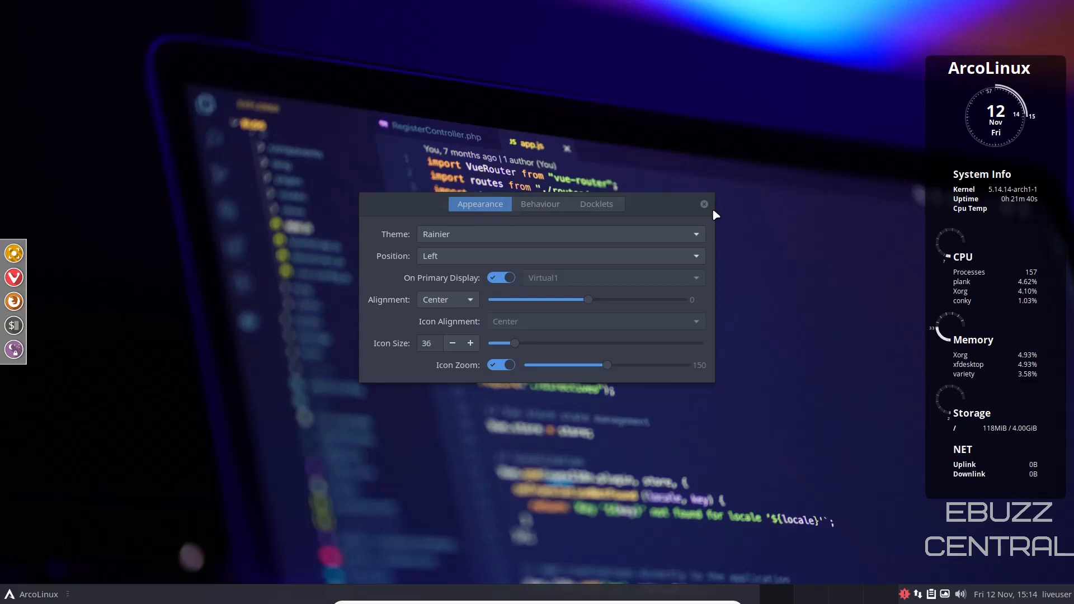
left_click(704, 203)
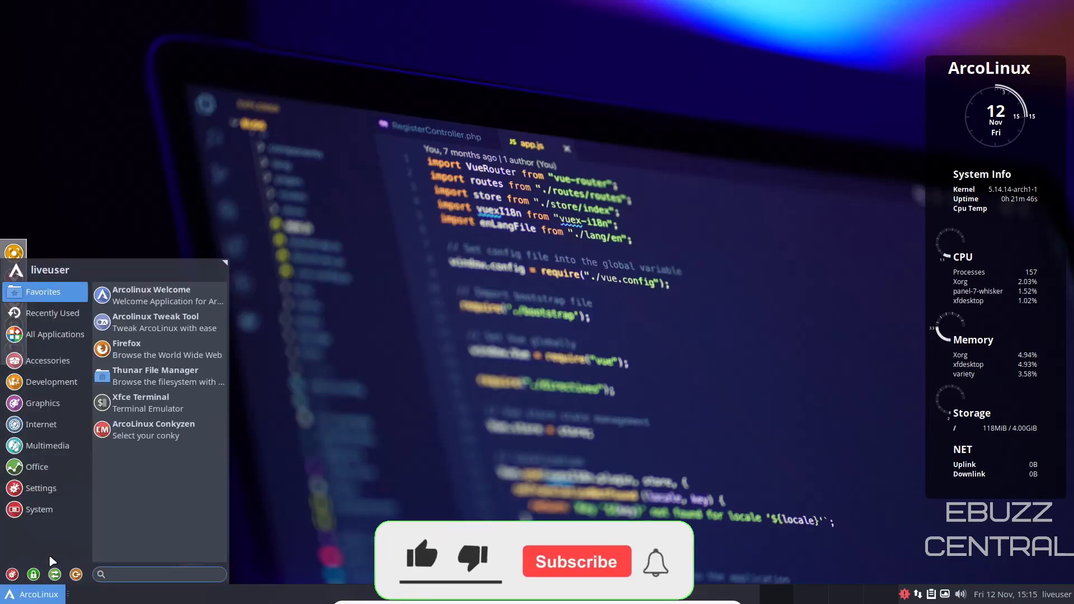
left_click(48, 360)
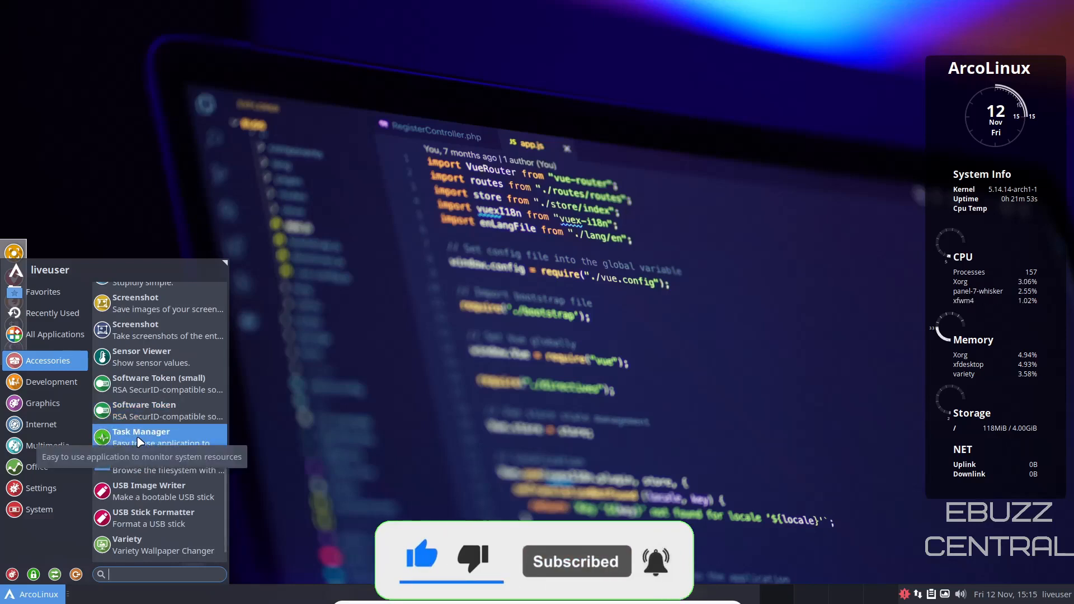
left_click(141, 432)
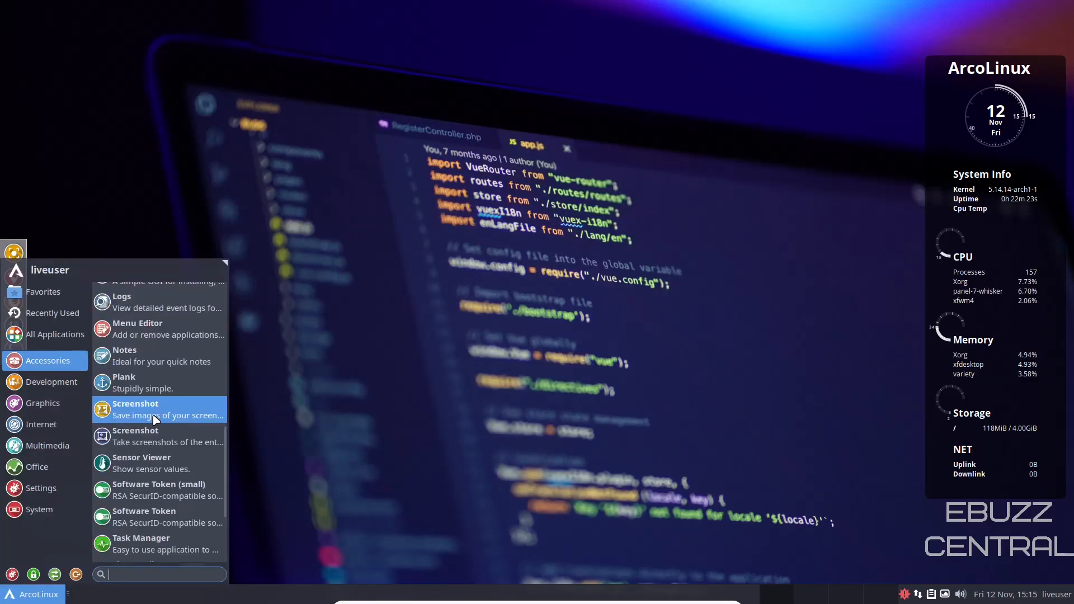
scroll("down", 3)
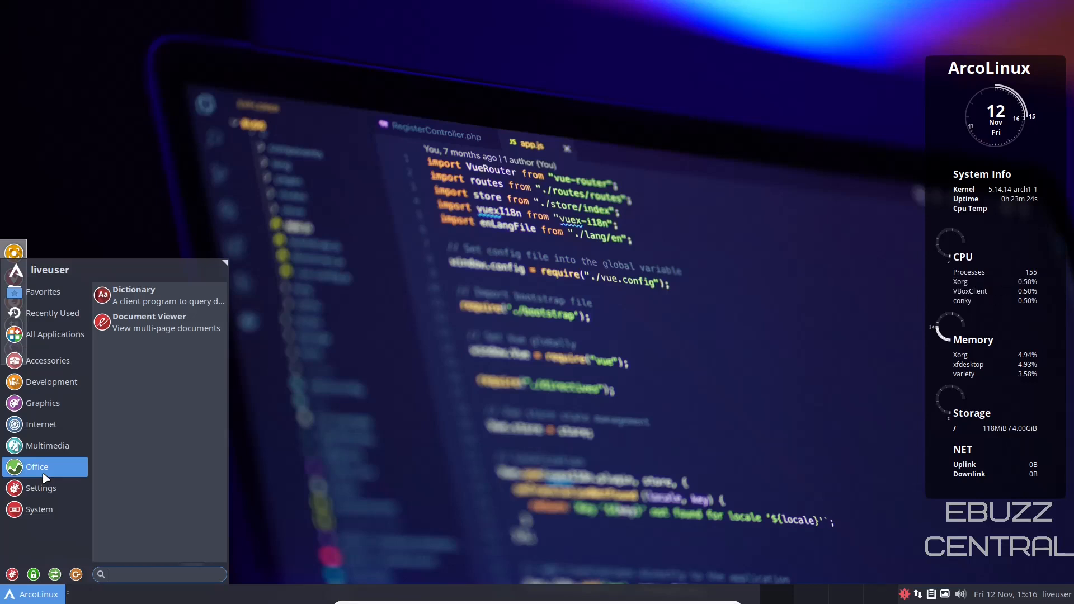
Launch Add/Remove Software from Settings and open its Preferences.
left_click(40, 487)
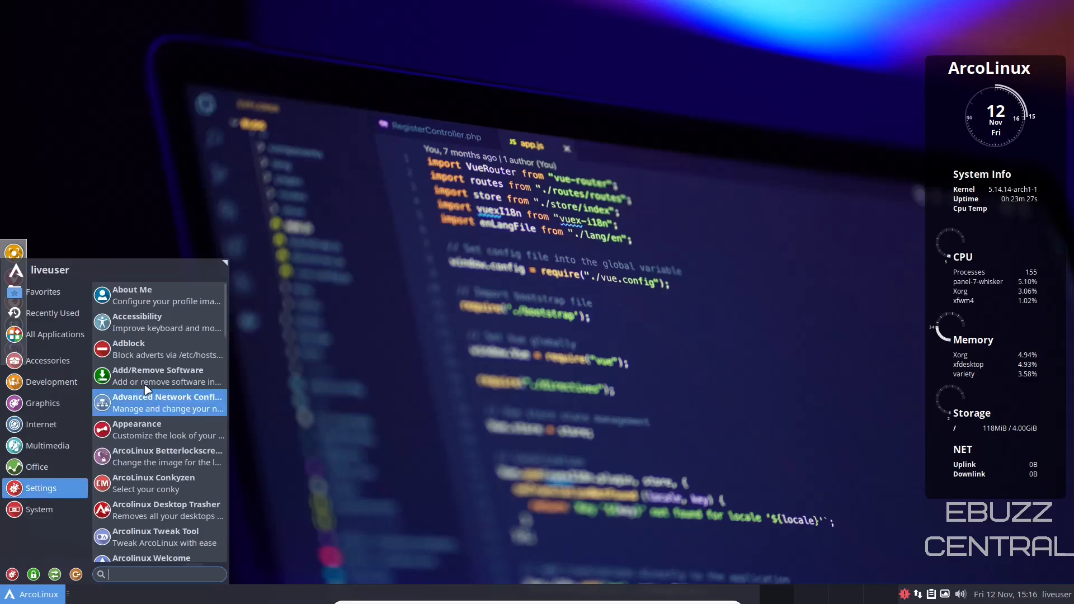
left_click(158, 376)
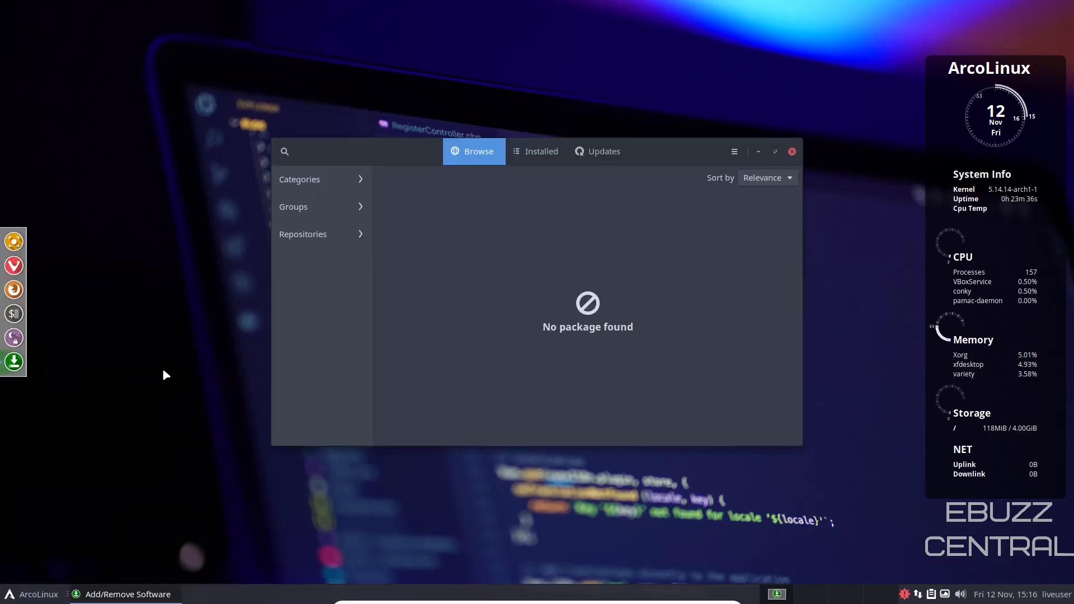
left_click(734, 151)
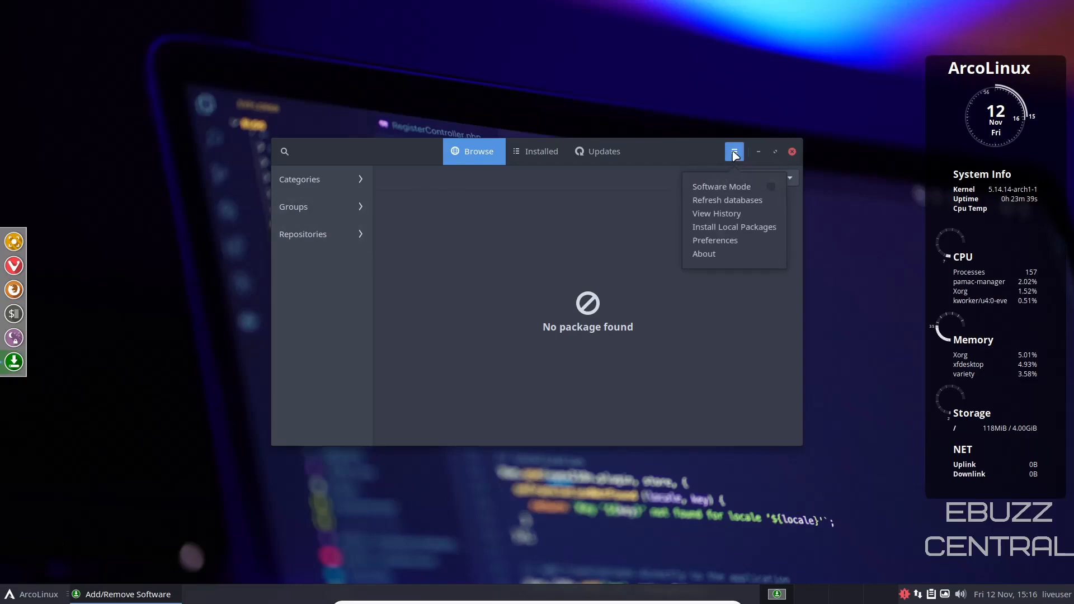
left_click(715, 240)
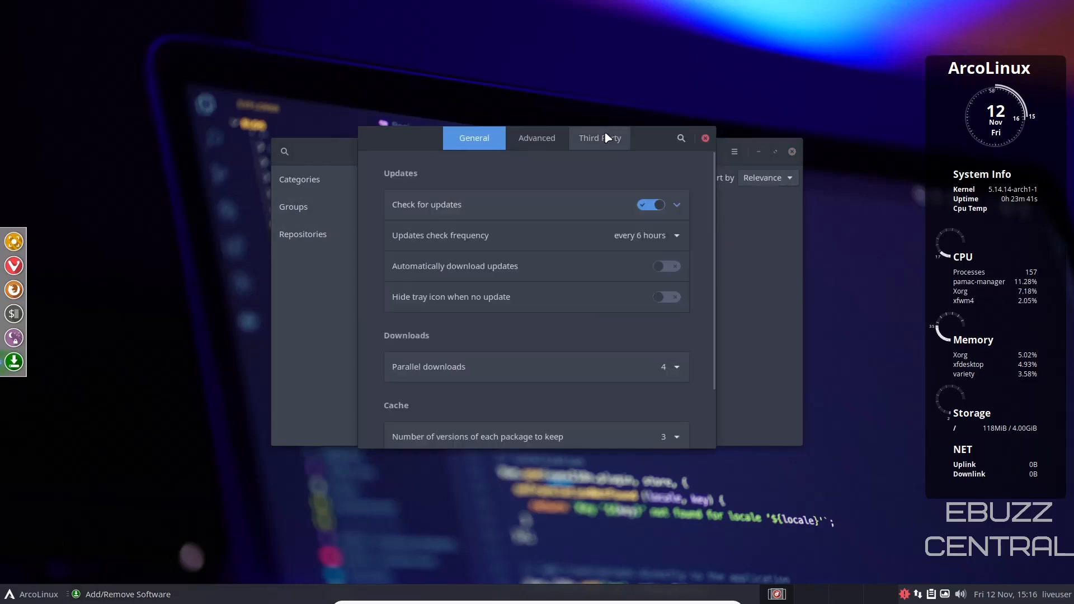
Enable AUR support under Third Party, then review the Advanced and General tabs.
left_click(600, 138)
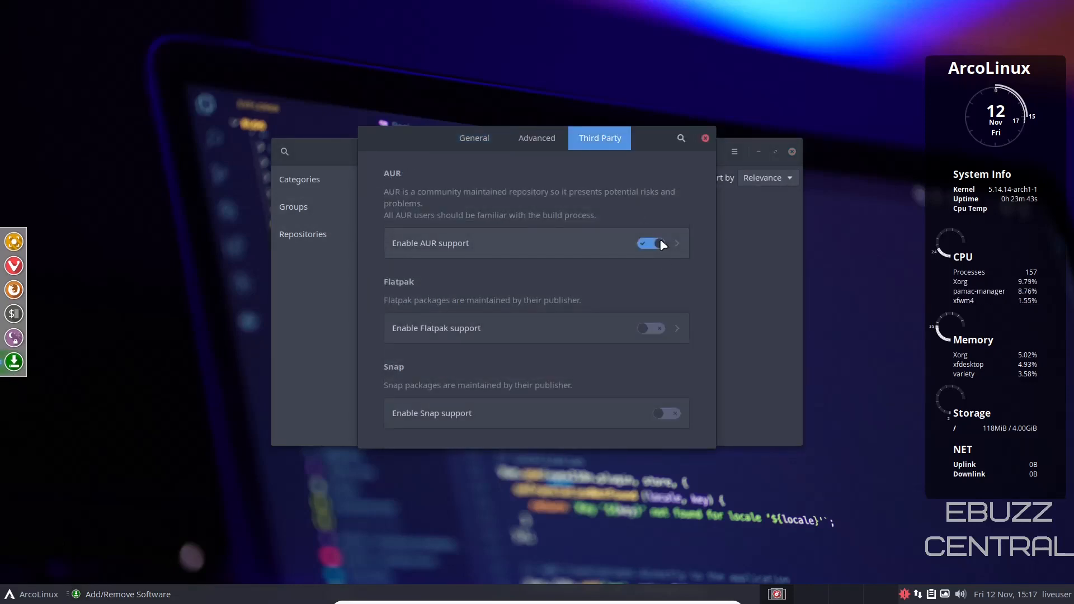
left_click(676, 243)
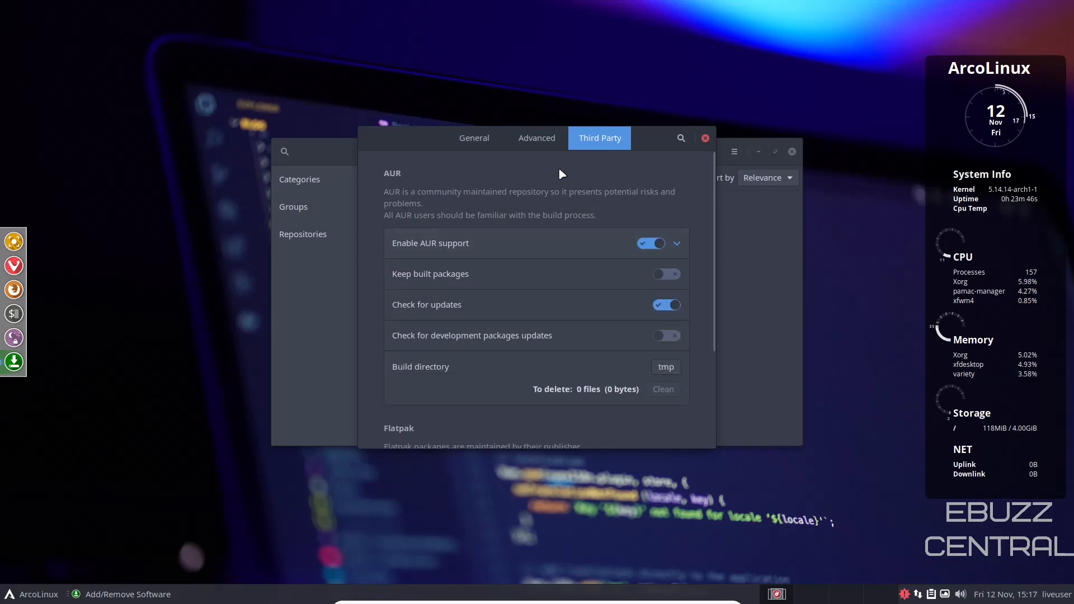
left_click(536, 138)
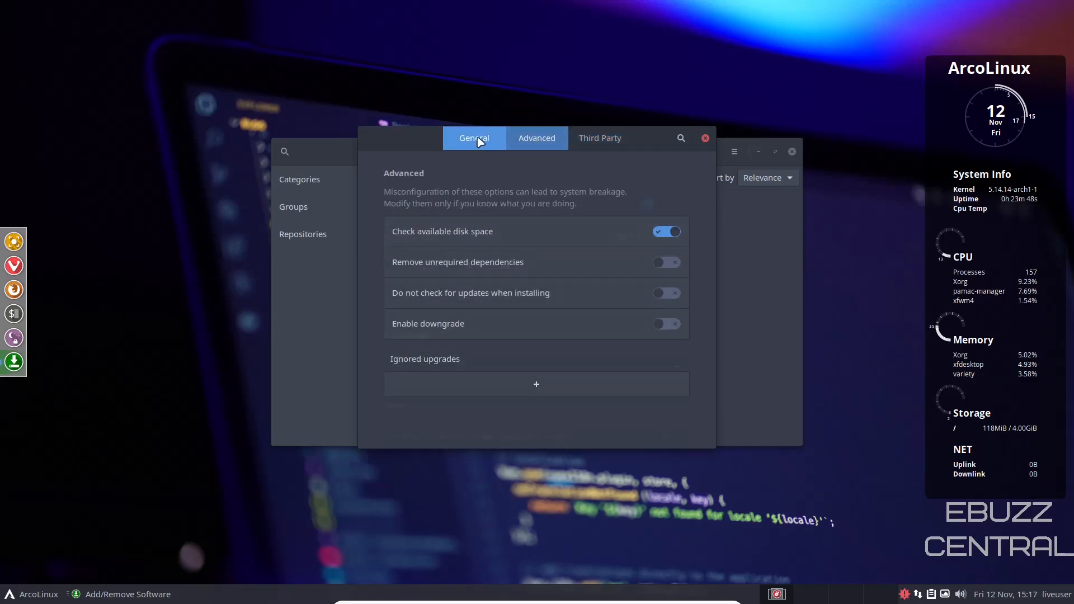
left_click(474, 139)
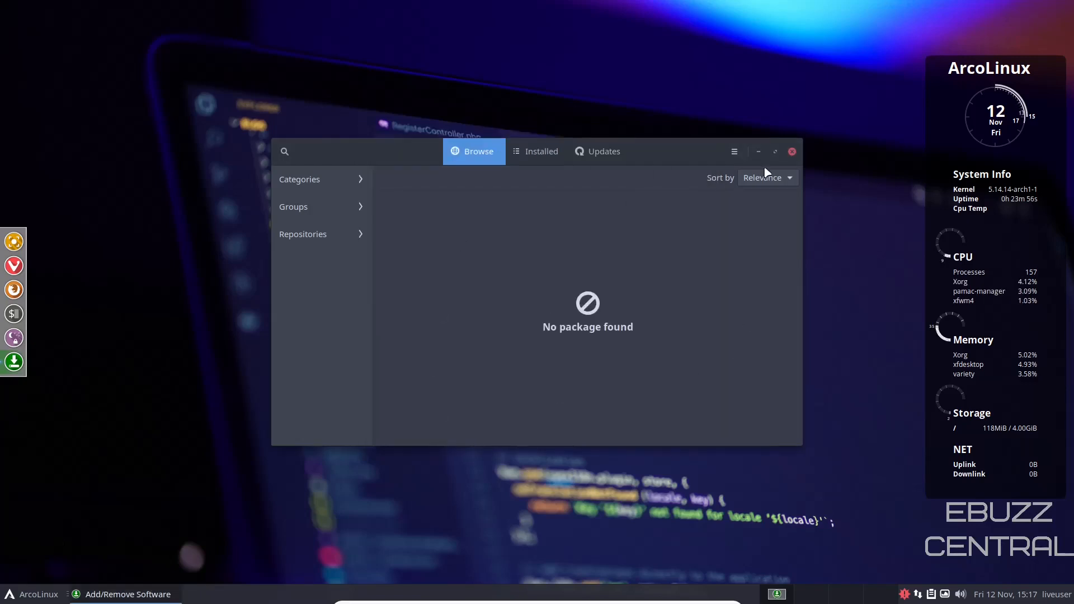
mouse_move(306, 192)
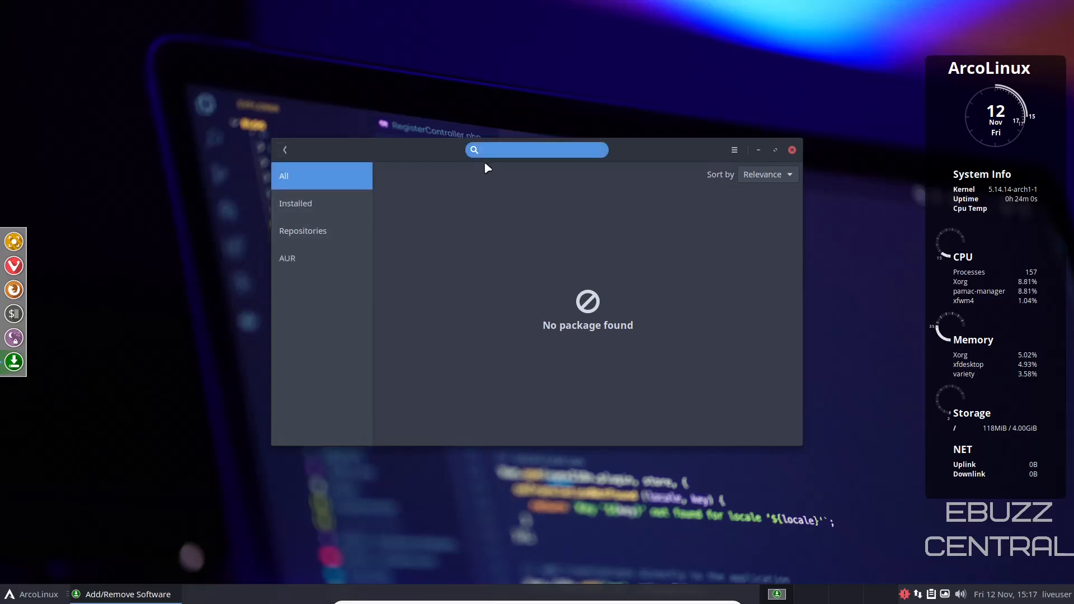
type("mailspring")
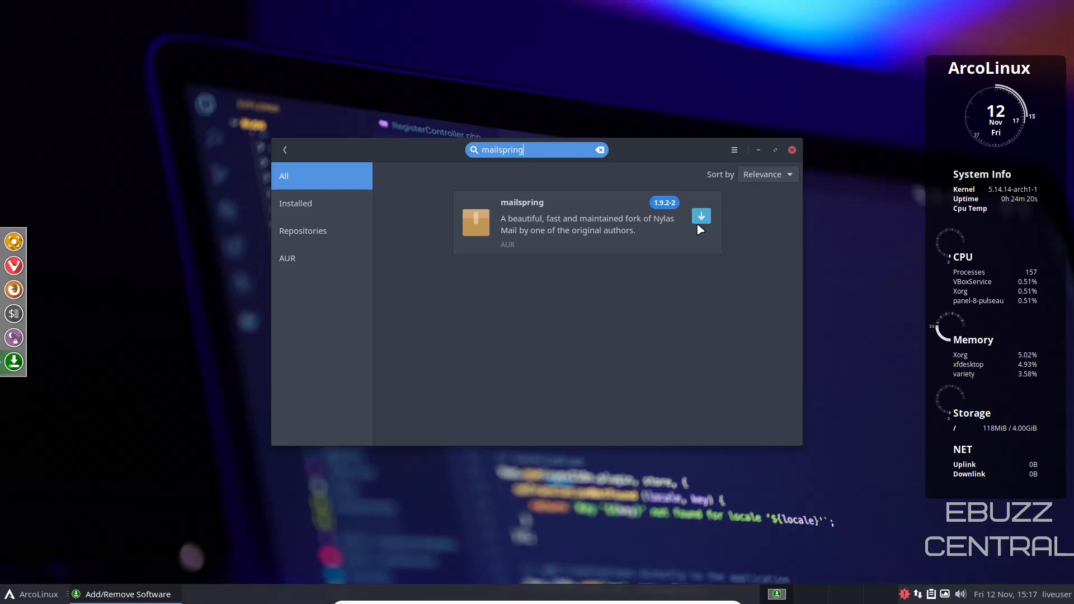
type("ma")
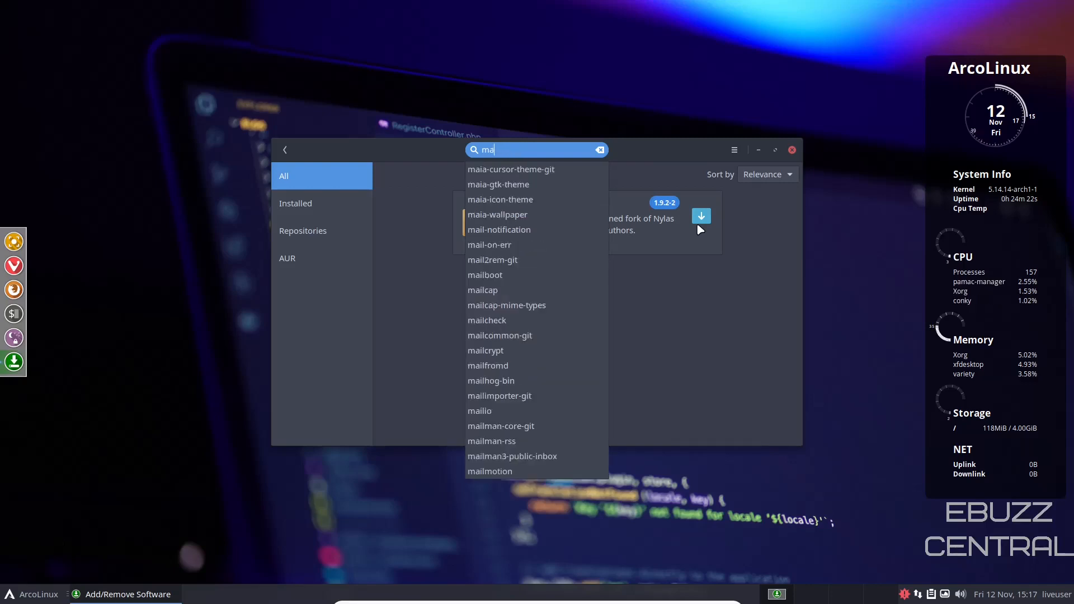
type("obs-studio-browser")
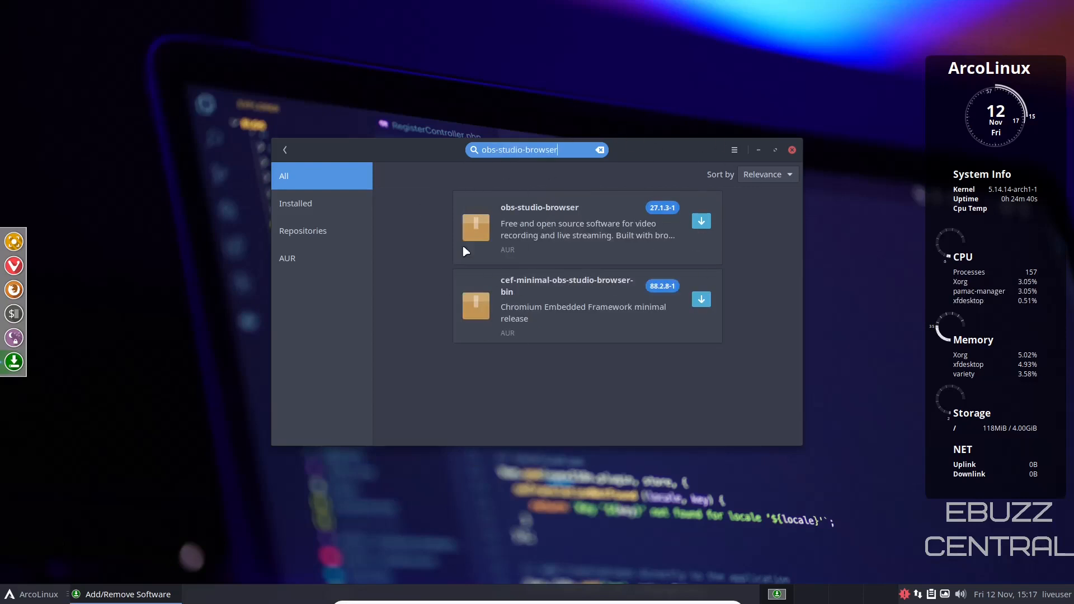
mouse_move(515, 258)
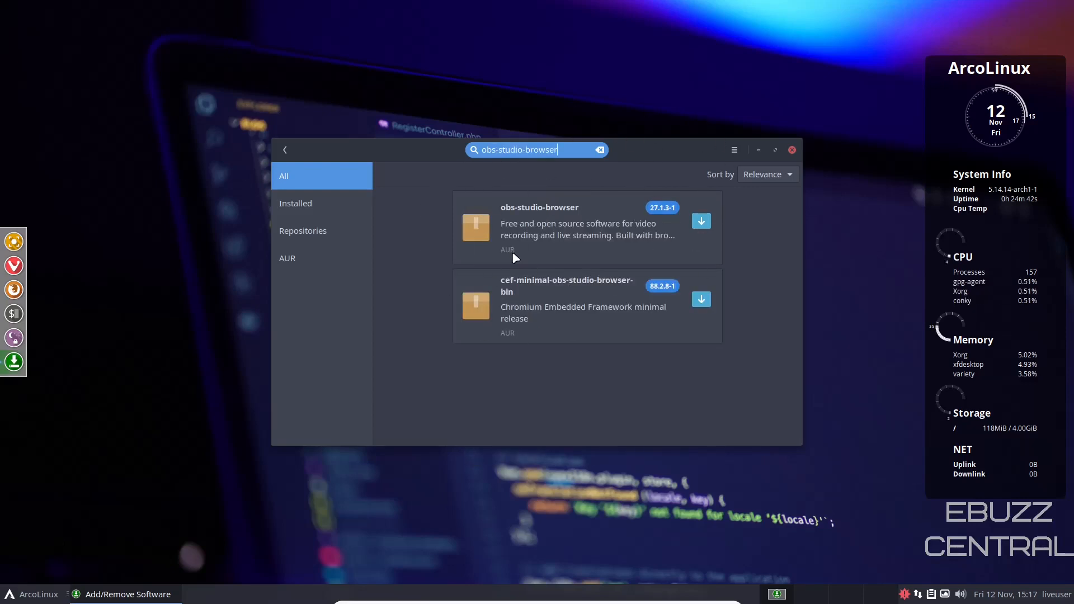
mouse_move(491, 130)
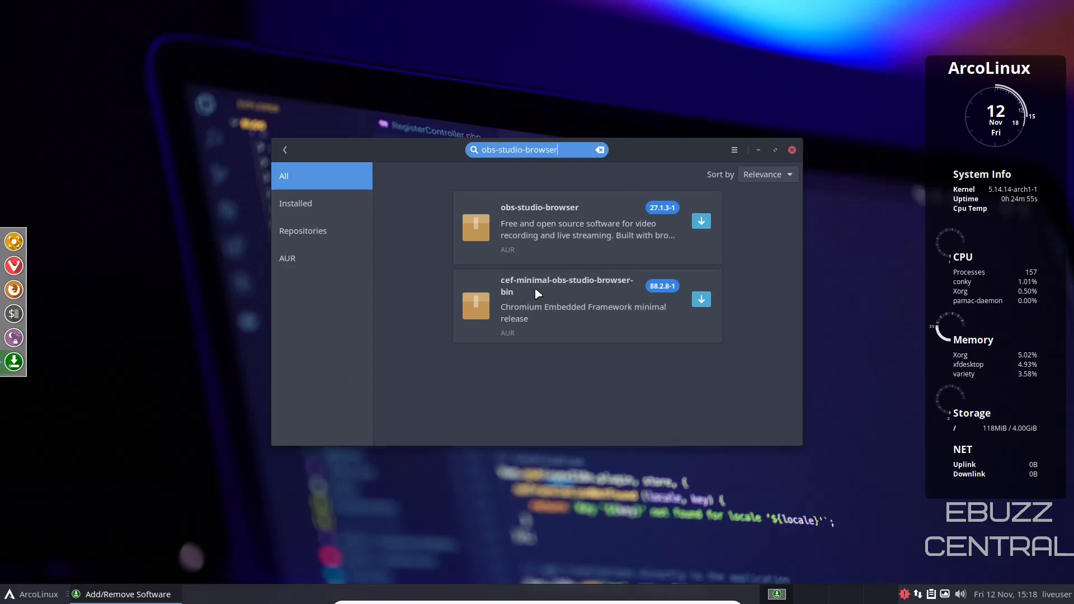
mouse_move(618, 250)
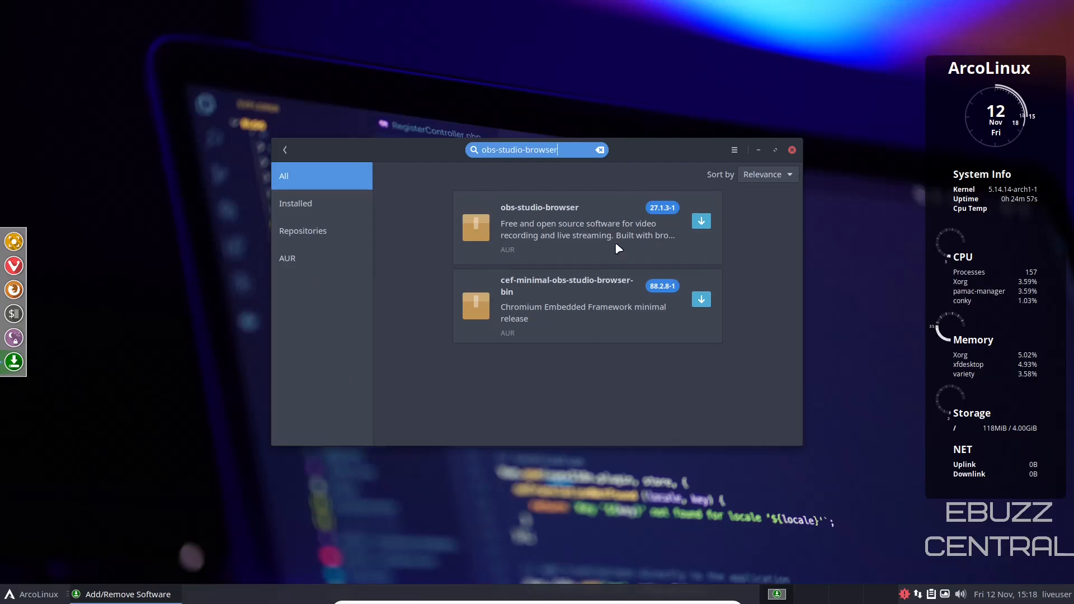
left_click(285, 150)
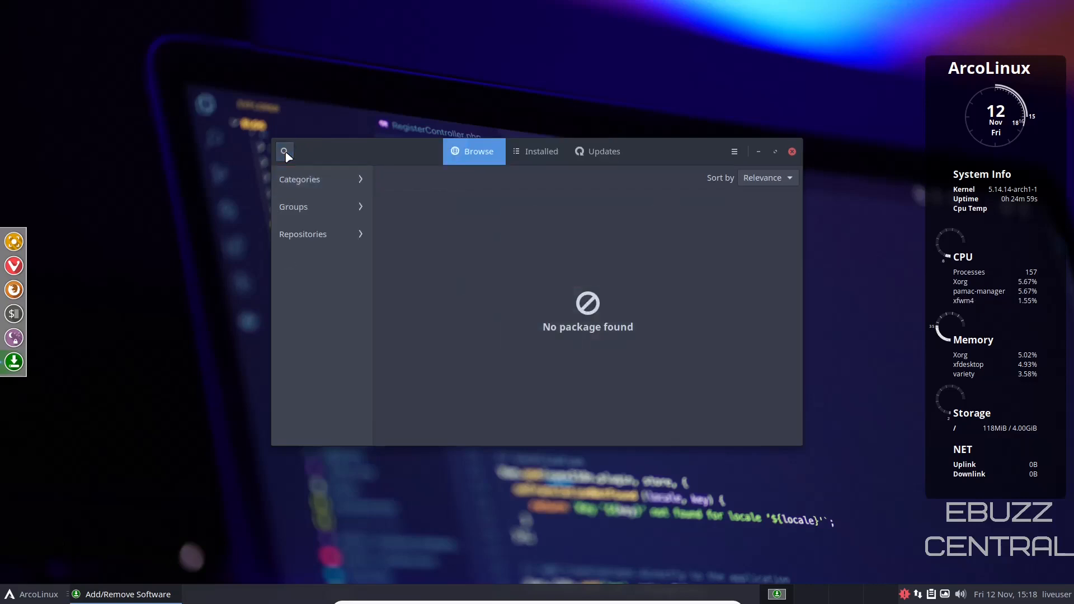
mouse_move(546, 183)
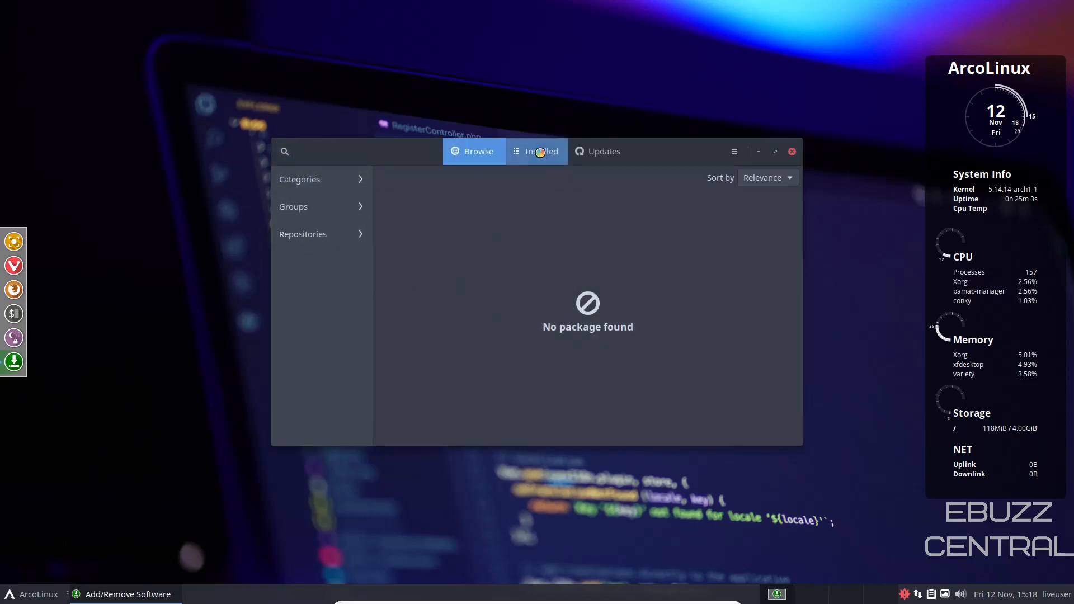
Switch Pamac to its Installed packages page.
left_click(536, 151)
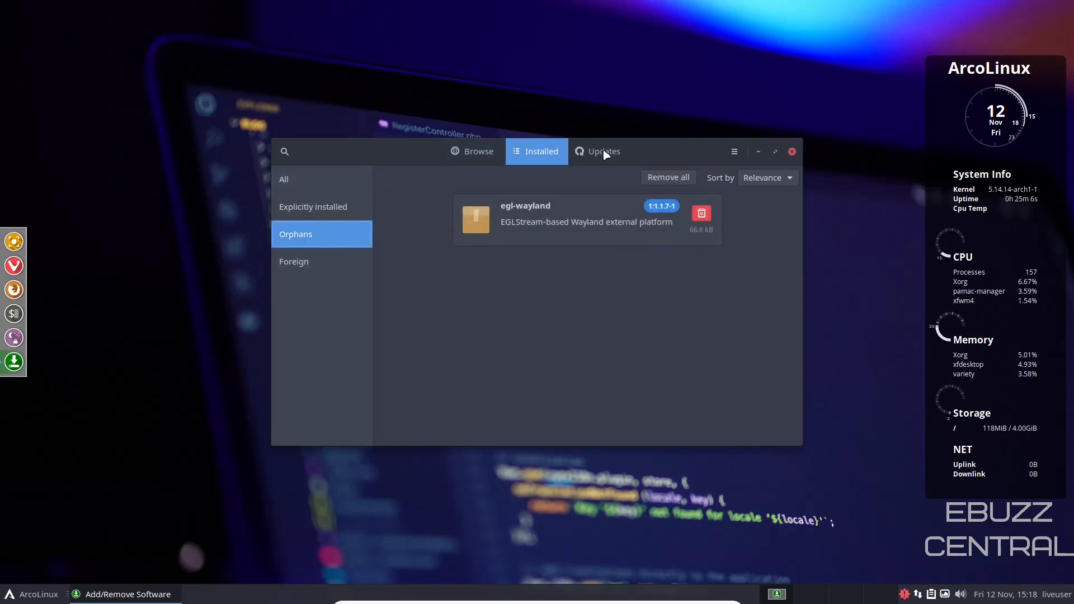
mouse_move(485, 349)
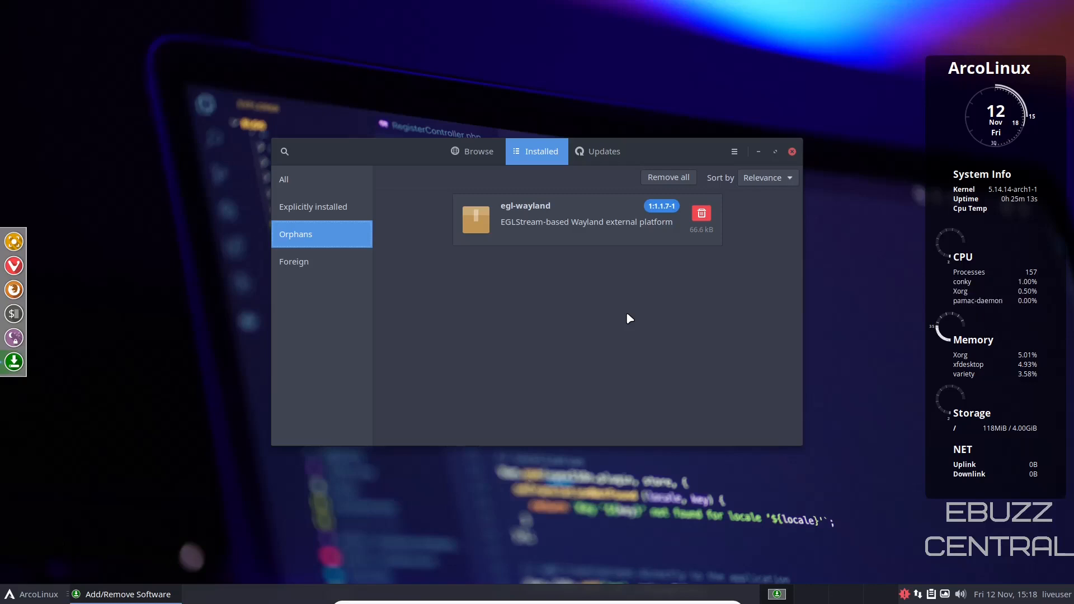
mouse_move(467, 287)
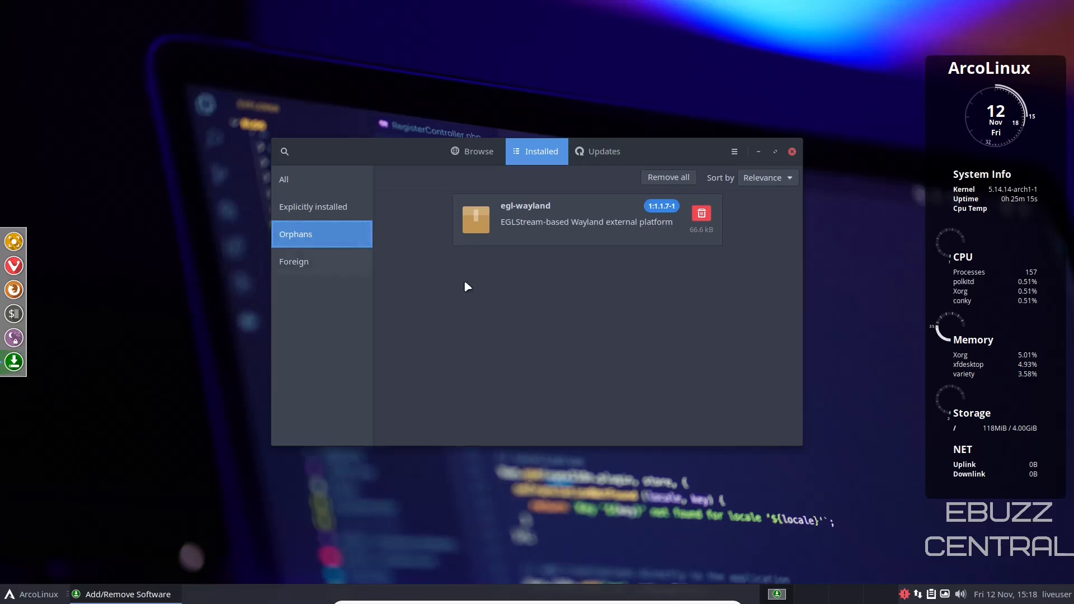
mouse_move(541, 380)
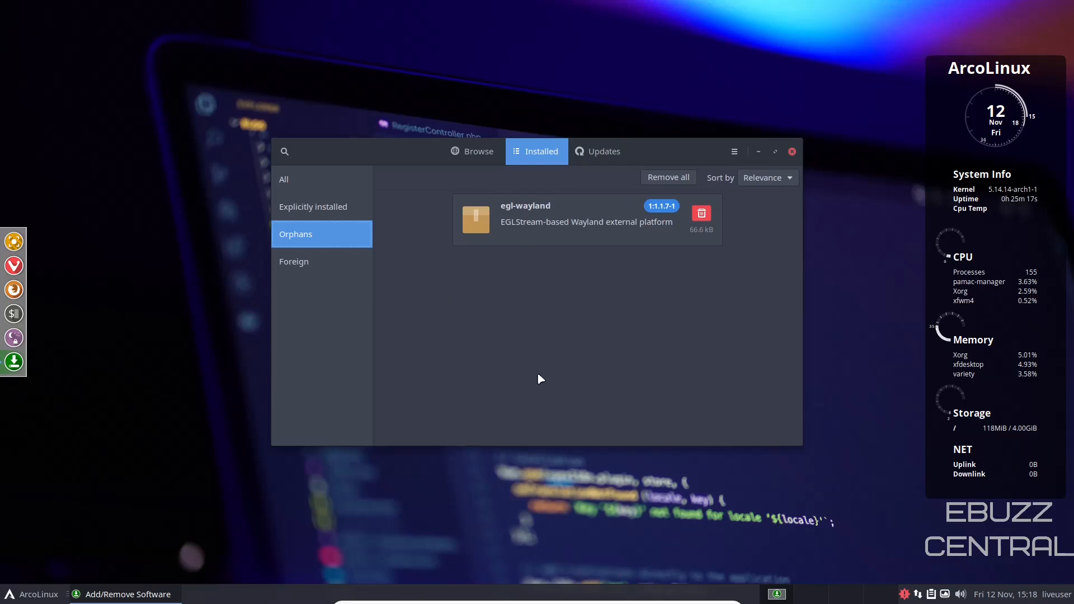
mouse_move(549, 368)
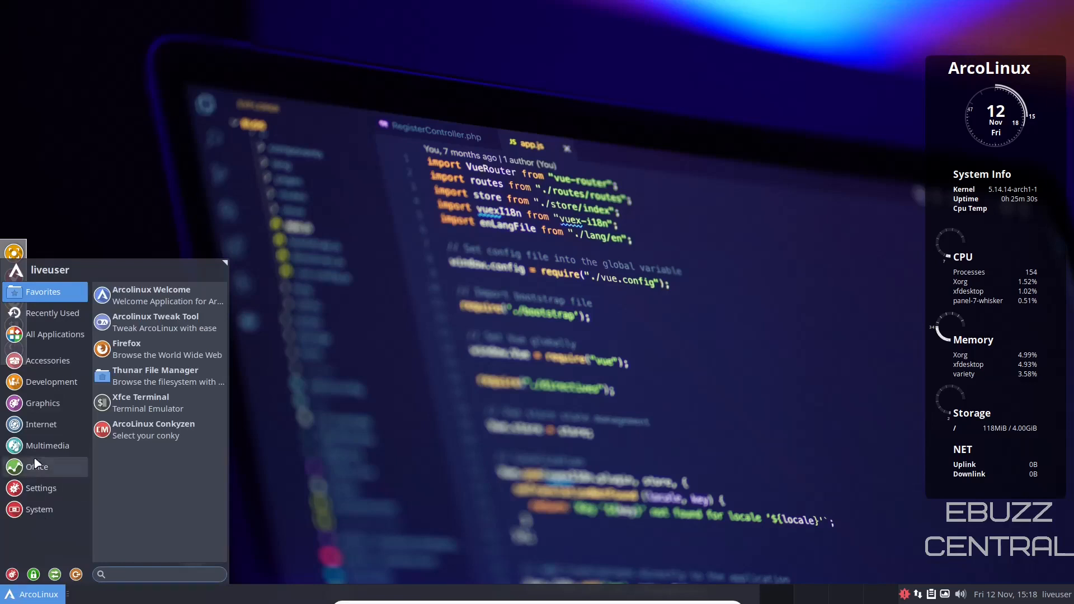
Open the Settings category, then scroll through the System entries in the Whisker Menu.
left_click(40, 488)
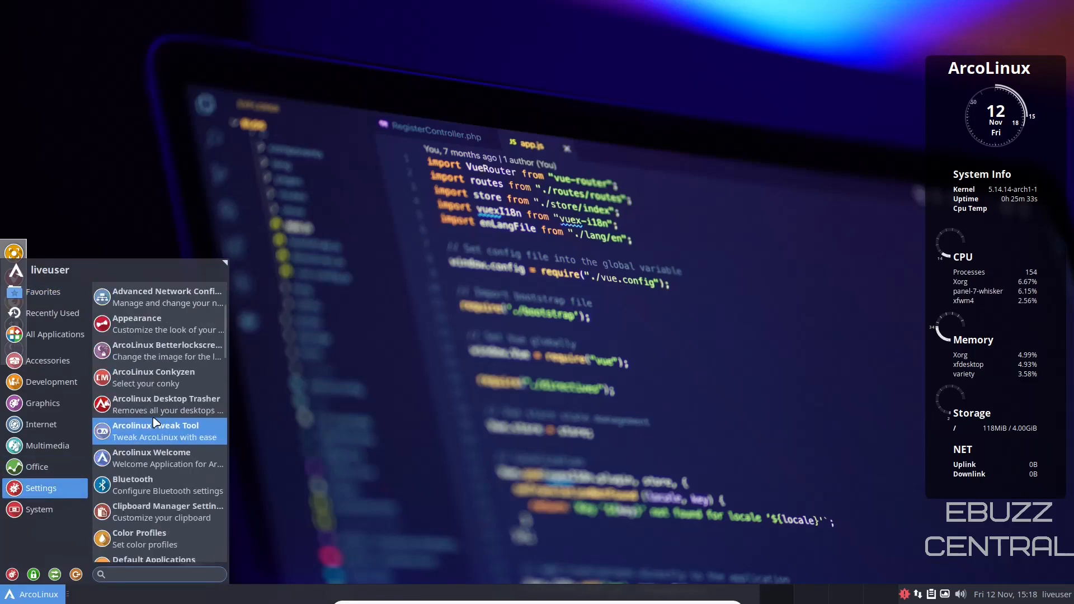
mouse_move(199, 425)
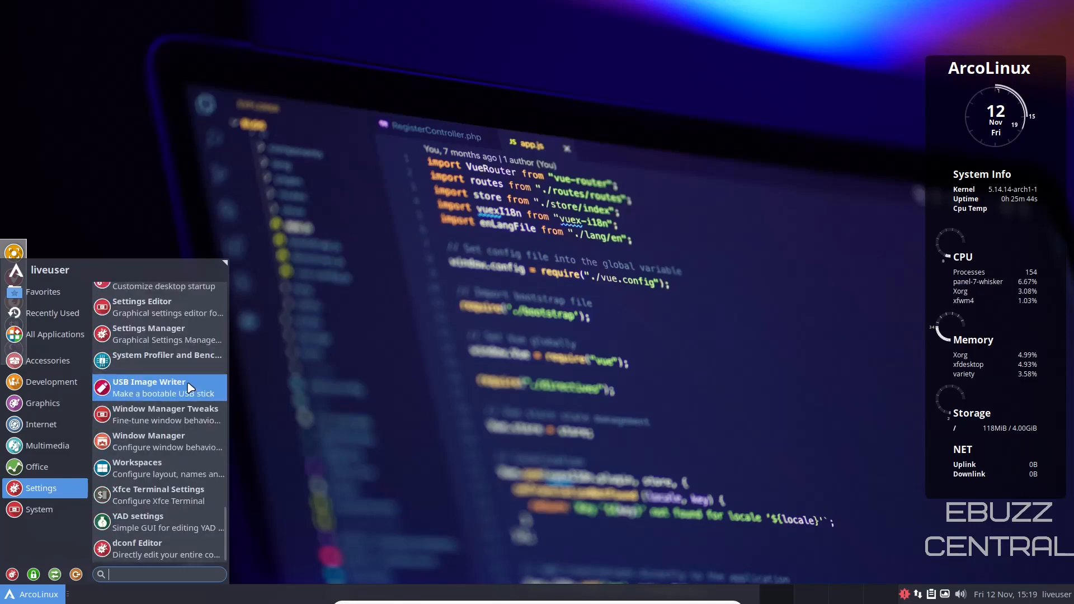
left_click(39, 509)
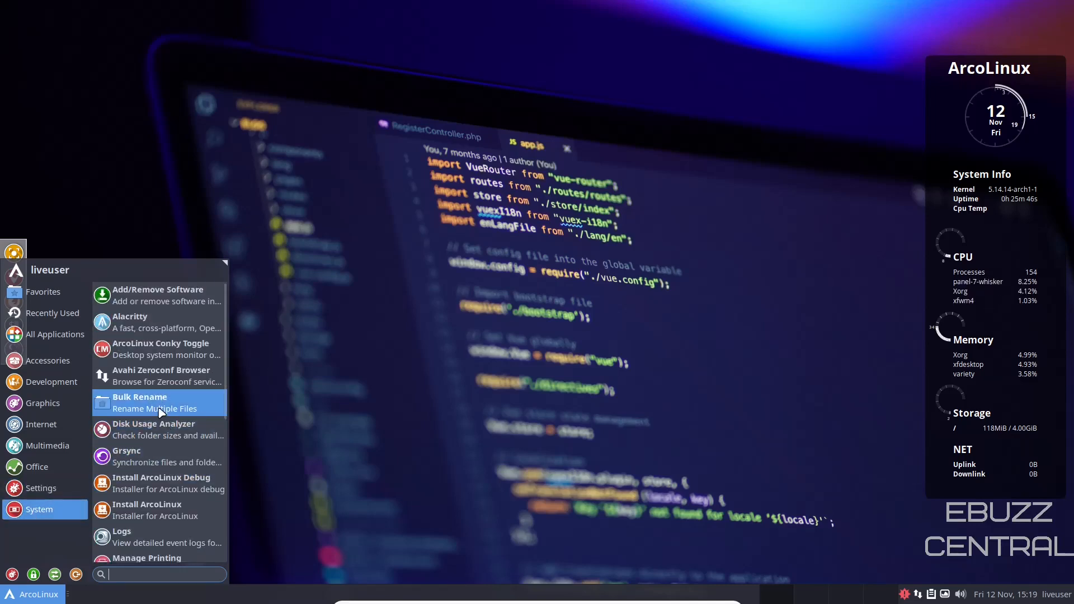
mouse_move(181, 328)
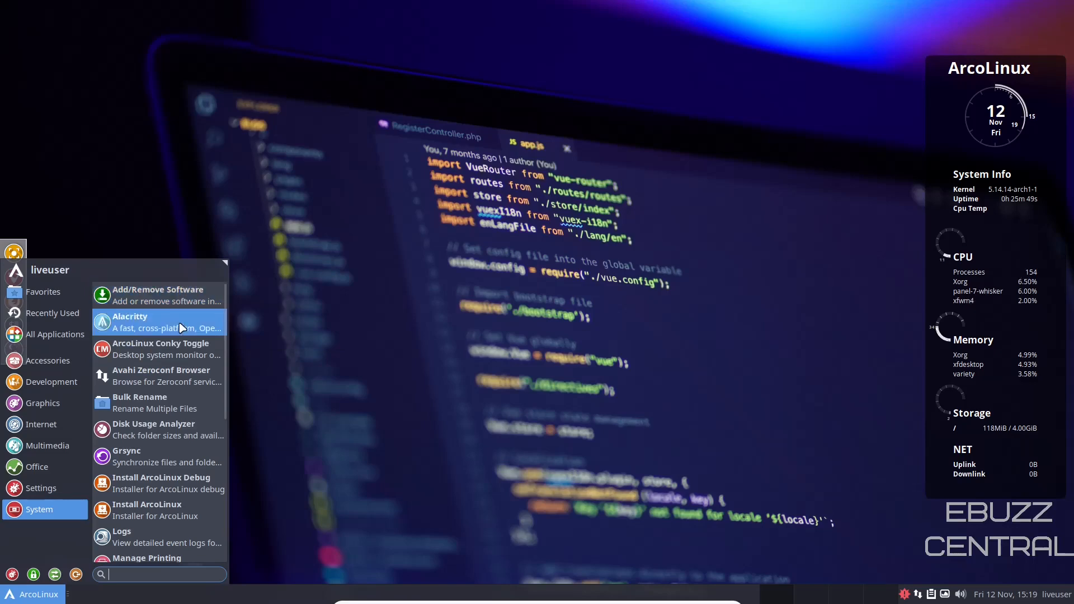
scroll("down", 3)
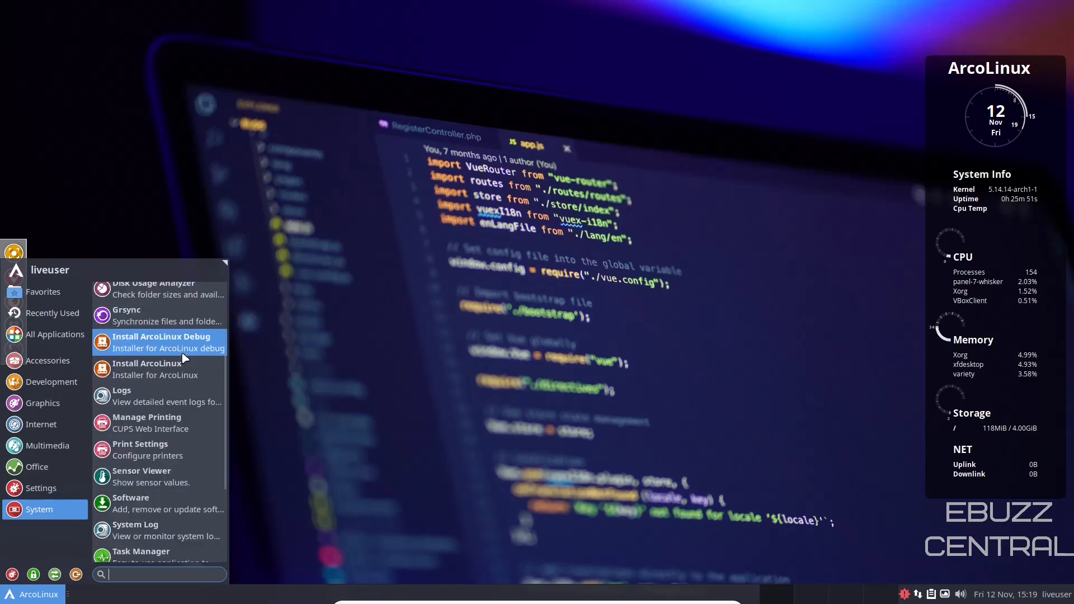
scroll("down", 3)
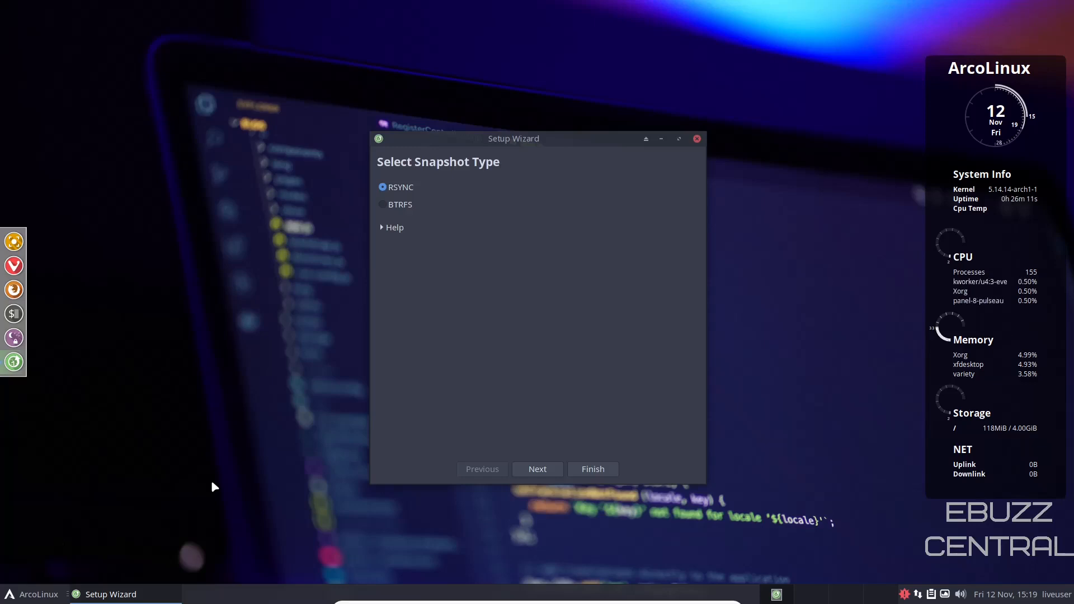
Try BTRFS, go back to RSYNC, and advance to the snapshot location step.
left_click(383, 204)
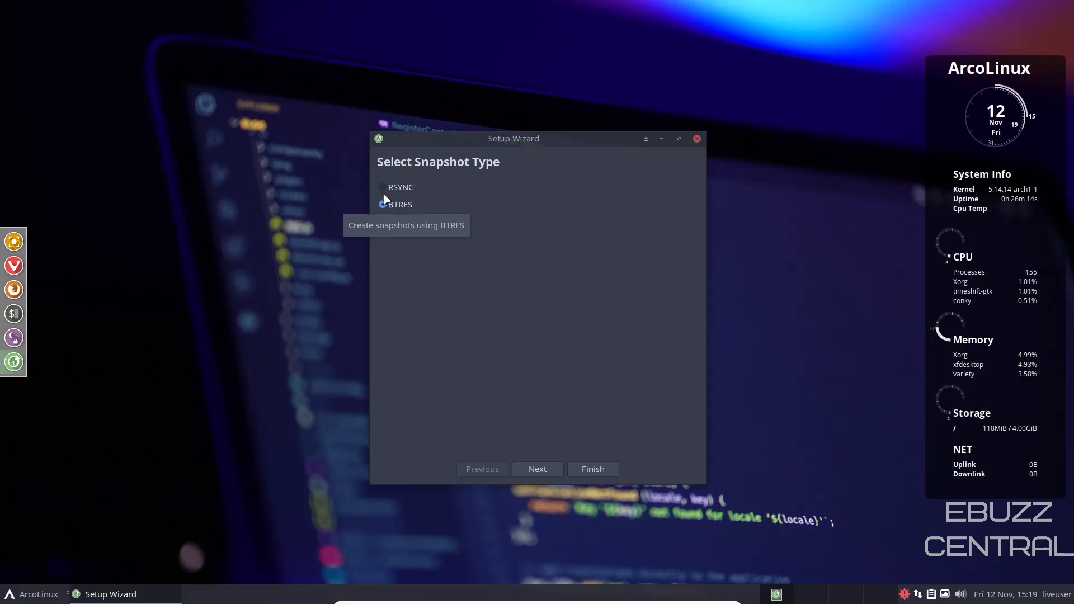
left_click(382, 187)
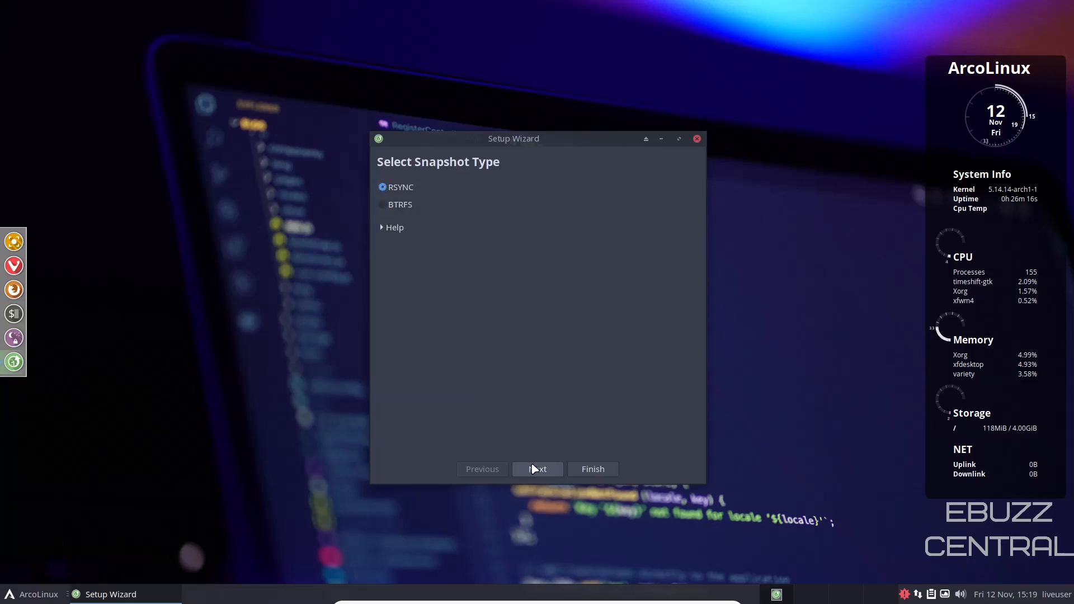
left_click(538, 469)
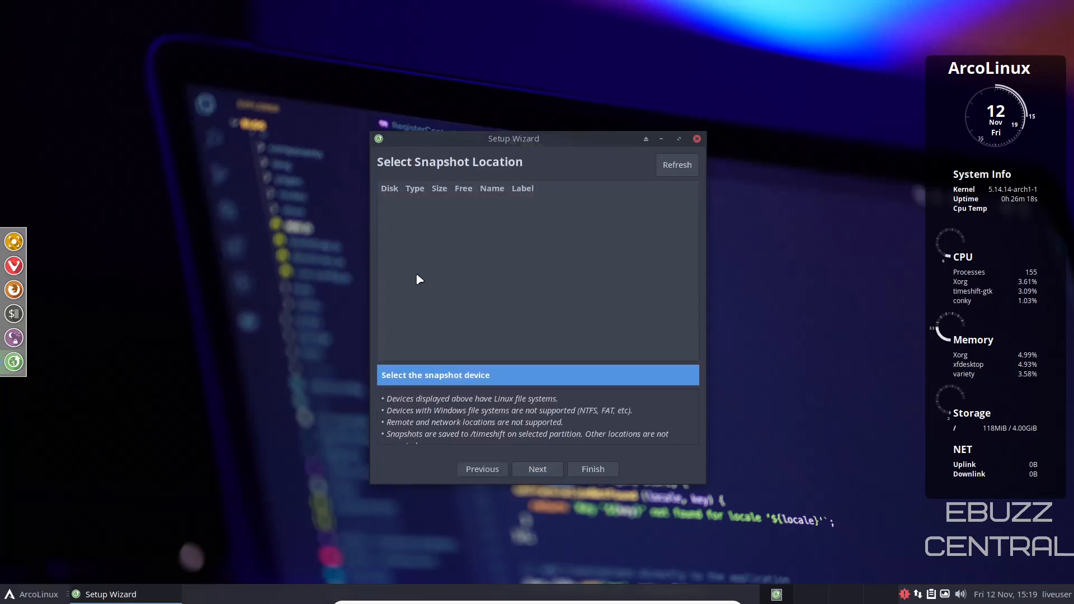
mouse_move(471, 324)
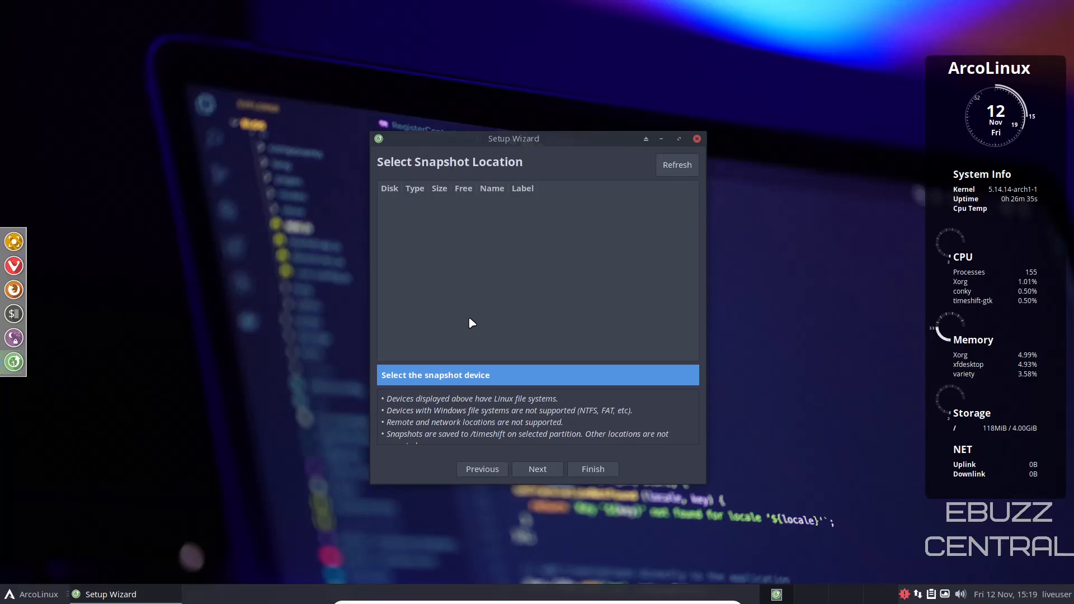
mouse_move(478, 291)
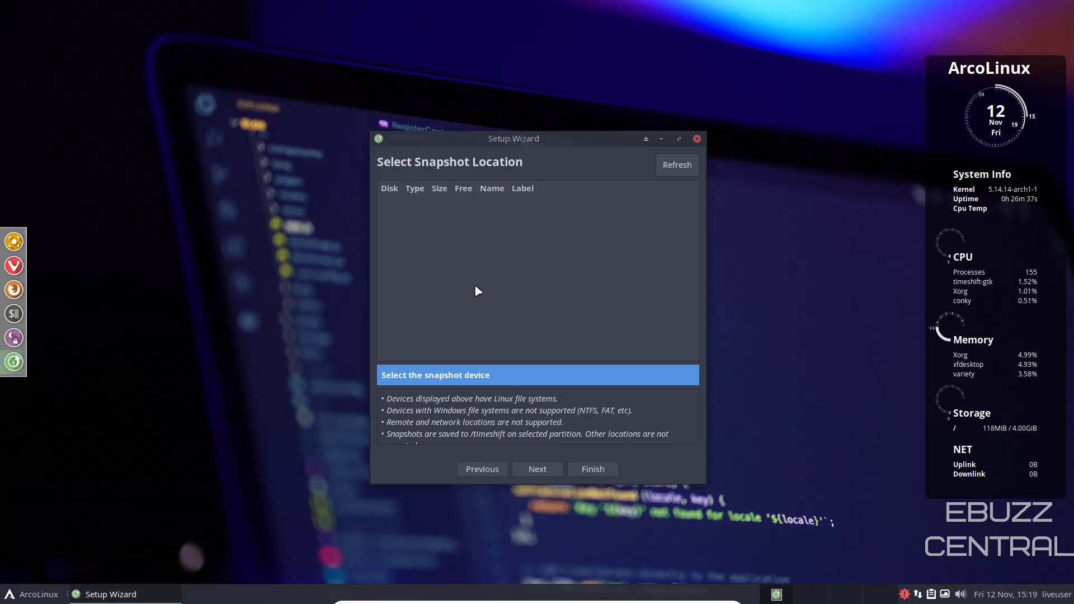
mouse_move(684, 224)
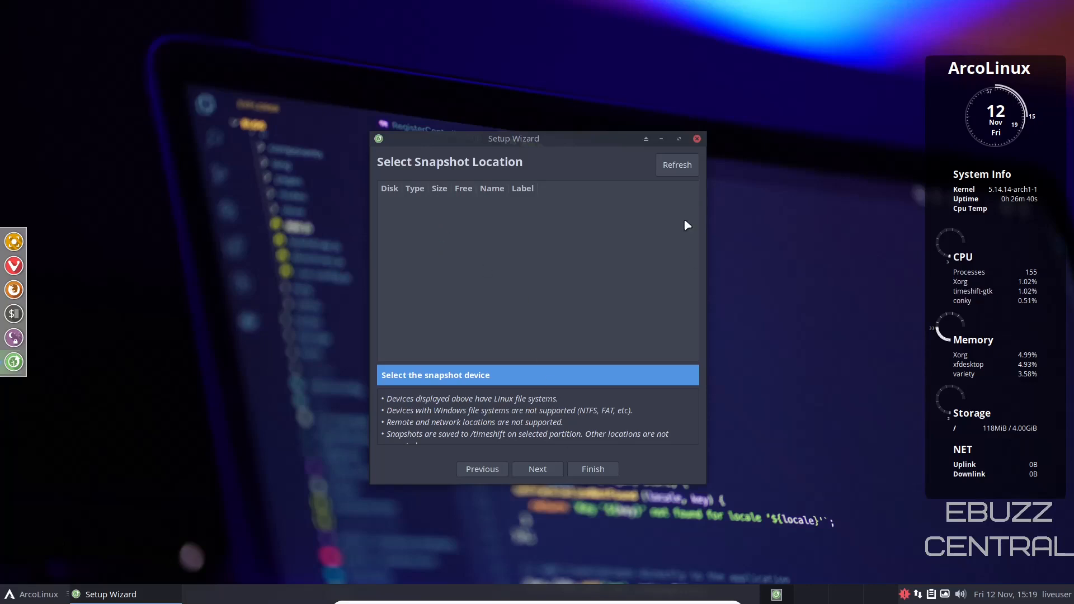
mouse_move(661, 343)
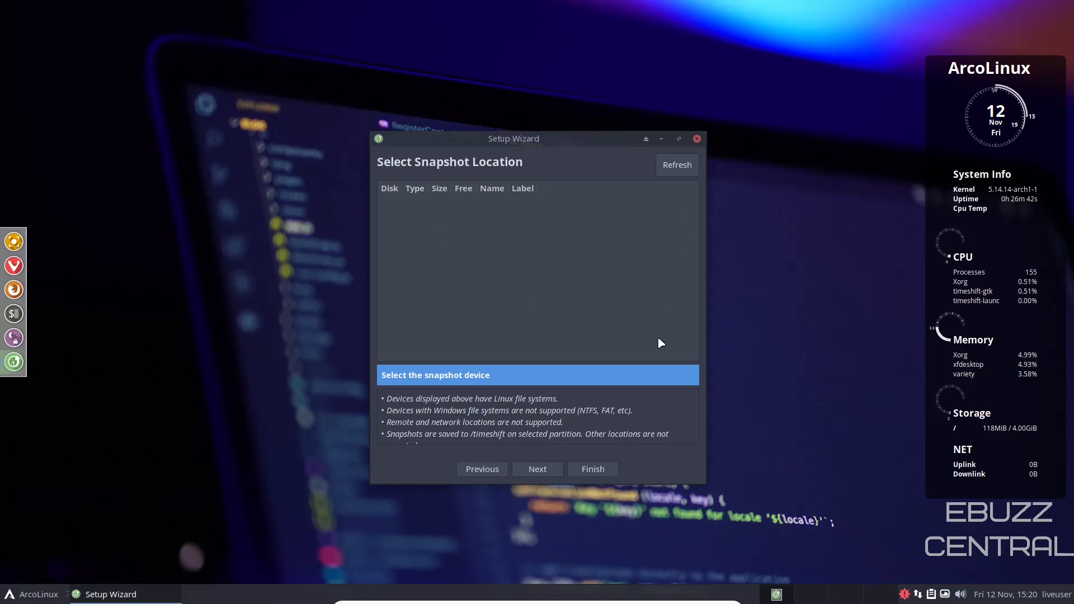